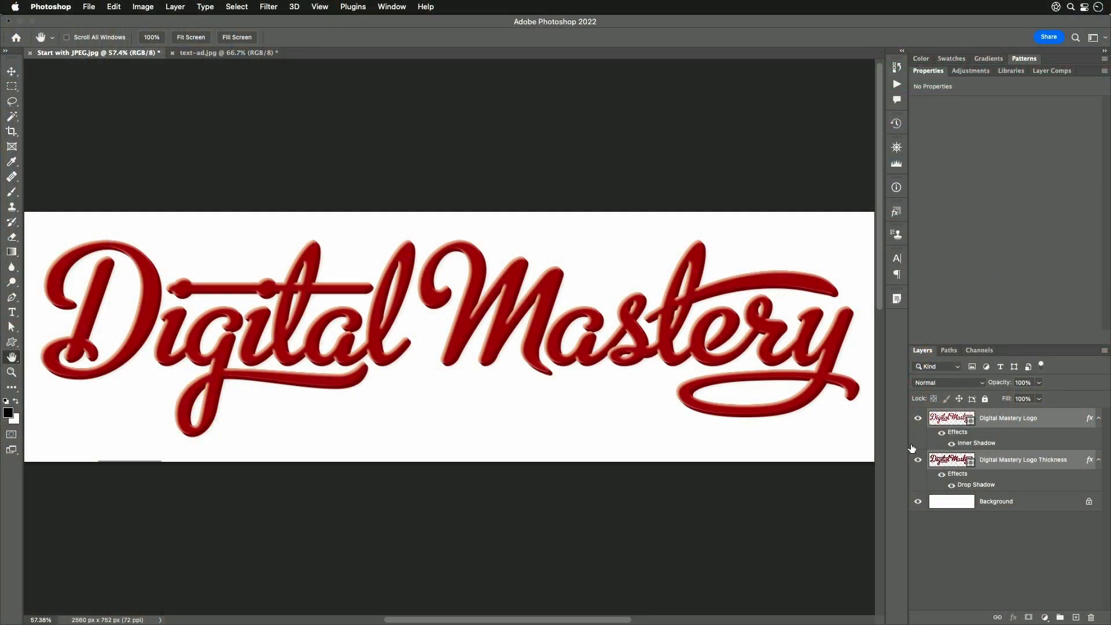
mouse_move(1015, 483)
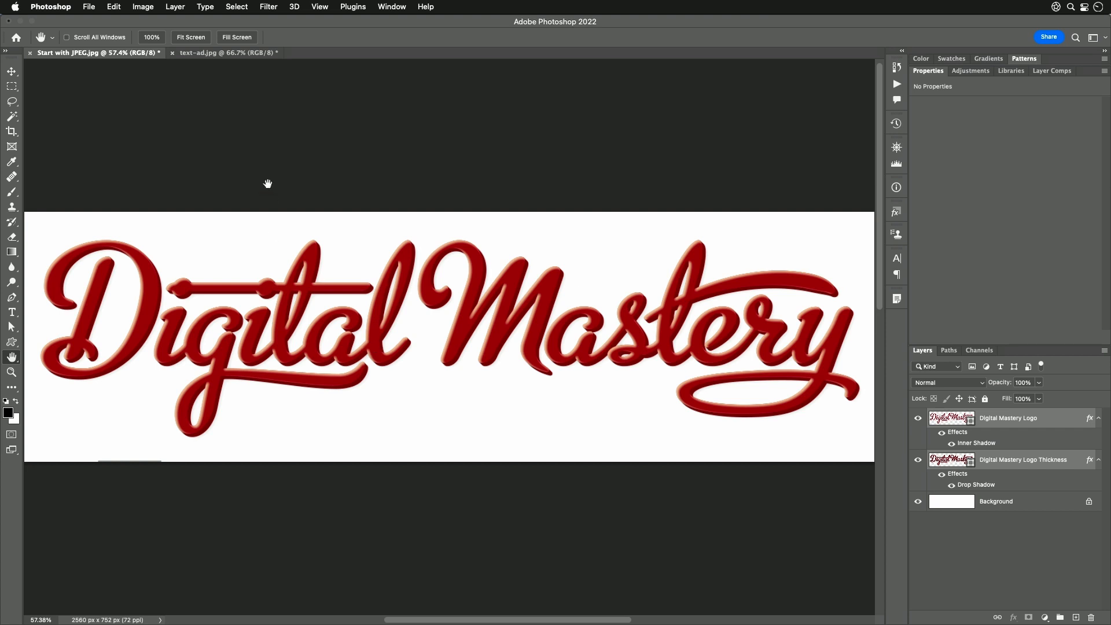
Step: Free-transform the Digital Mastery logo down to about 37% width at the left edge
left_click(113, 6)
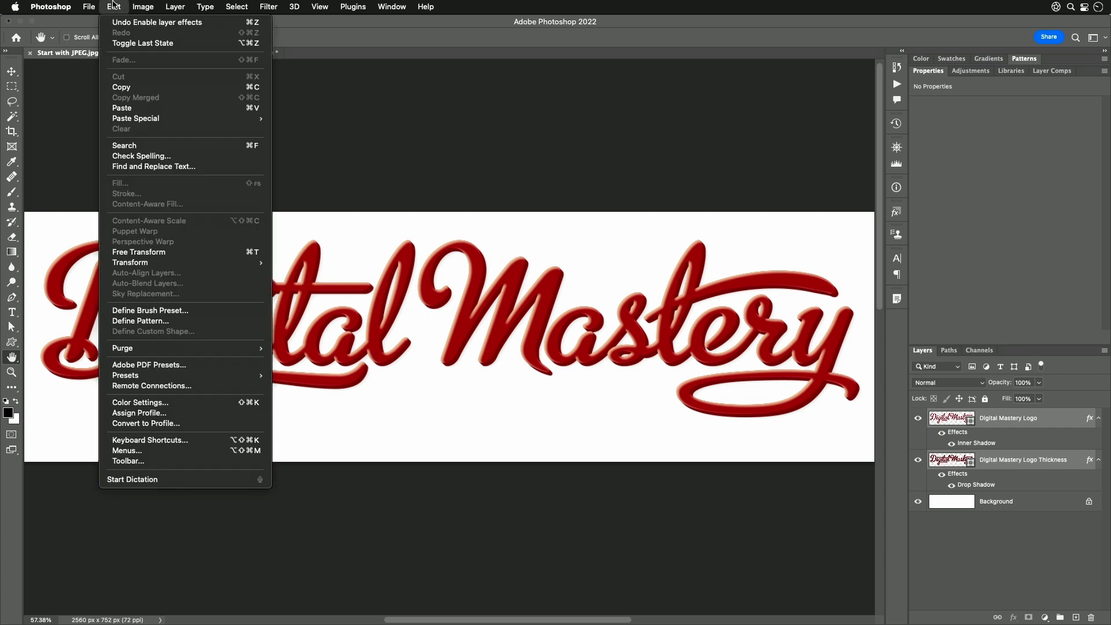
mouse_move(139, 252)
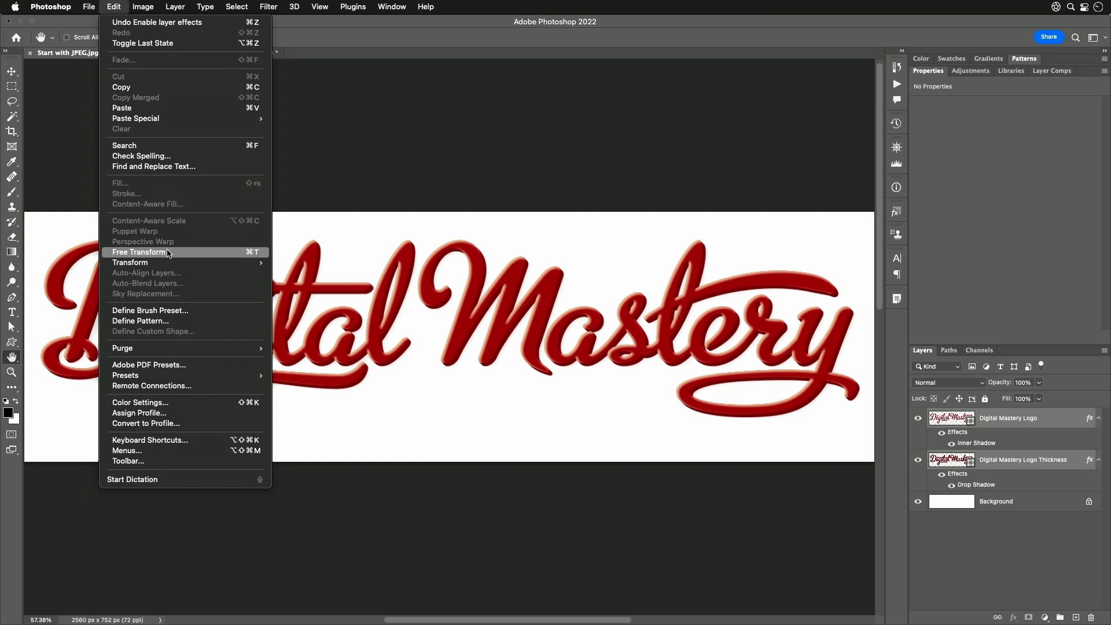
left_click(139, 252)
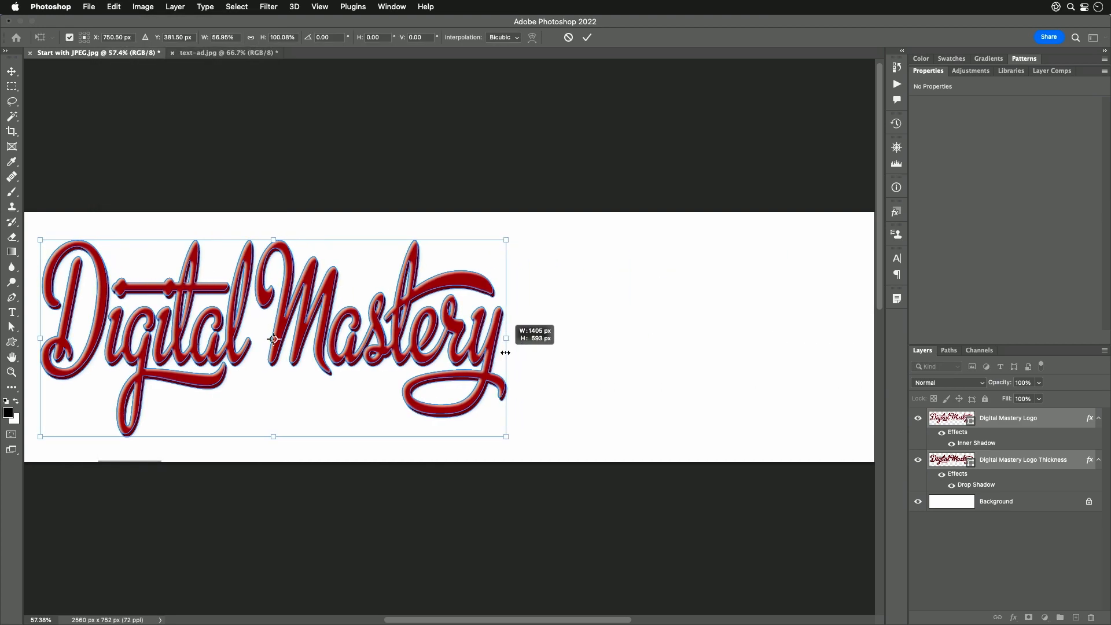
left_click_drag(505, 338, 329, 338)
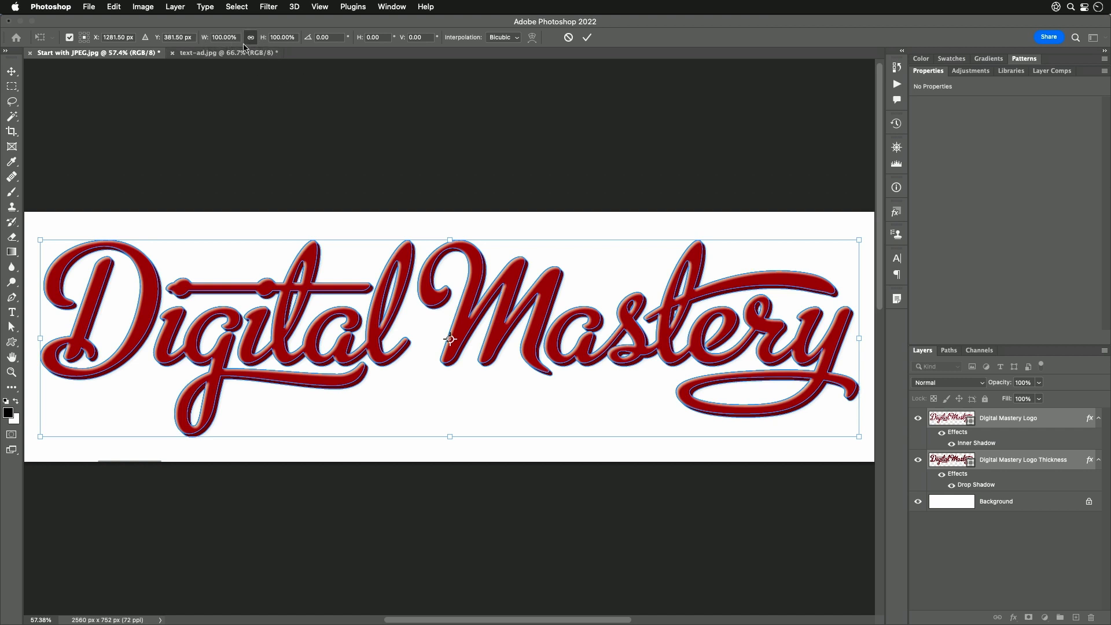
mouse_move(698, 280)
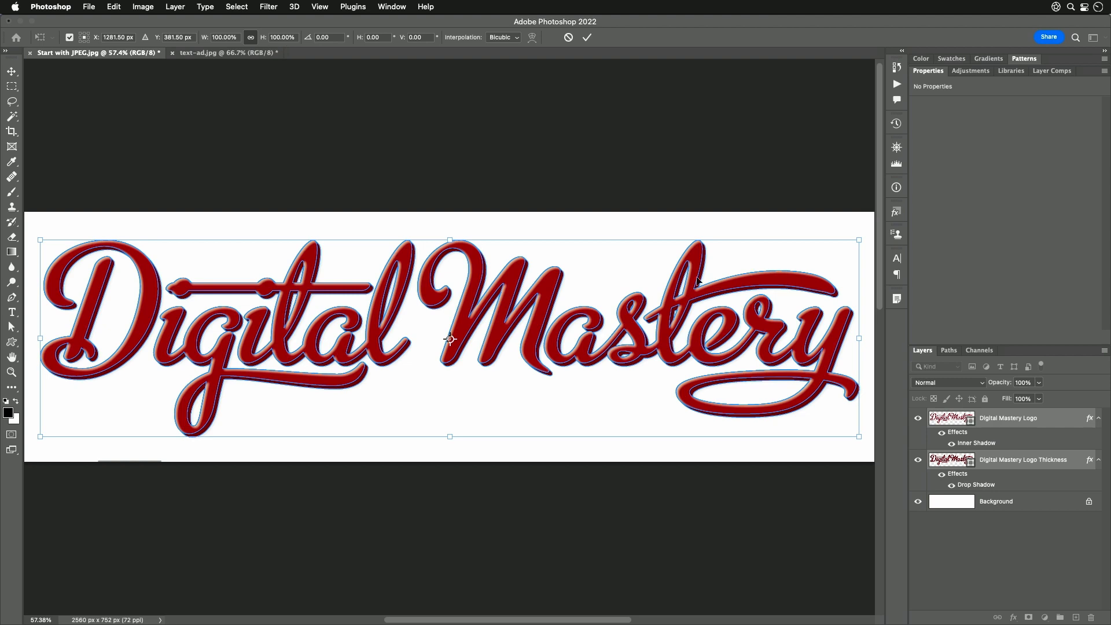
left_click_drag(857, 338, 654, 338)
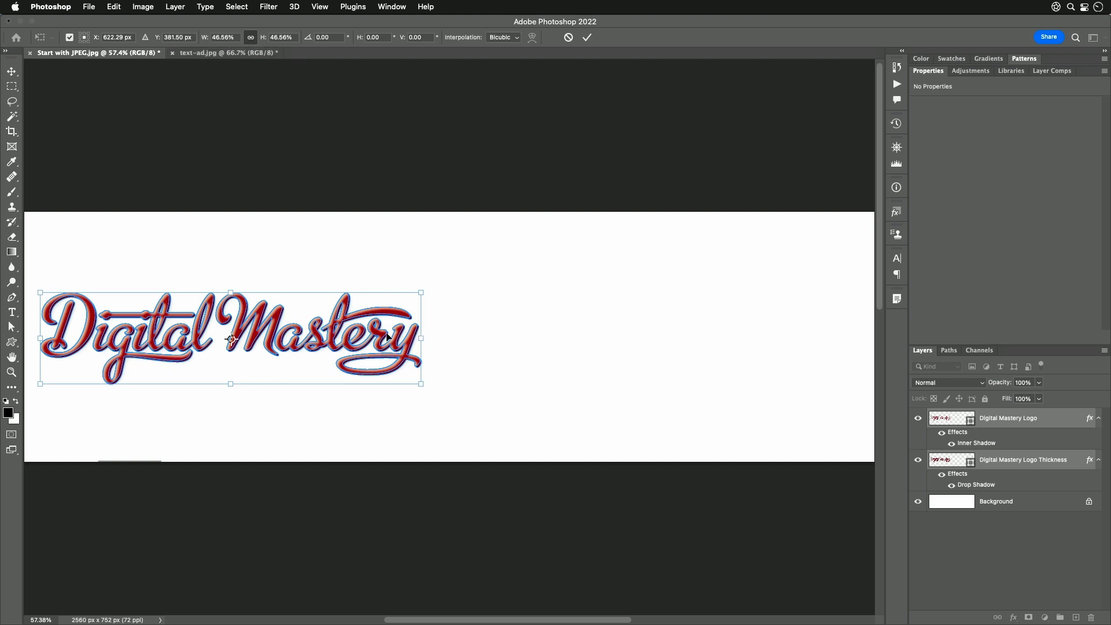
mouse_move(294, 106)
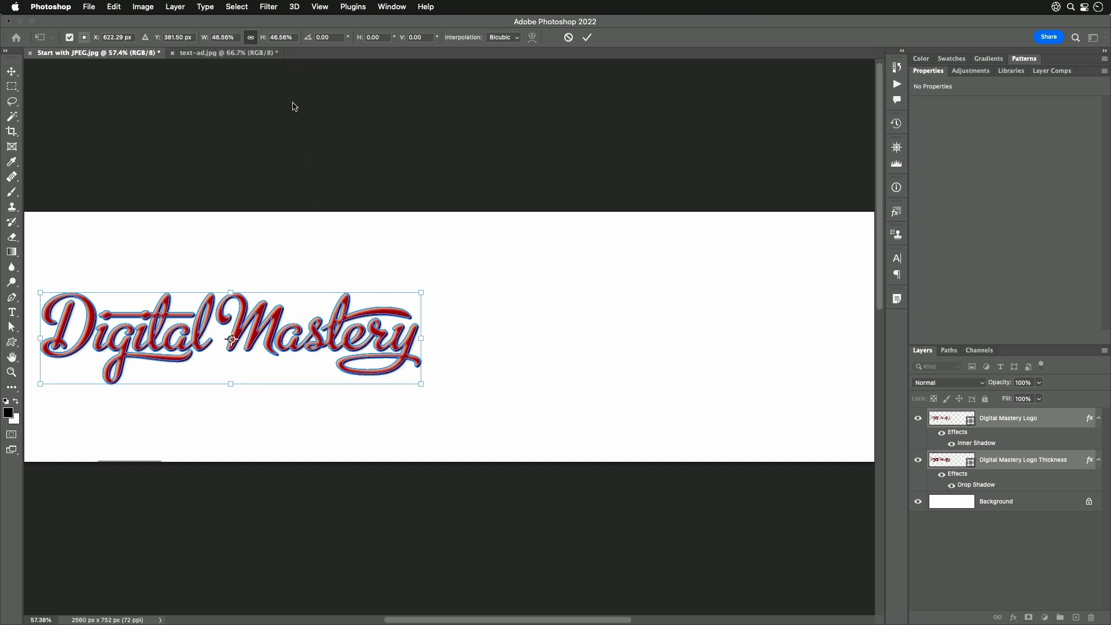
mouse_move(363, 171)
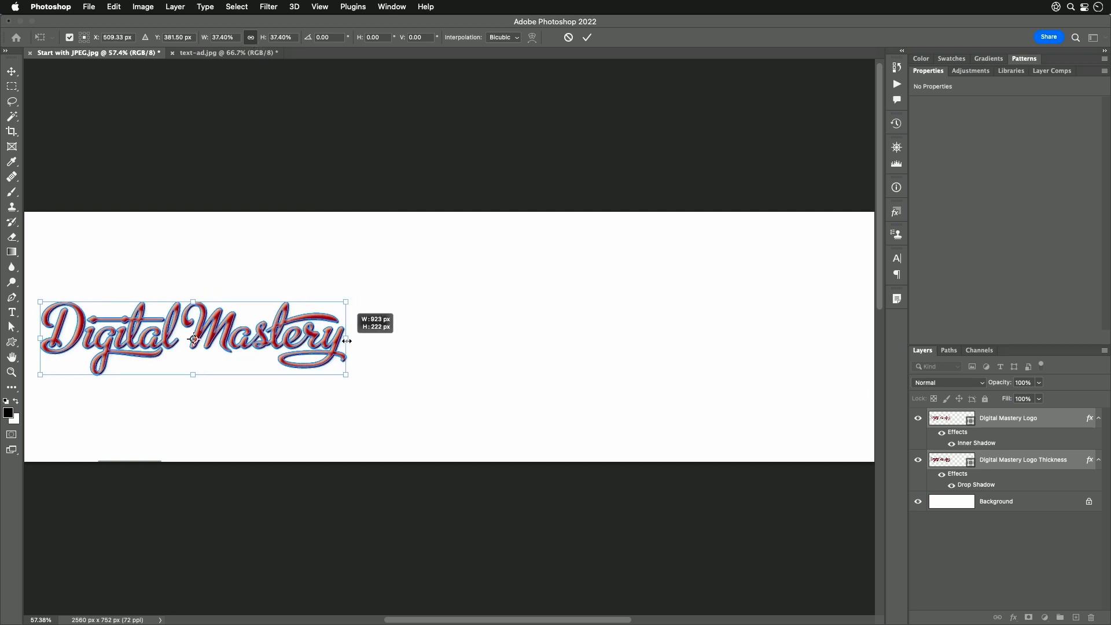
left_click_drag(347, 338, 336, 339)
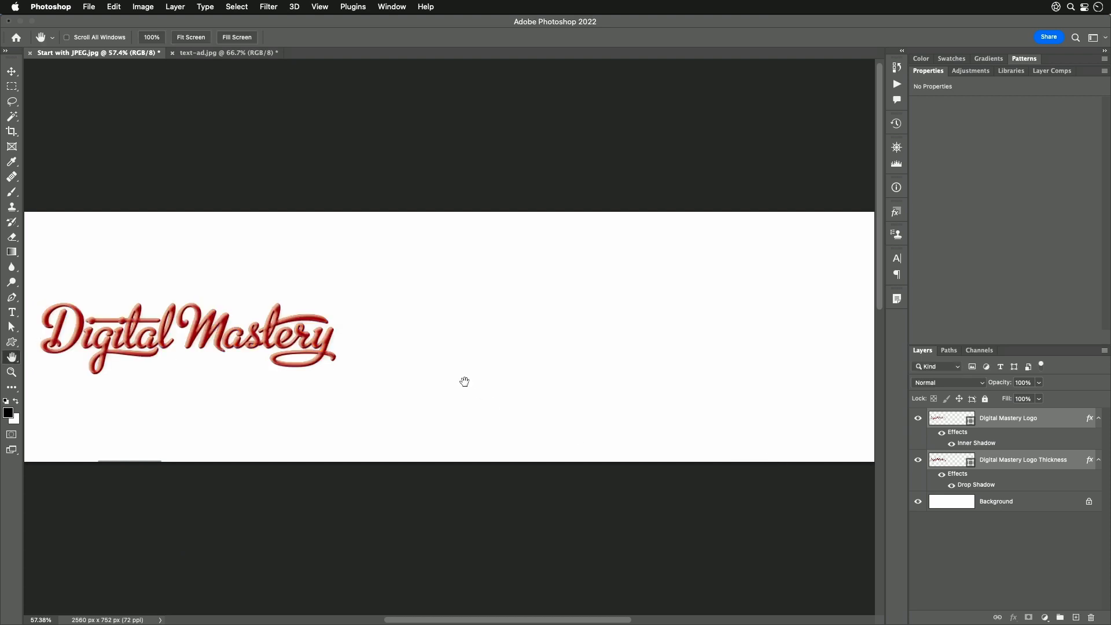
mouse_move(333, 398)
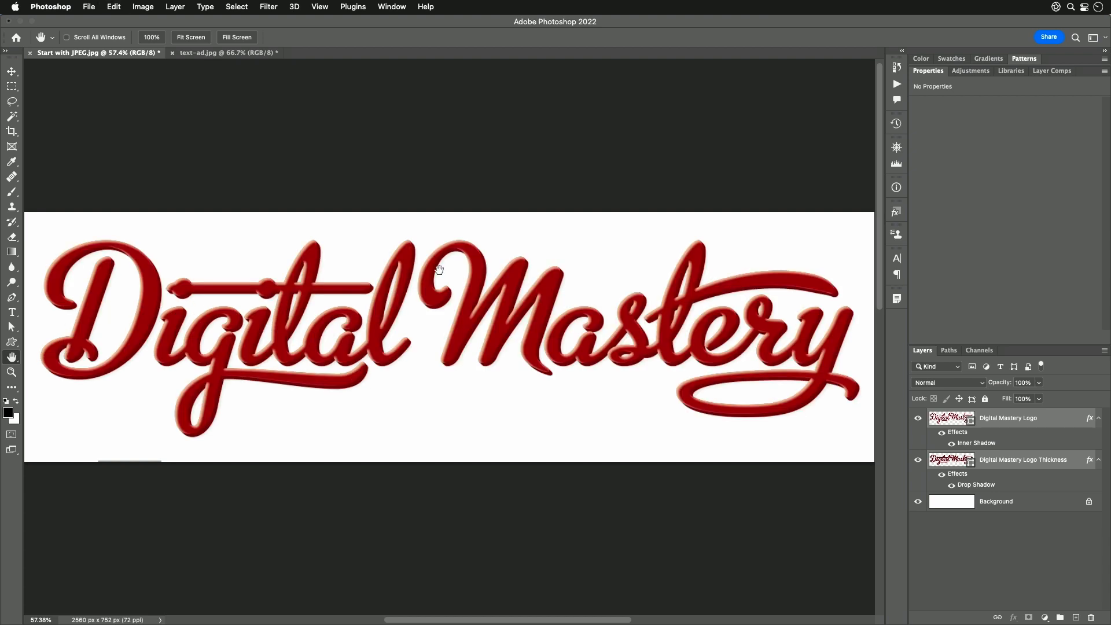
mouse_move(365, 334)
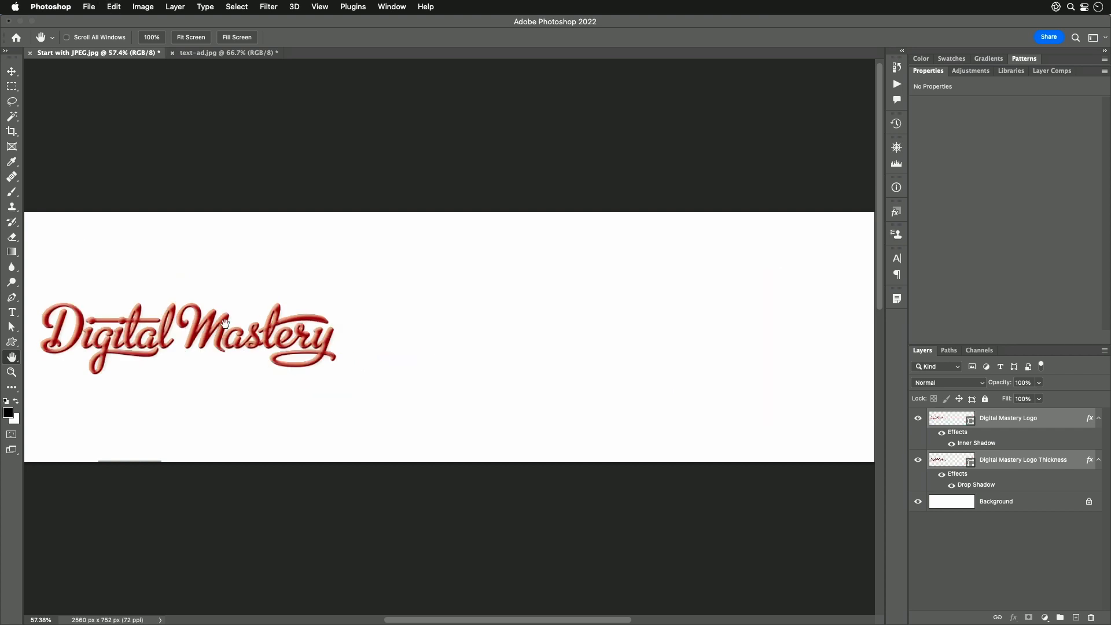
mouse_move(241, 347)
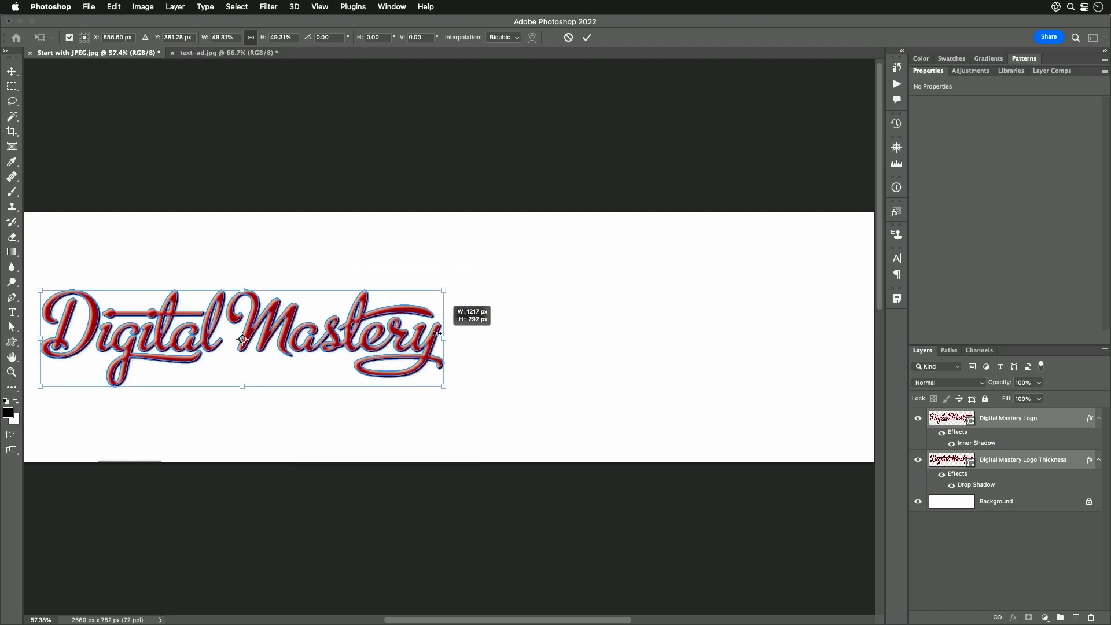
Step: Narrow the Digital Mastery logo to about 26.6% width with Free Transform
left_click_drag(443, 385, 253, 361)
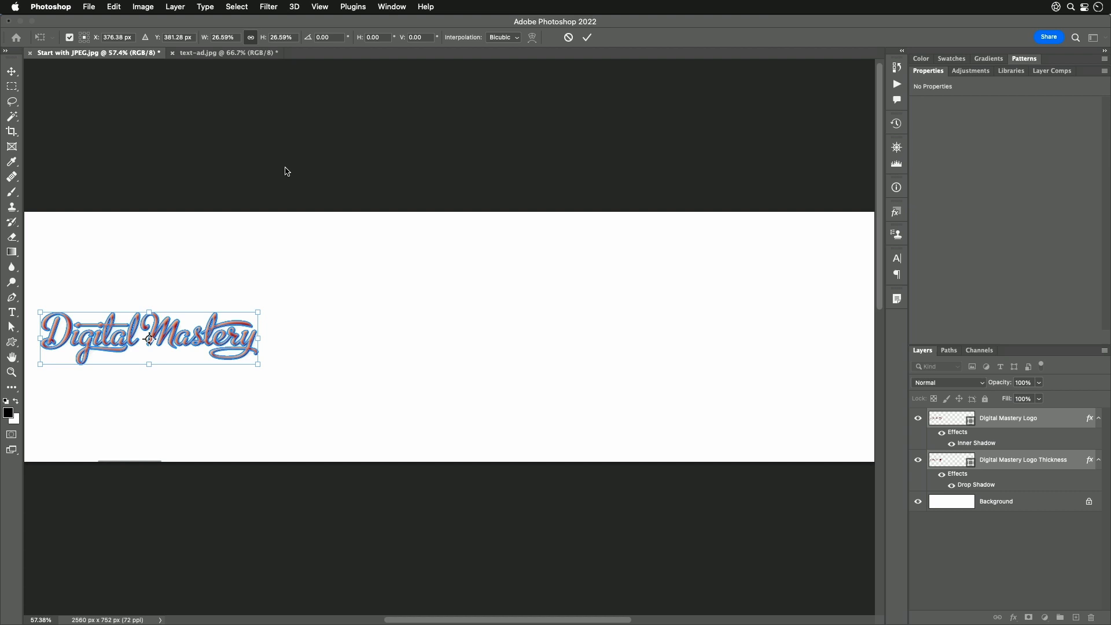
mouse_move(411, 57)
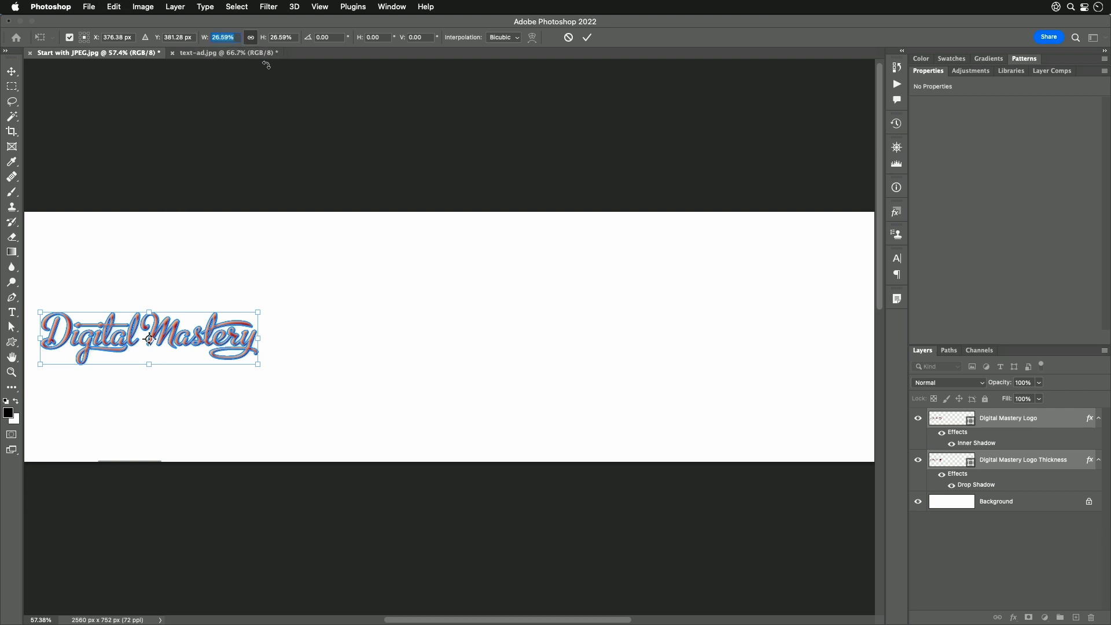
mouse_move(316, 125)
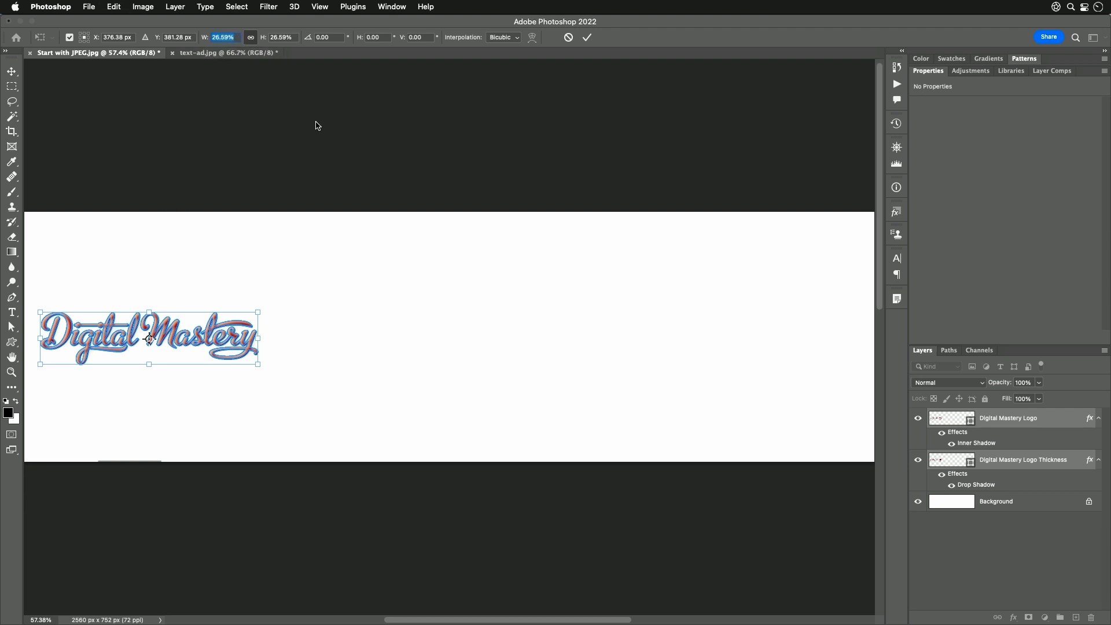
mouse_move(325, 210)
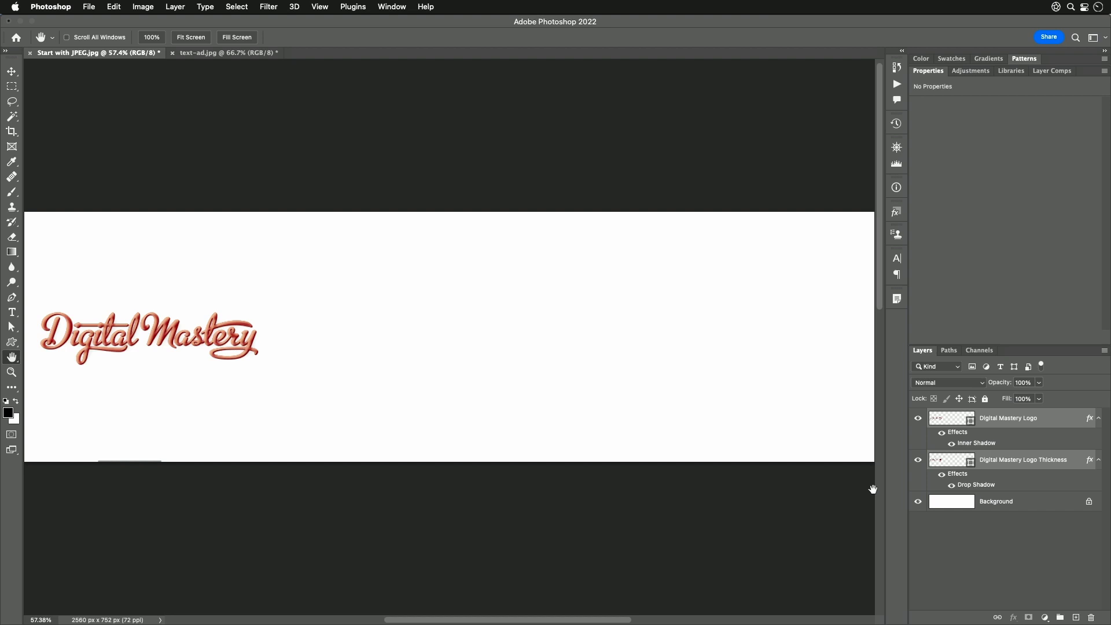
Step: Select the Digital Mastery Logo layer and bring up the Layer menu
left_click(969, 417)
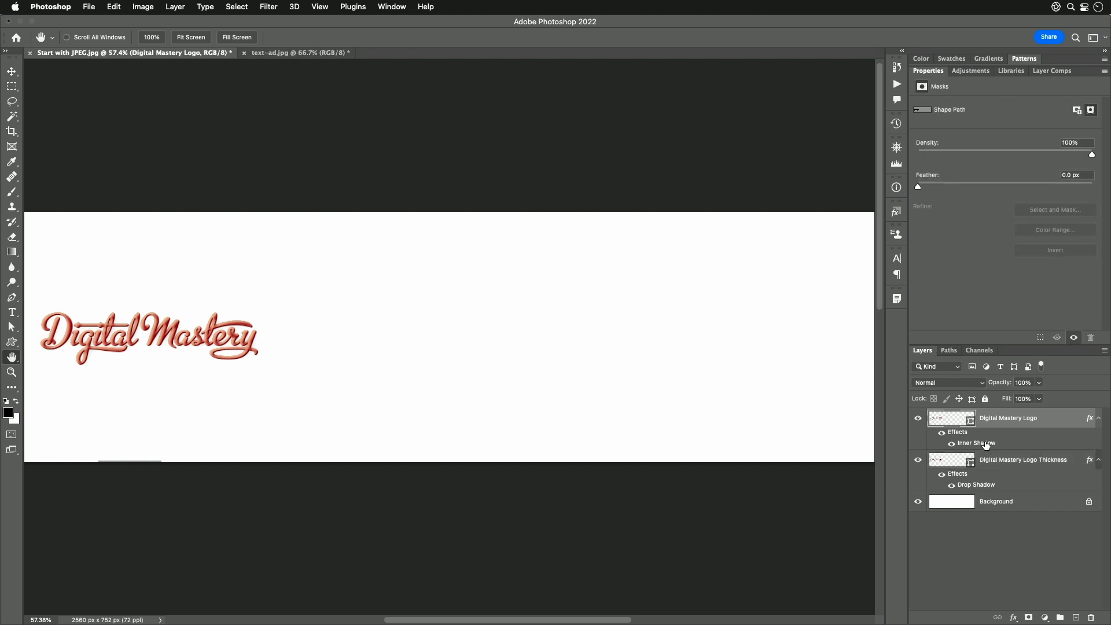
mouse_move(1027, 438)
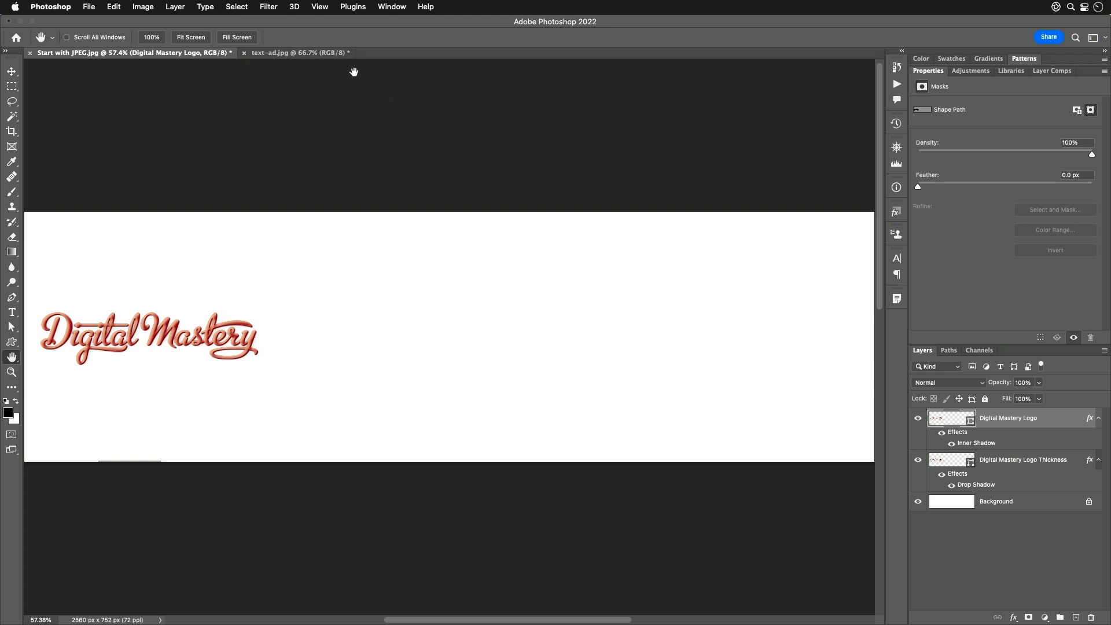
left_click(175, 6)
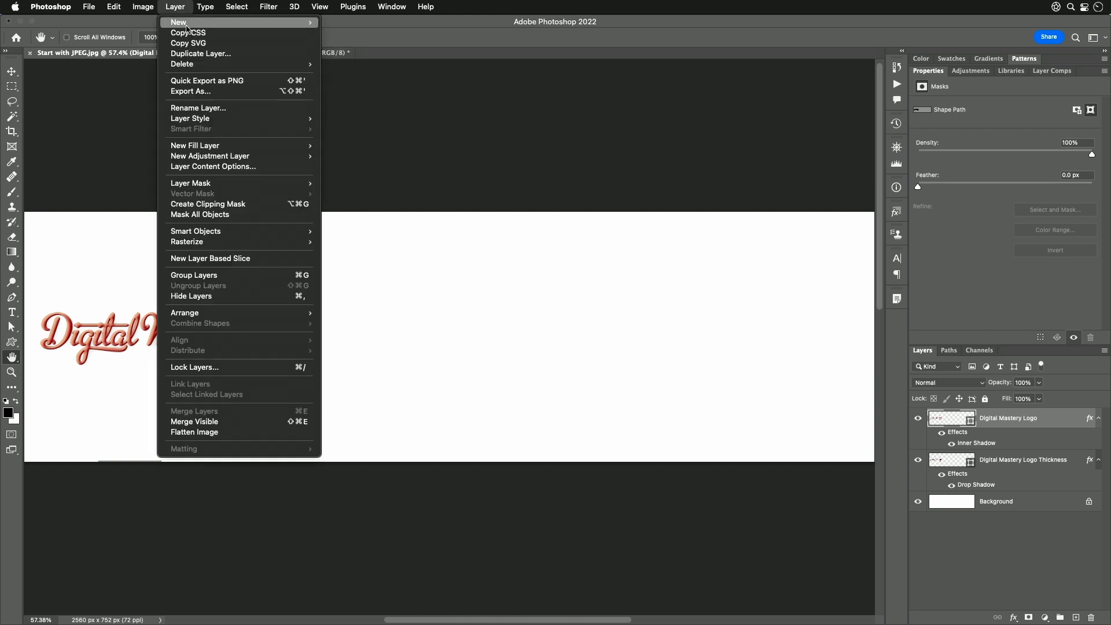
mouse_move(190, 118)
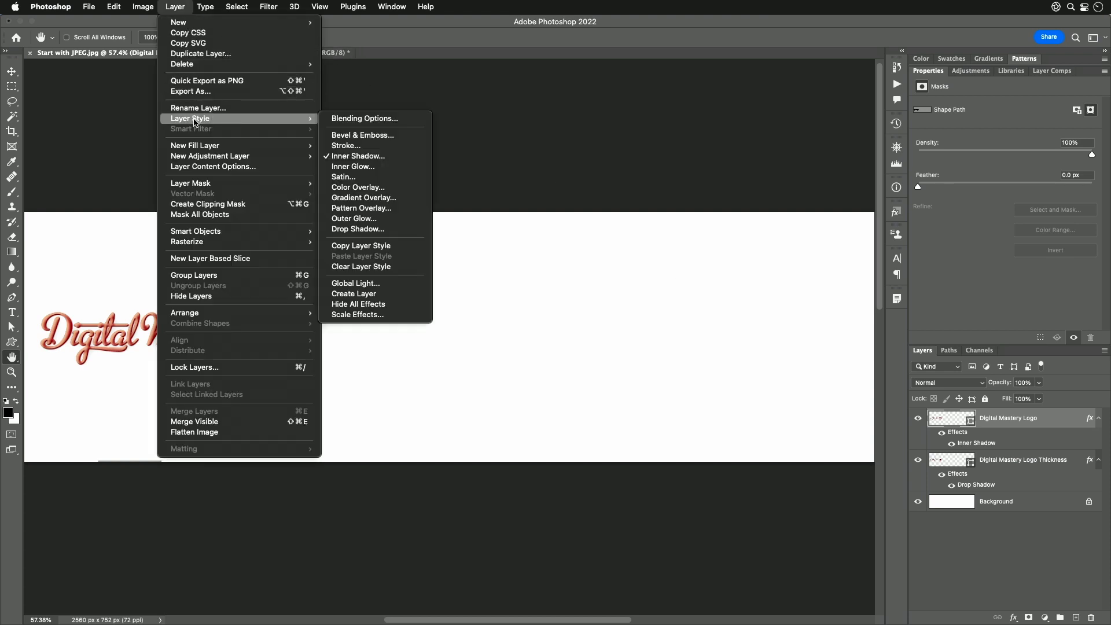
mouse_move(394, 283)
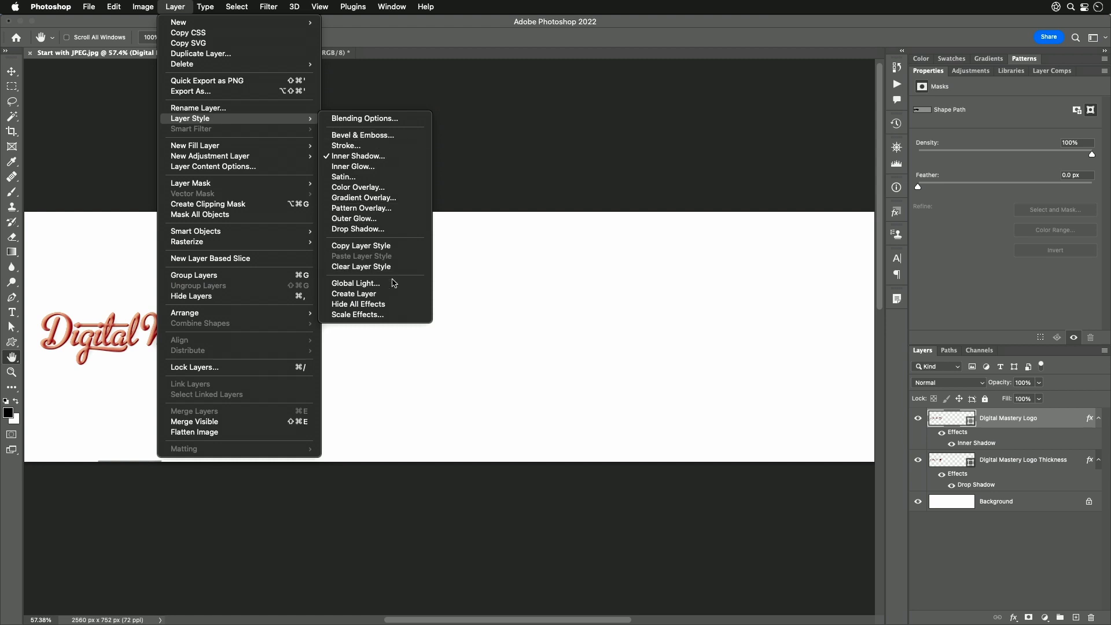
mouse_move(357, 314)
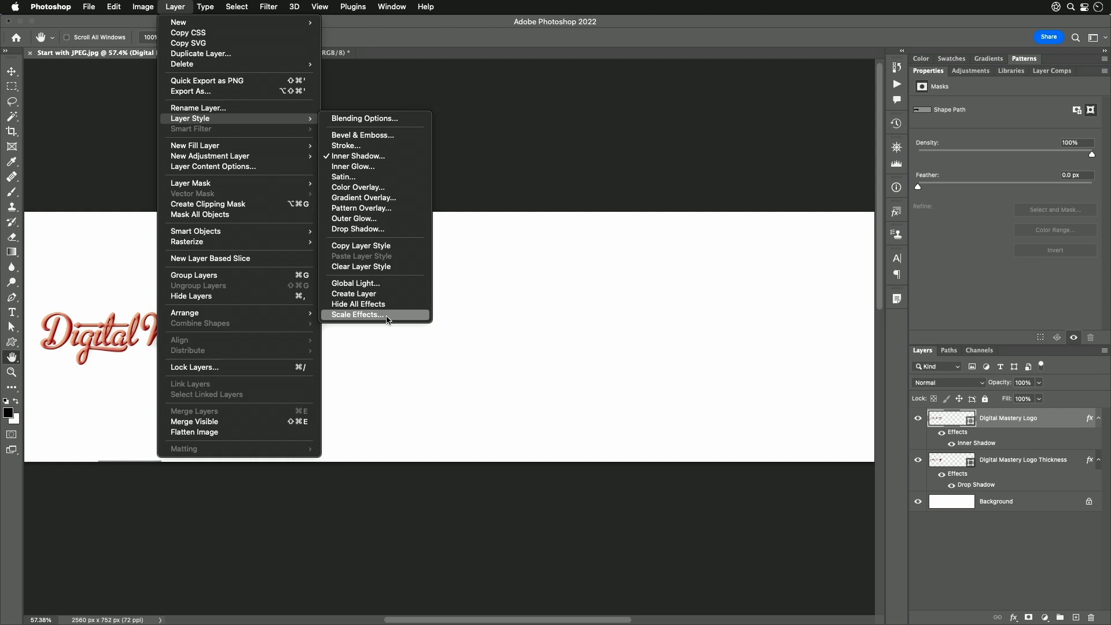
Step: Scale the Digital Mastery Logo layer effects to 27%, fixing an invalid first entry
left_click(357, 315)
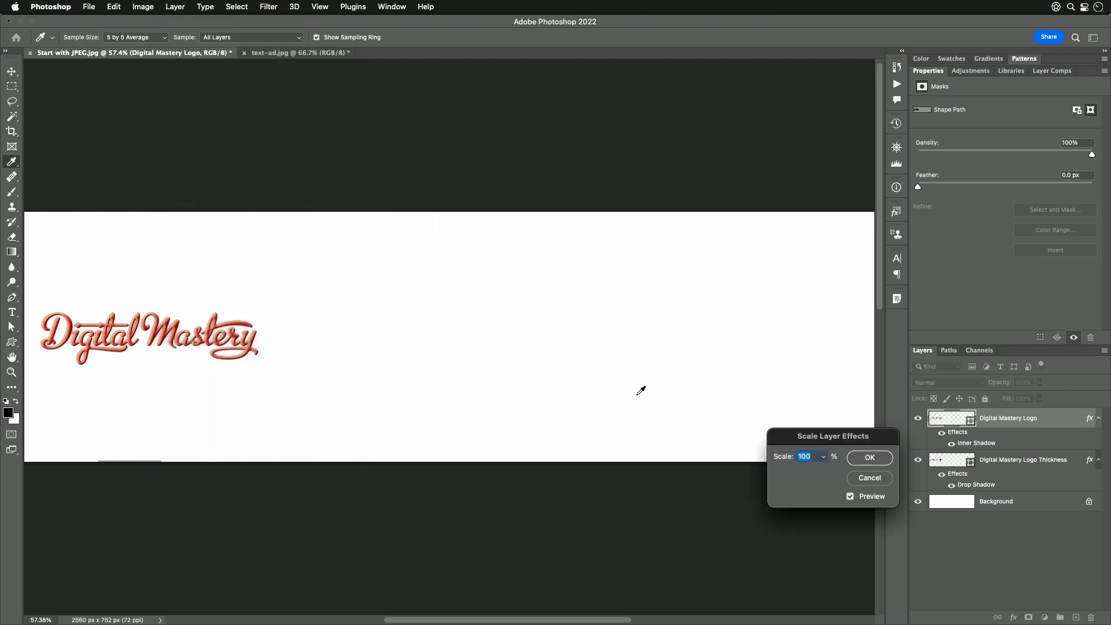
type("59%")
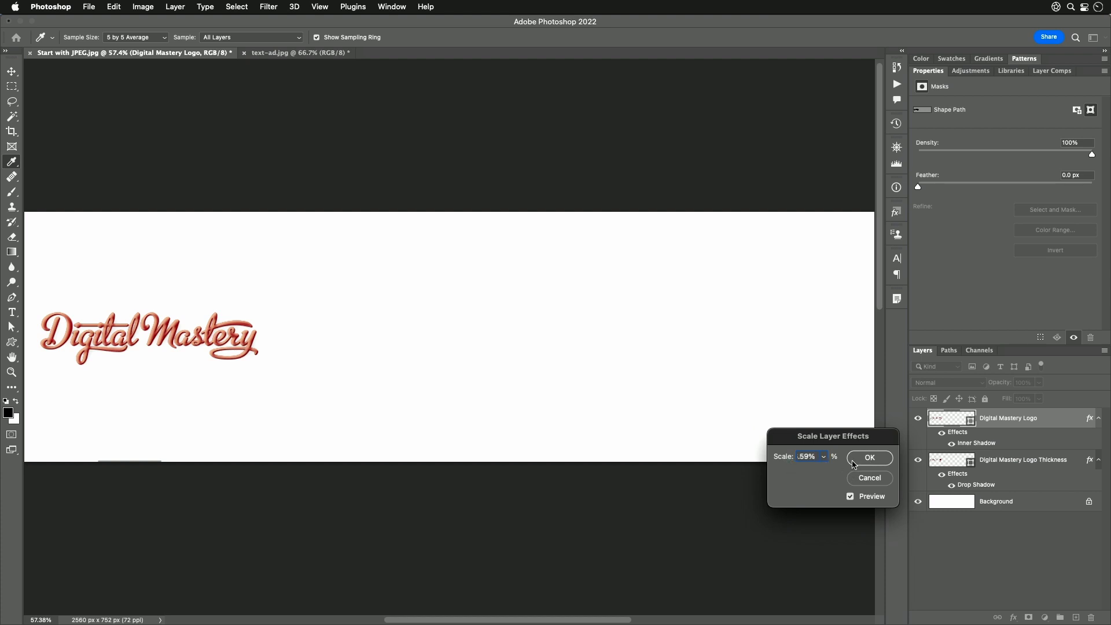
left_click(869, 457)
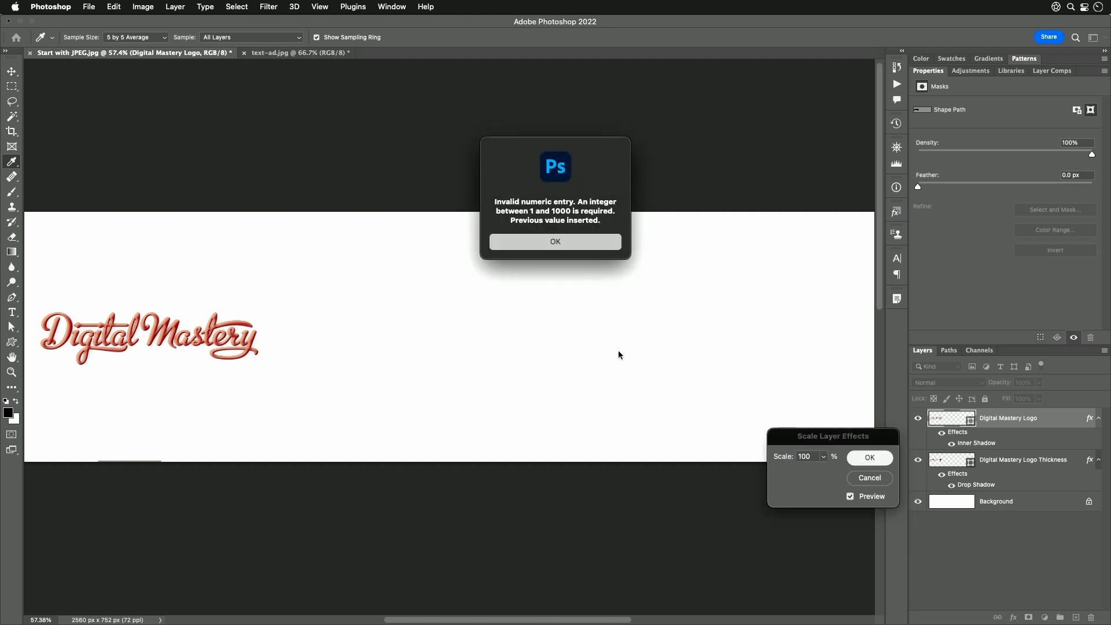
mouse_move(670, 288)
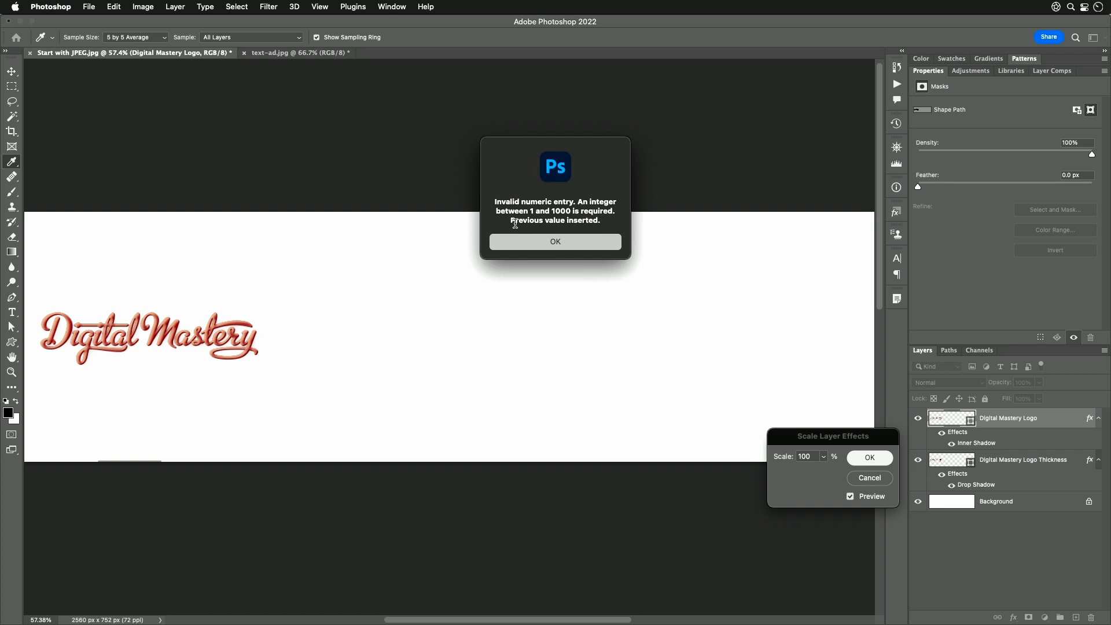
mouse_move(596, 224)
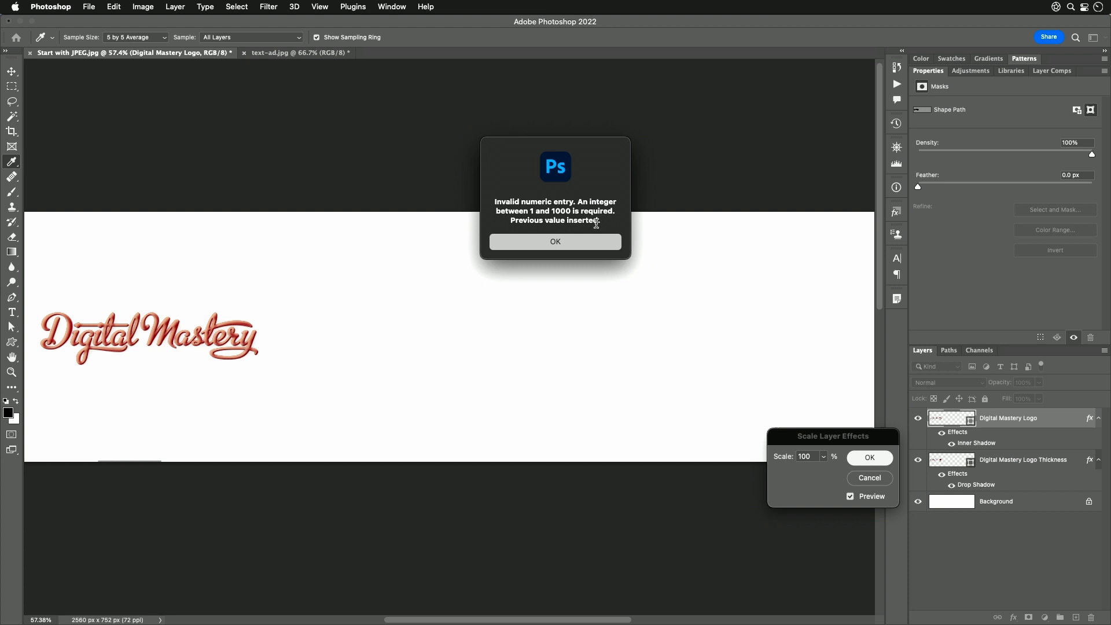
left_click(555, 241)
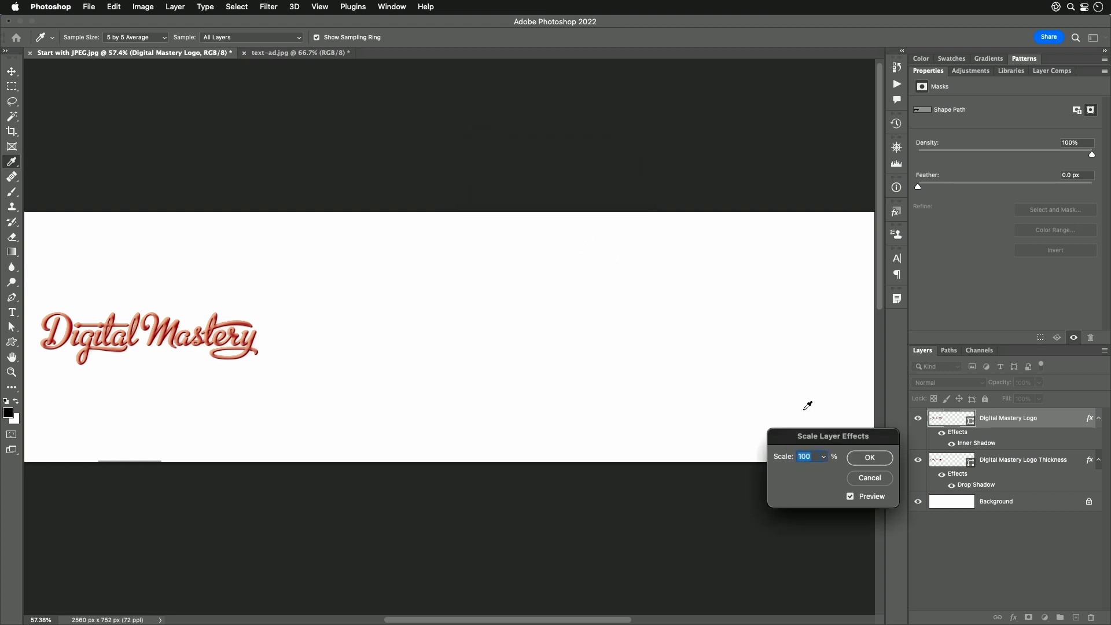
type("59%")
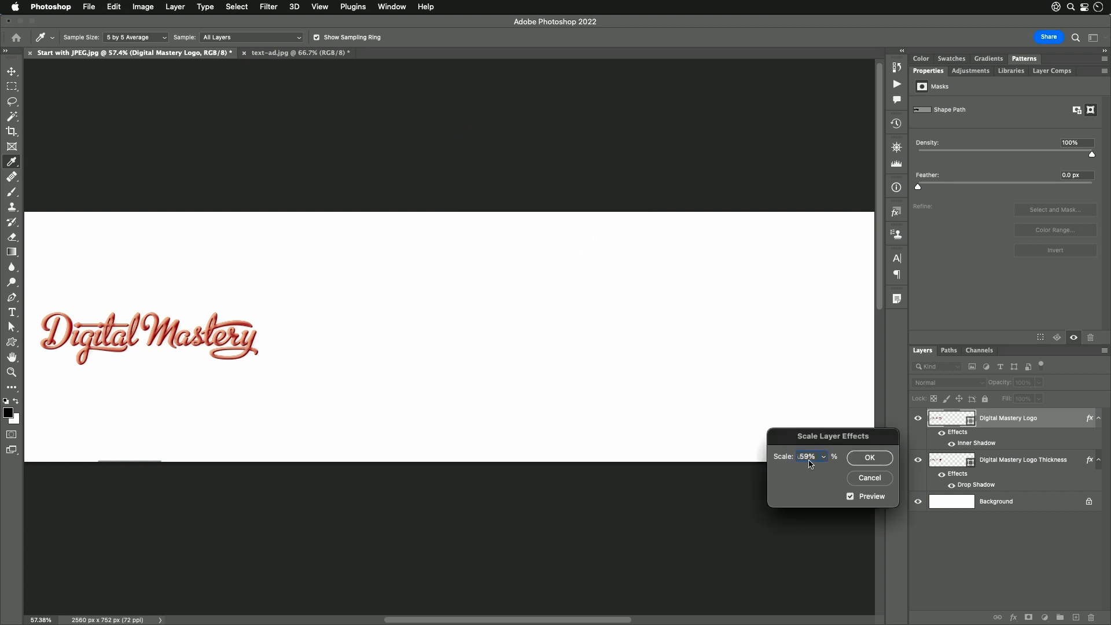
triple_click(807, 456)
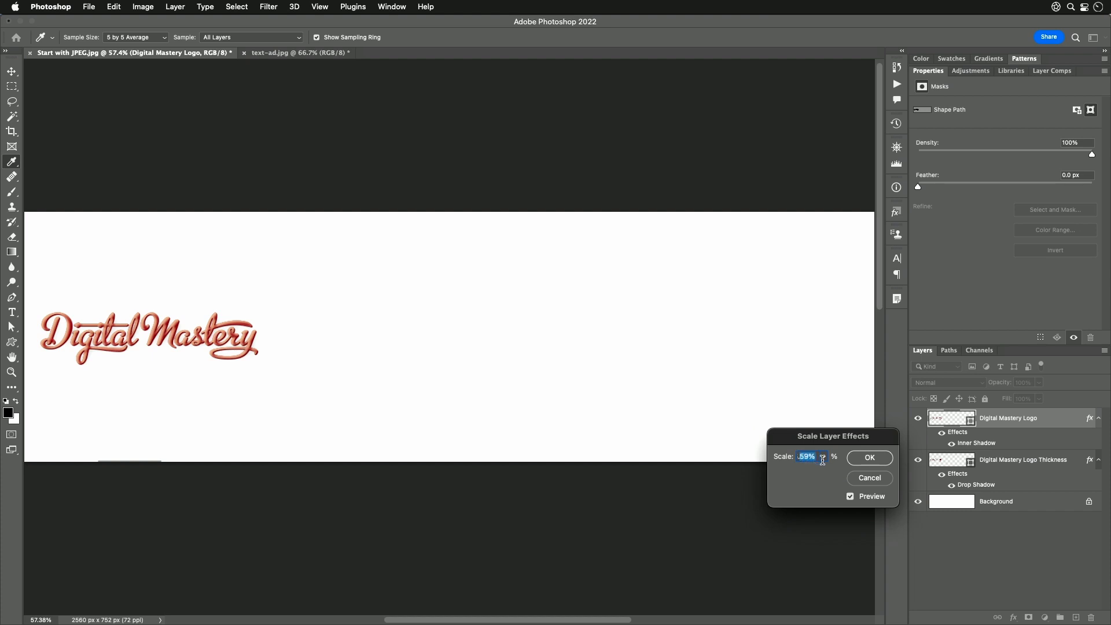
type("26")
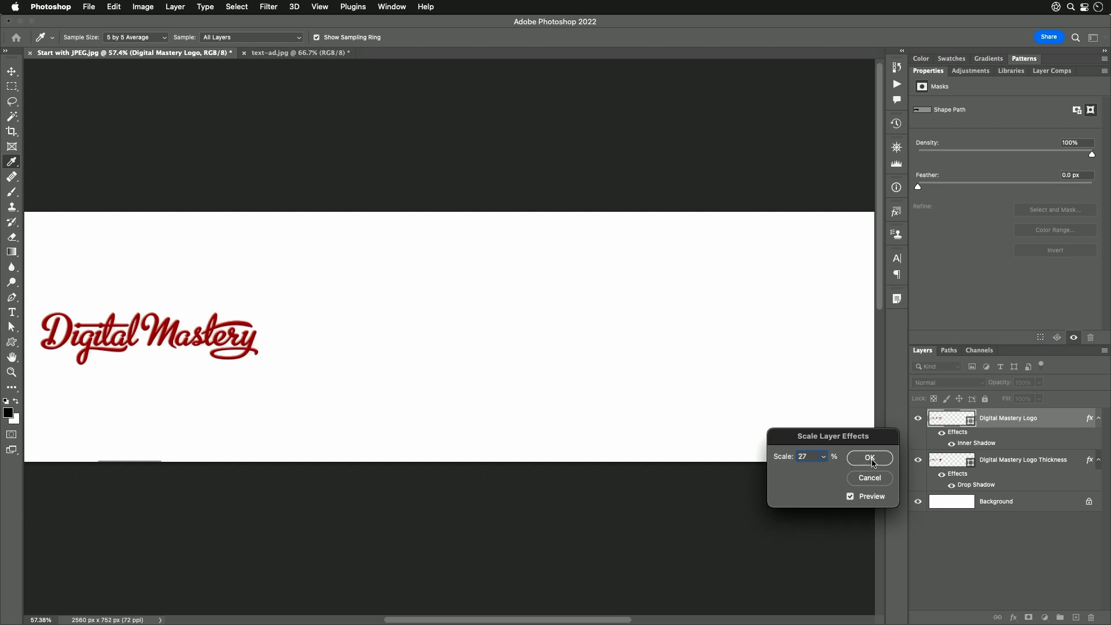
left_click(869, 457)
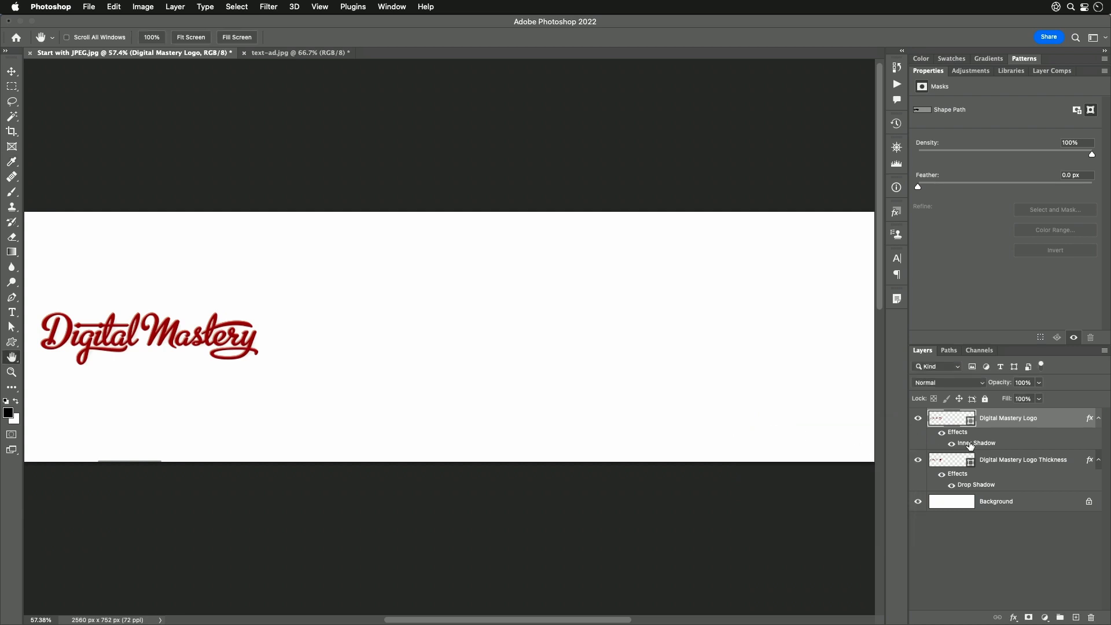
mouse_move(975, 442)
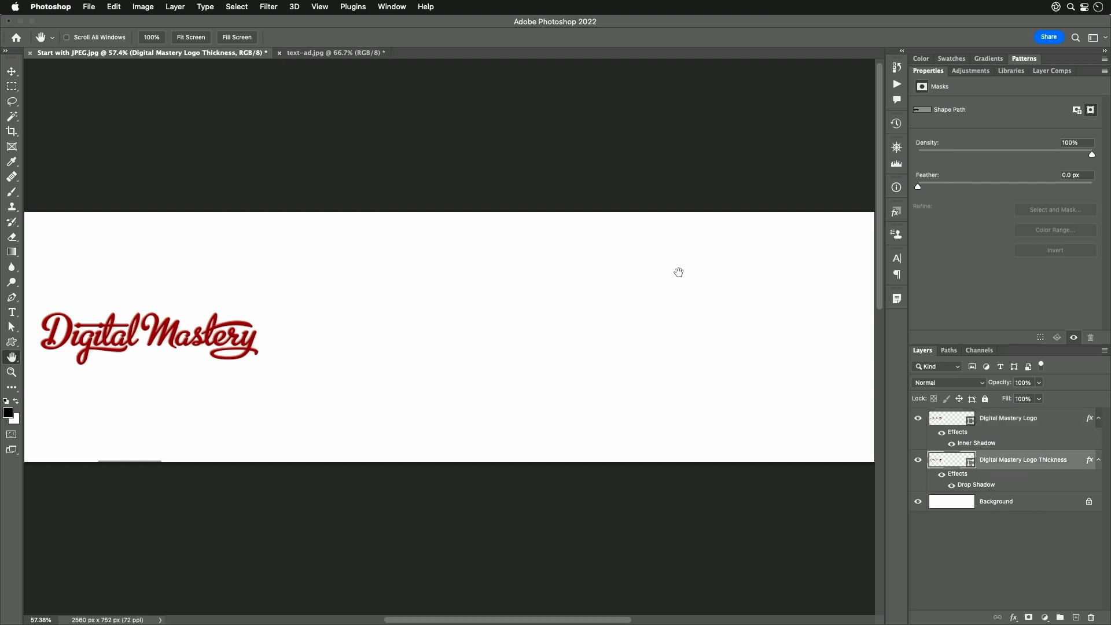
Step: Scale layer effects to 2% and select the Digital Mastery Logo Thickness layer
left_click(174, 6)
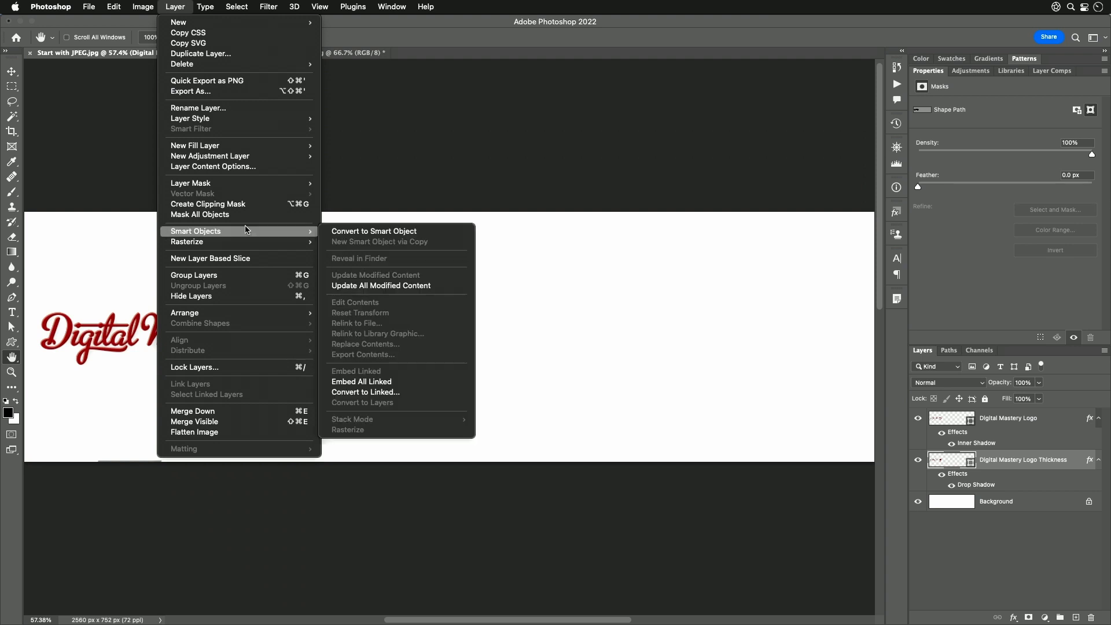
mouse_move(190, 118)
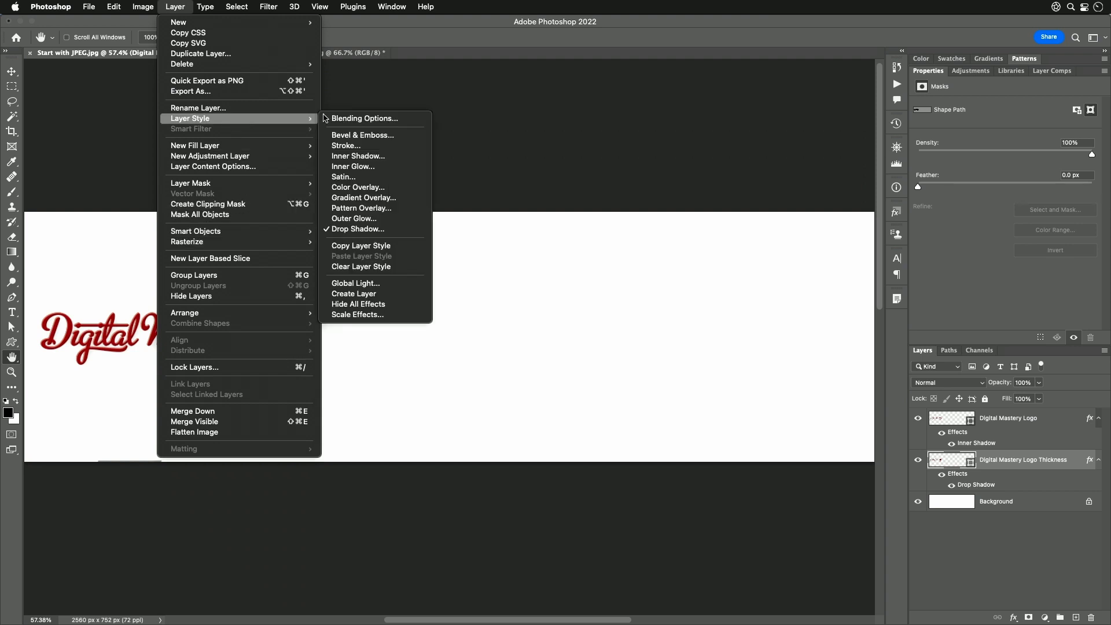
left_click(357, 315)
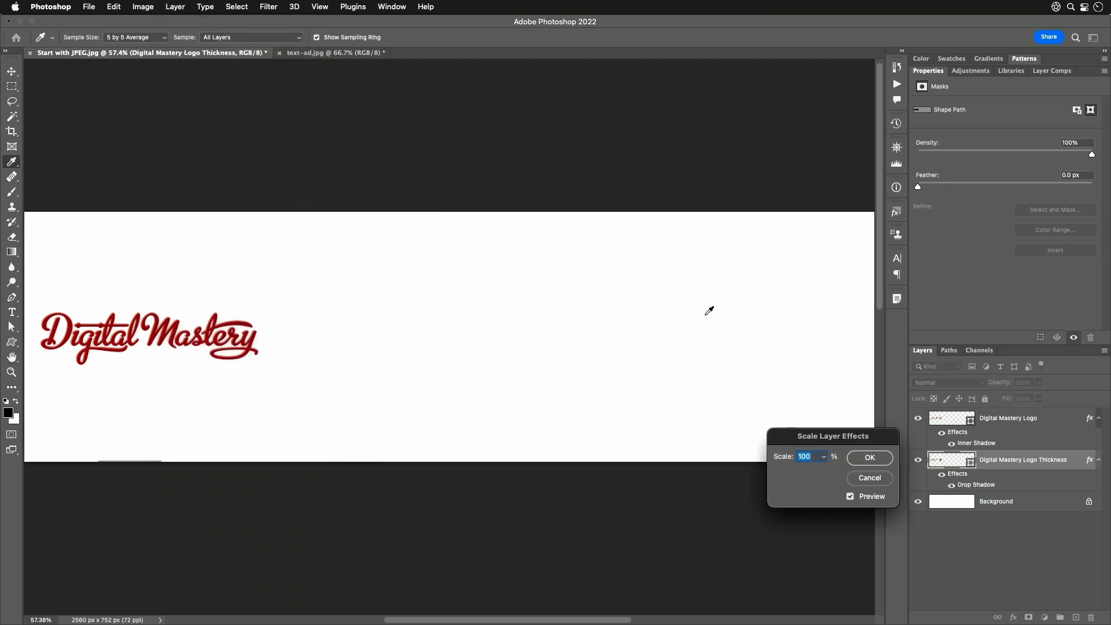
type("2")
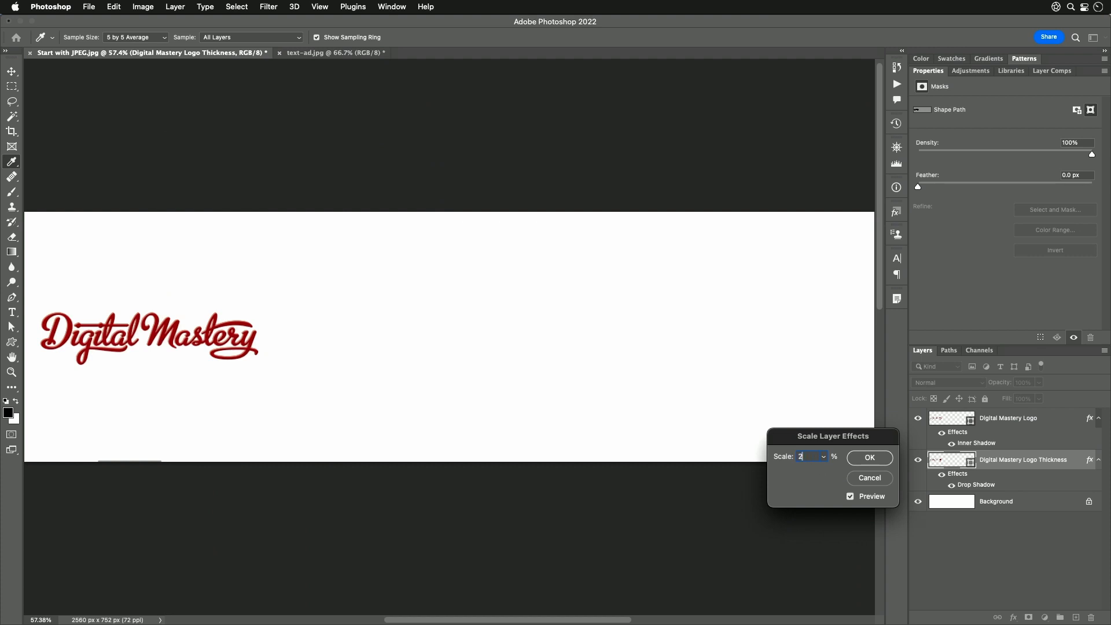
left_click(868, 457)
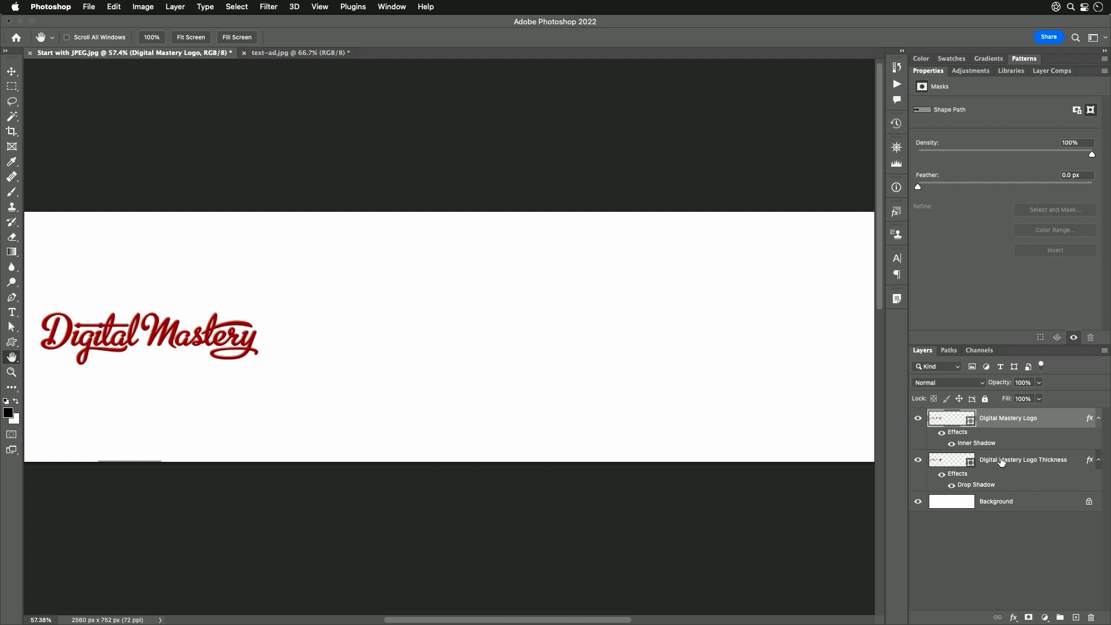
left_click(1023, 459)
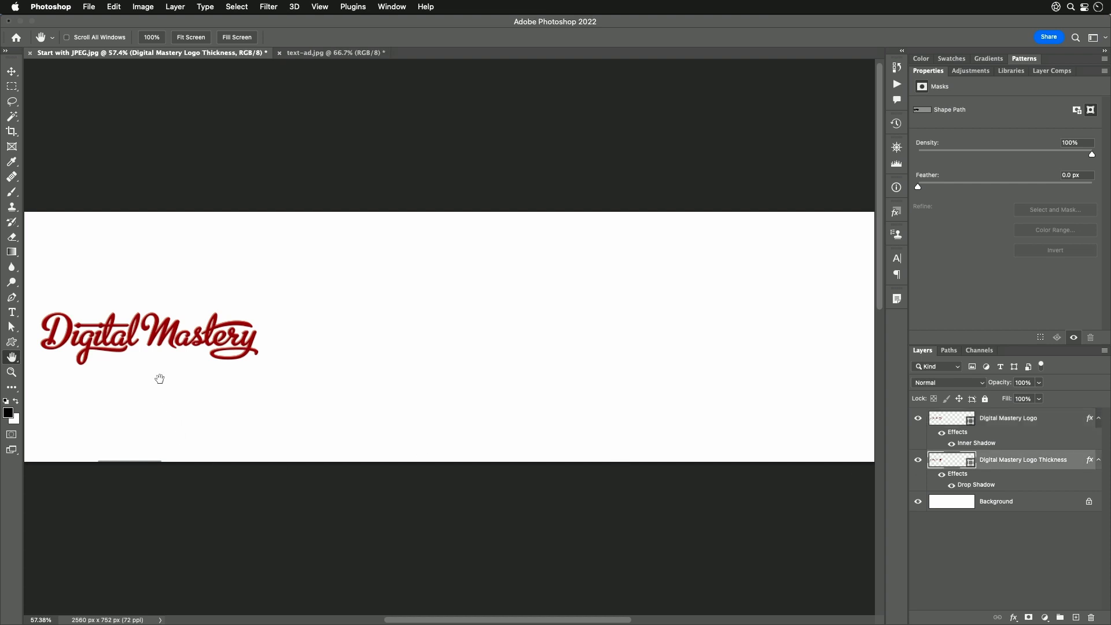
mouse_move(180, 389)
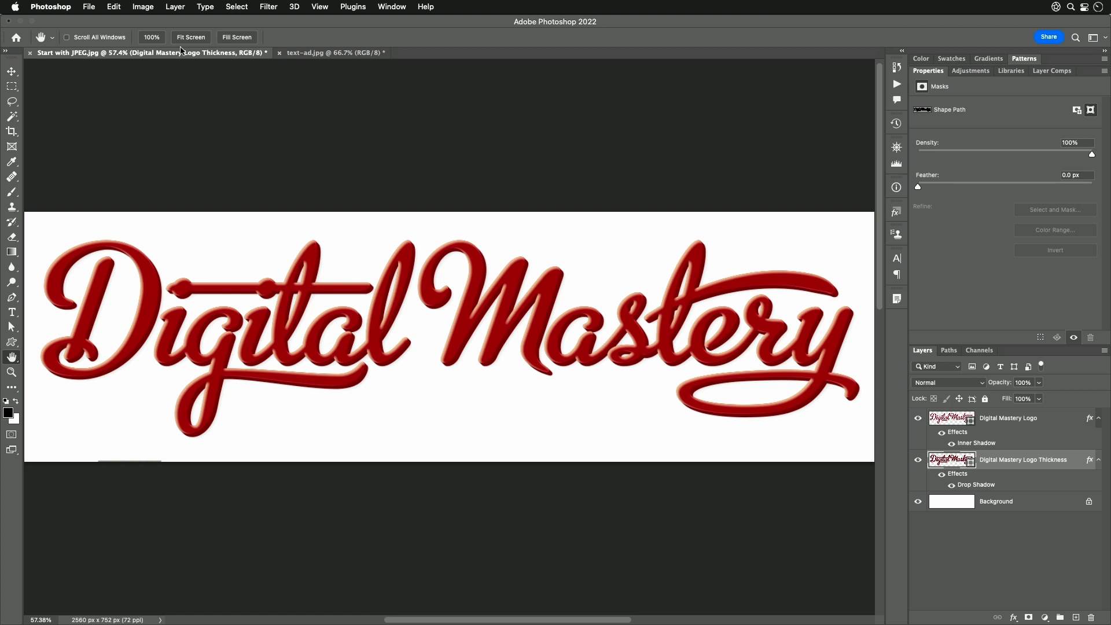
mouse_move(143, 8)
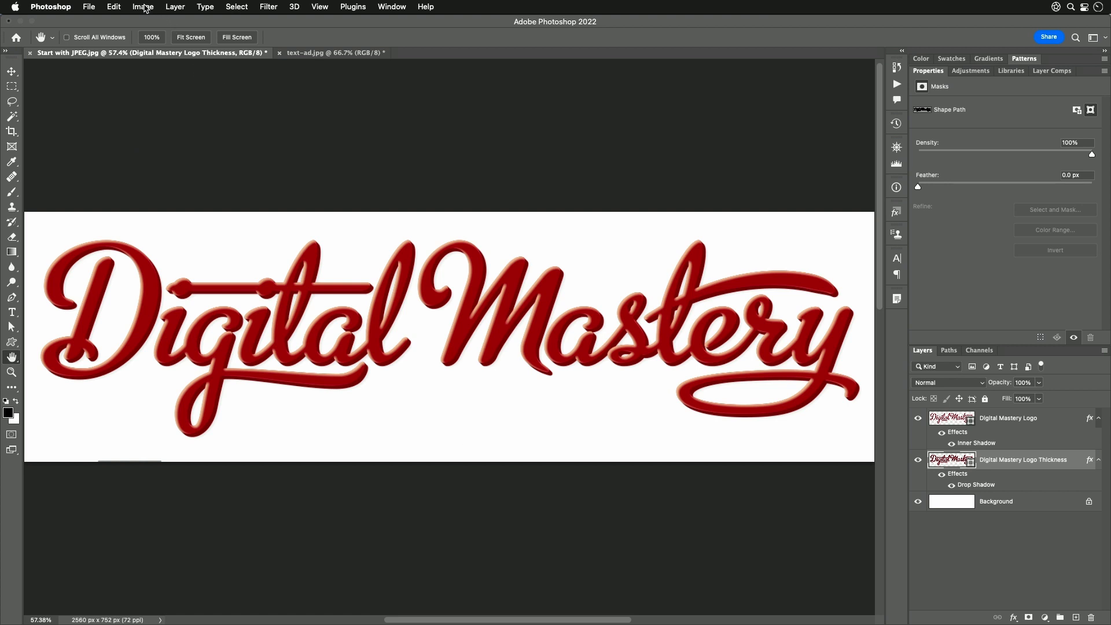
Step: Try an 800 px width in Image Size, then cancel, keeping 2560 × 752 px
left_click(142, 7)
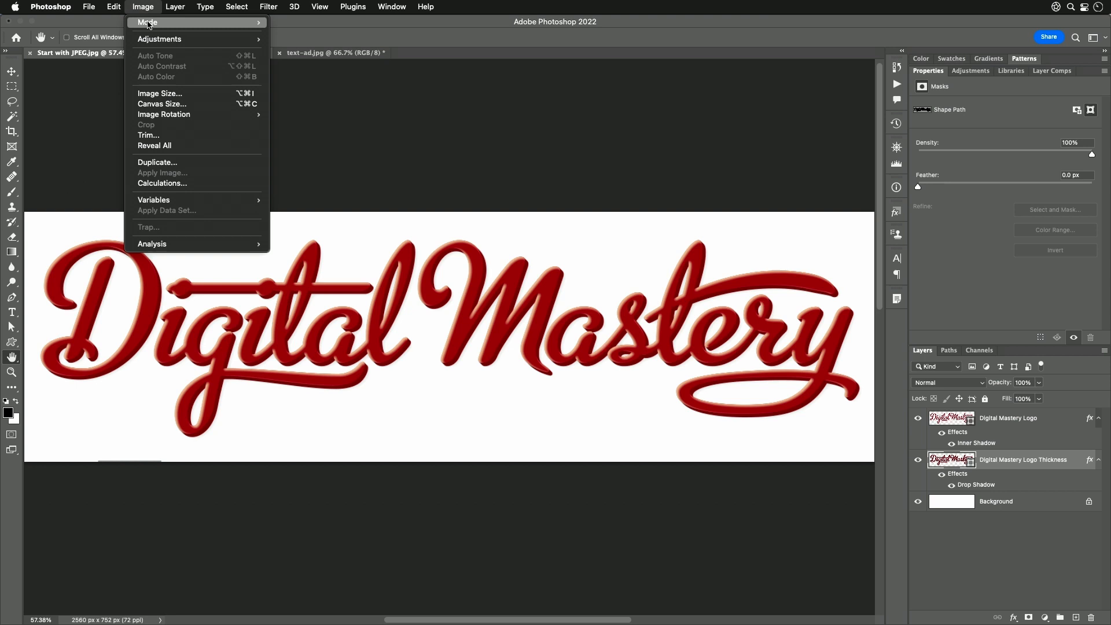
mouse_move(160, 93)
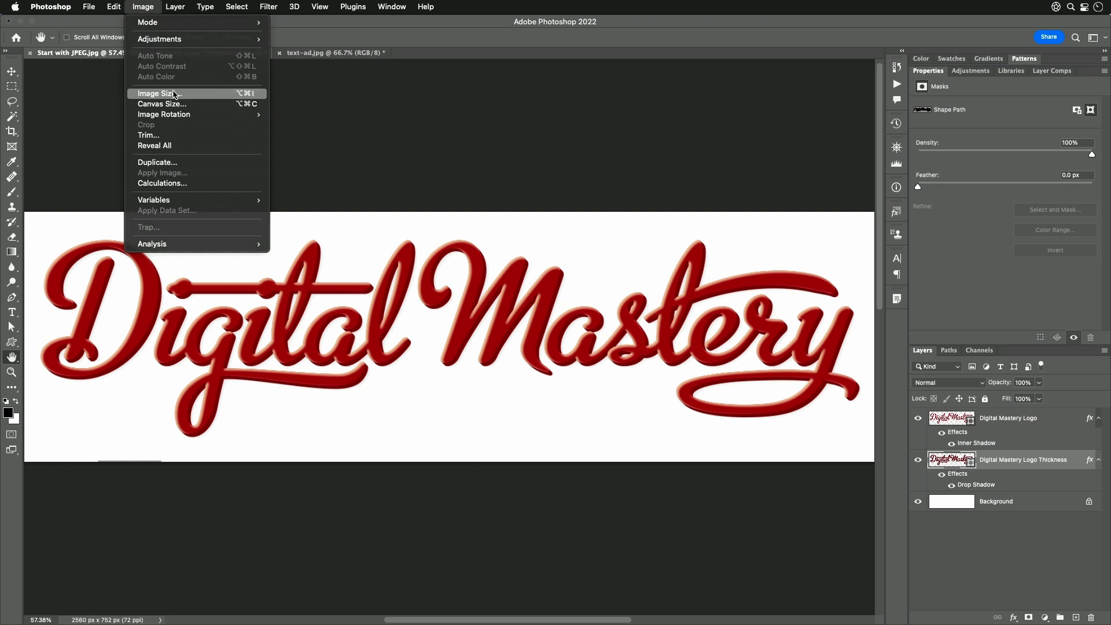
left_click(159, 93)
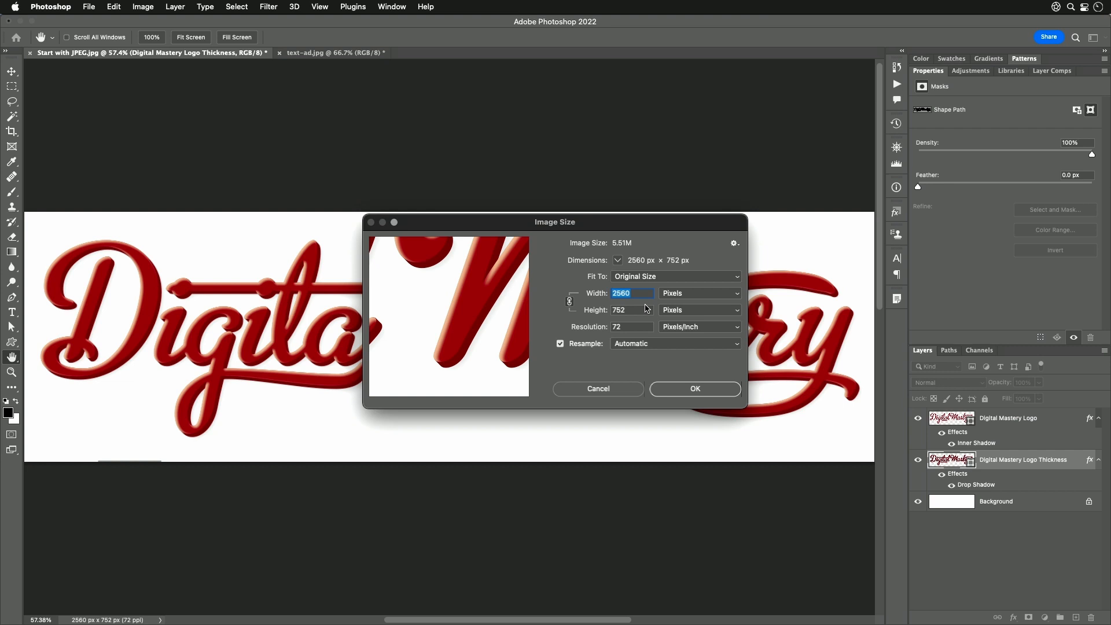
mouse_move(630, 310)
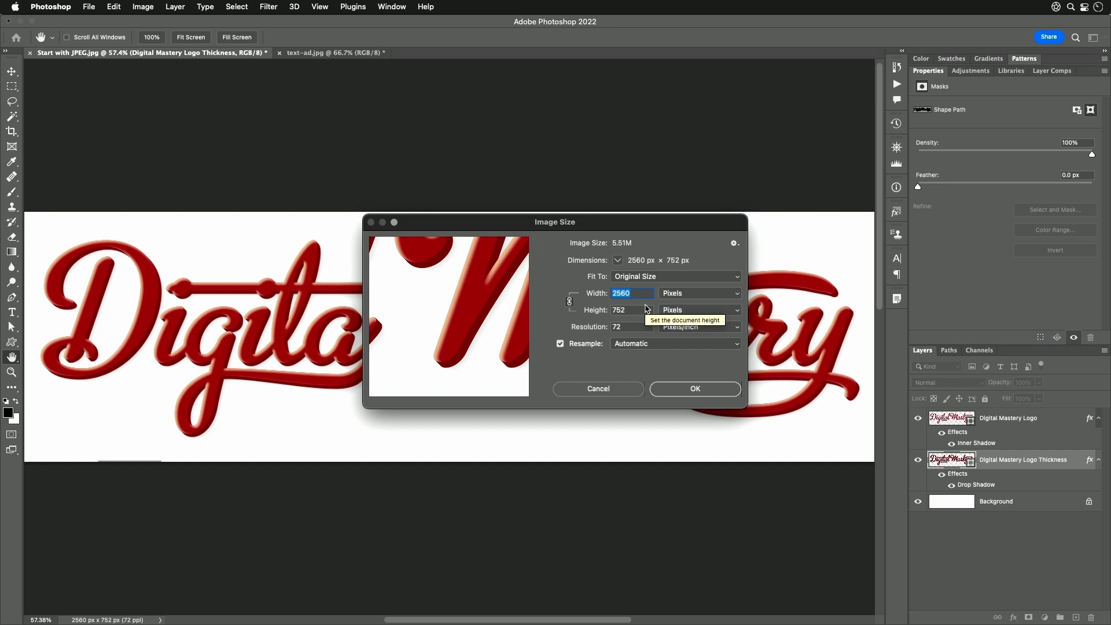
type("800")
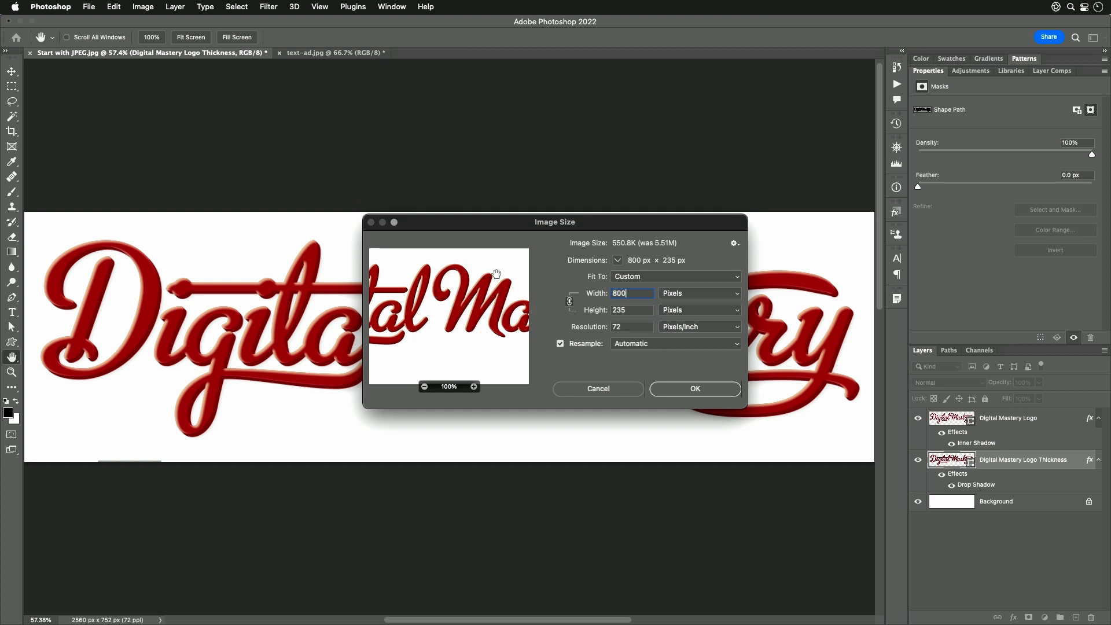
left_click(693, 388)
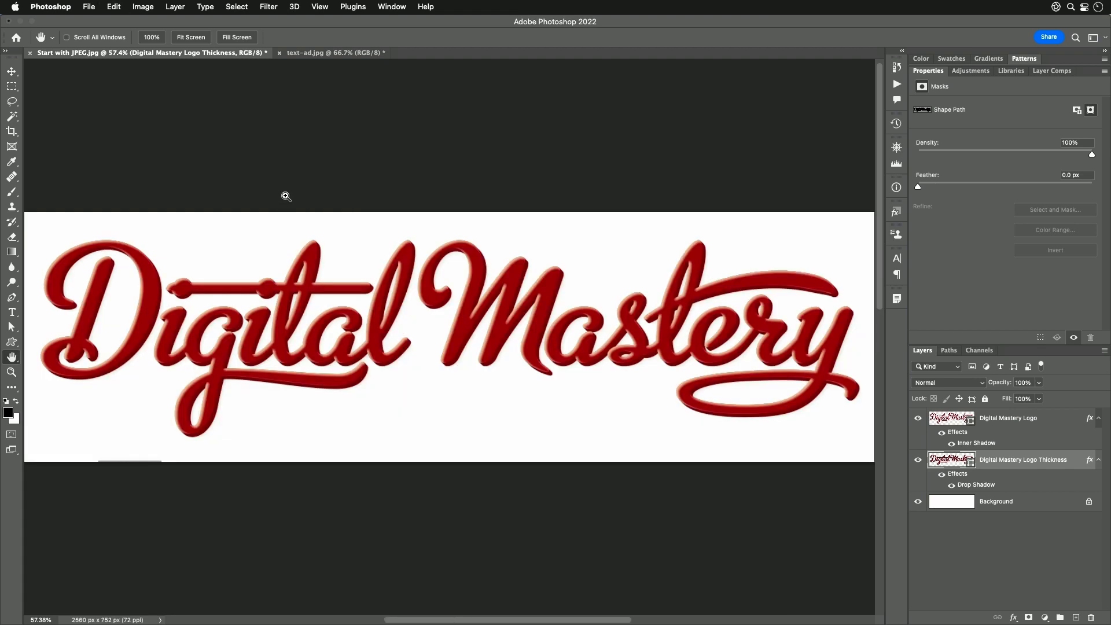
Step: Resize the image to 800 px wide (800 × 235 px) in Image Size
left_click(142, 7)
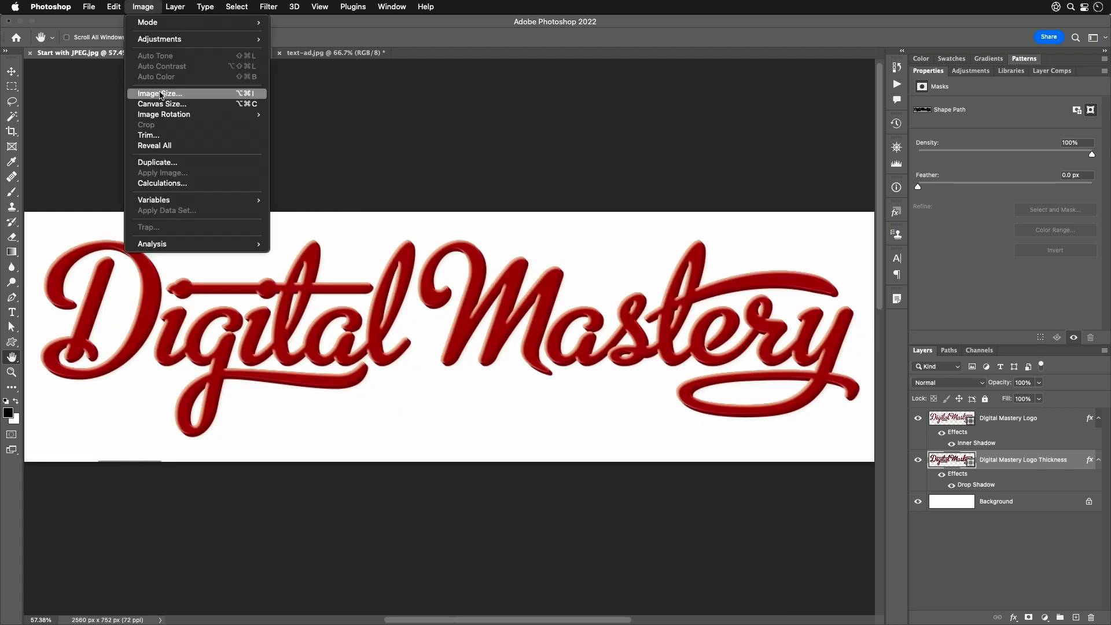
left_click(159, 93)
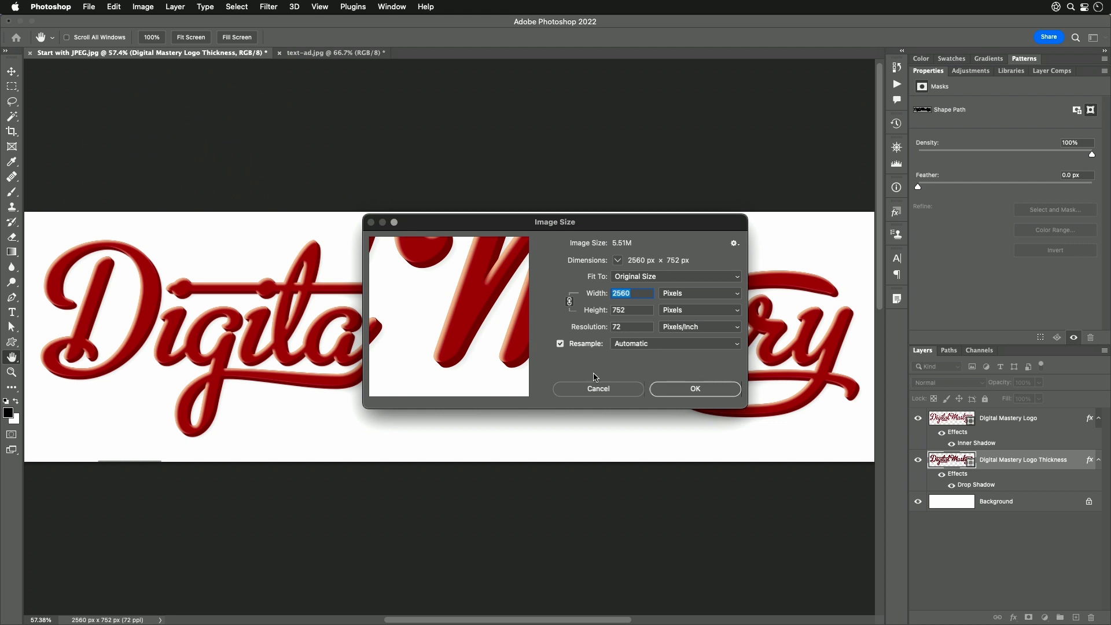
mouse_move(712, 264)
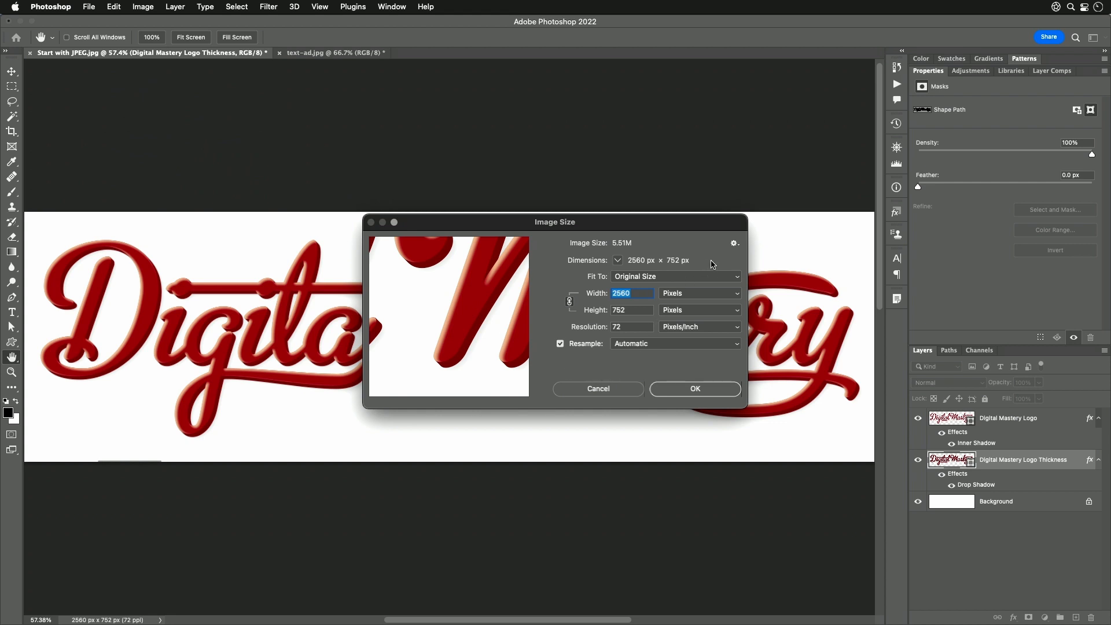
mouse_move(734, 244)
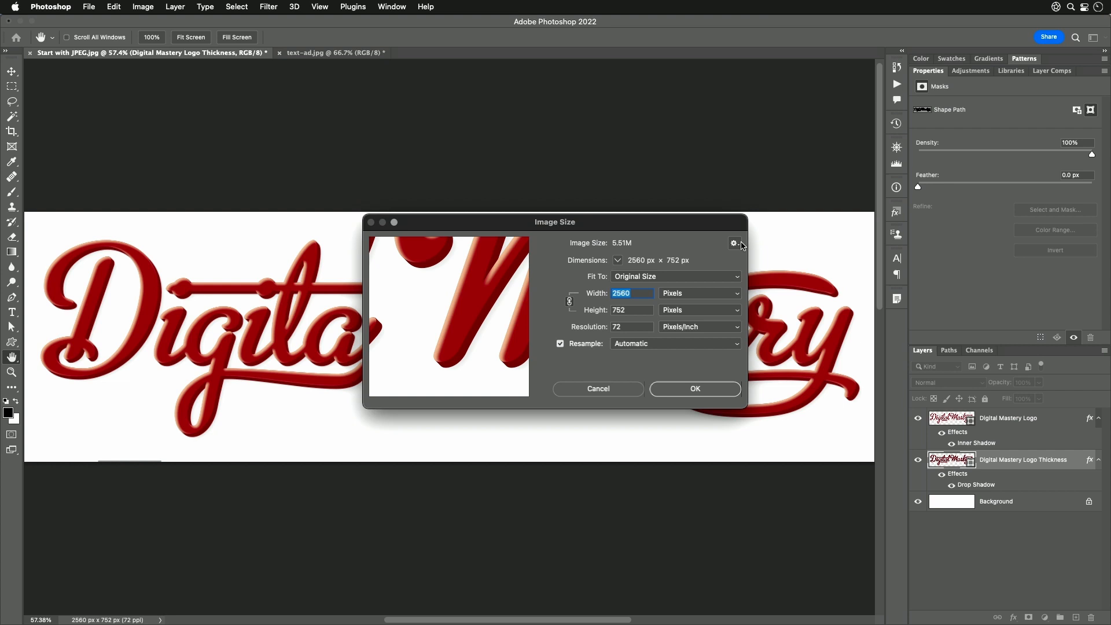
mouse_move(735, 244)
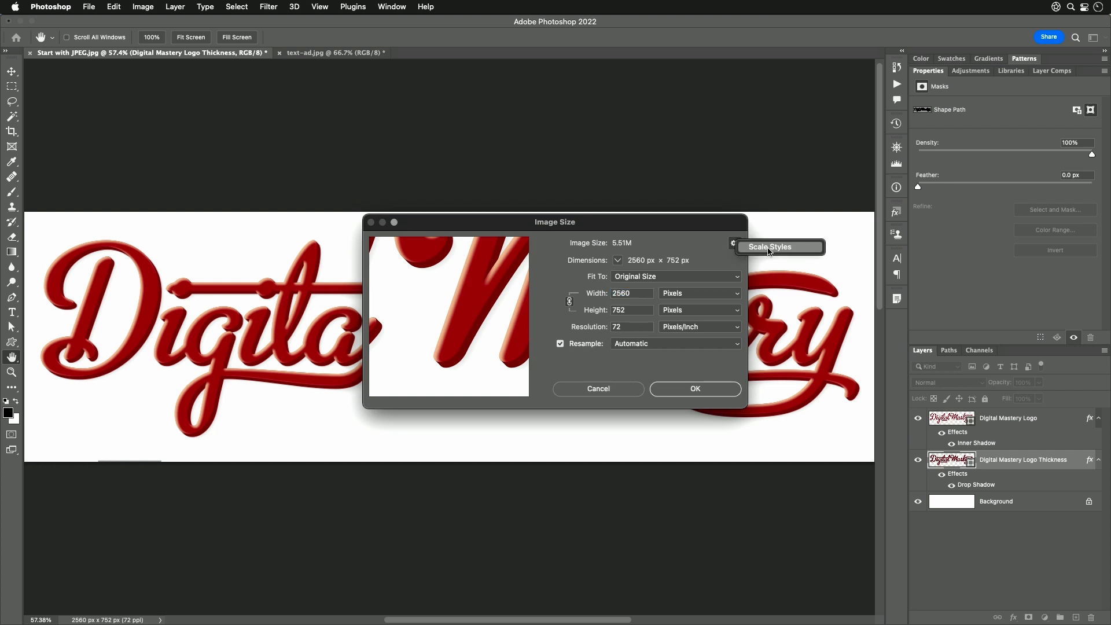
left_click(733, 244)
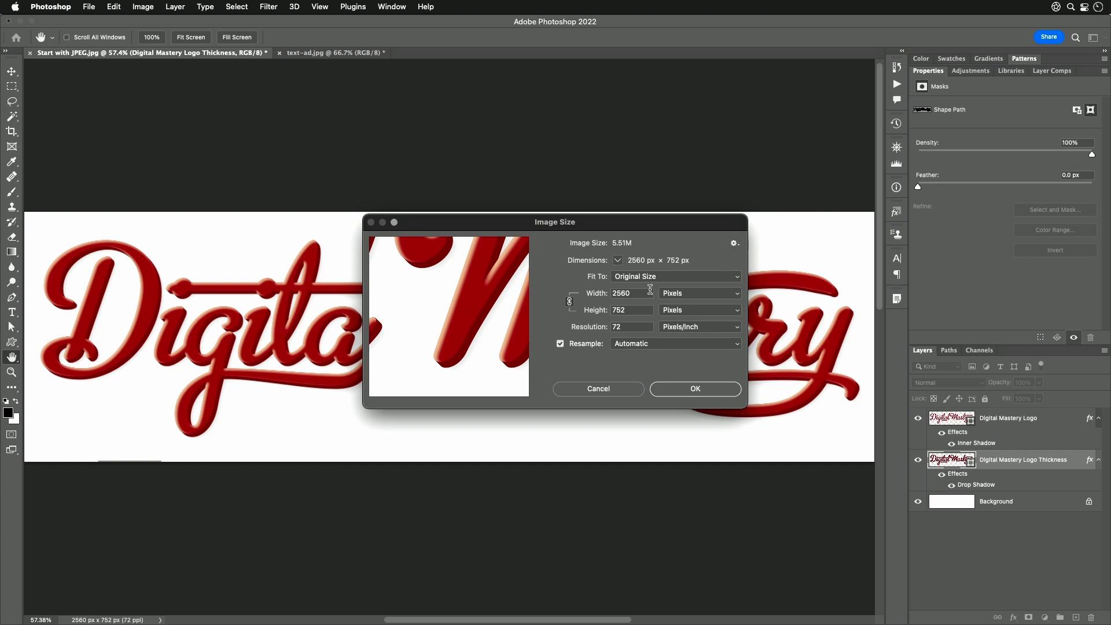
type("8")
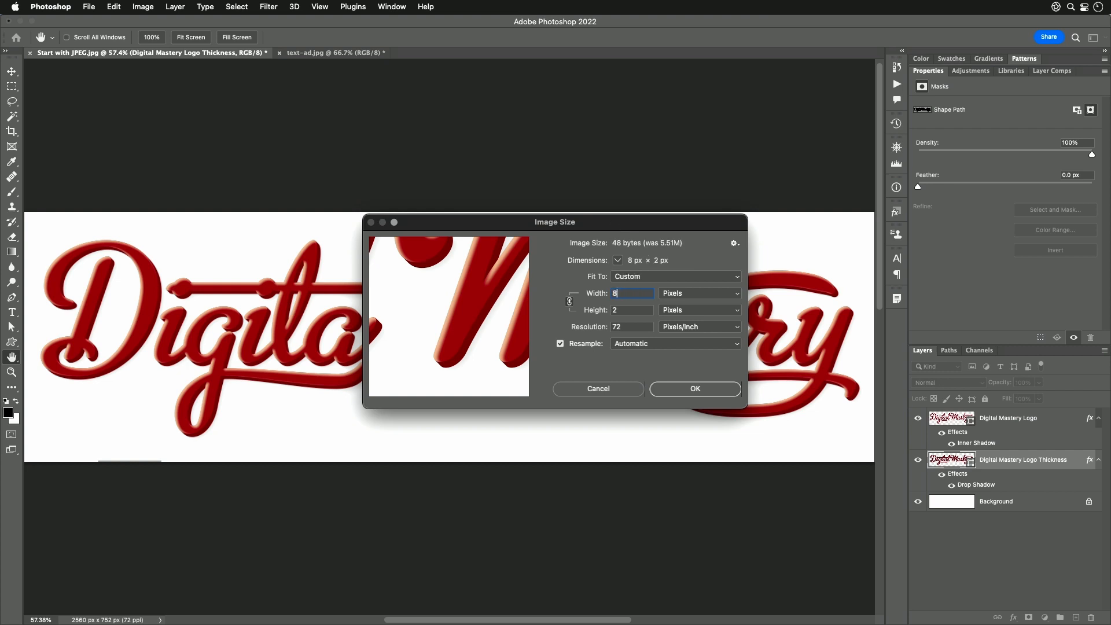
type("800")
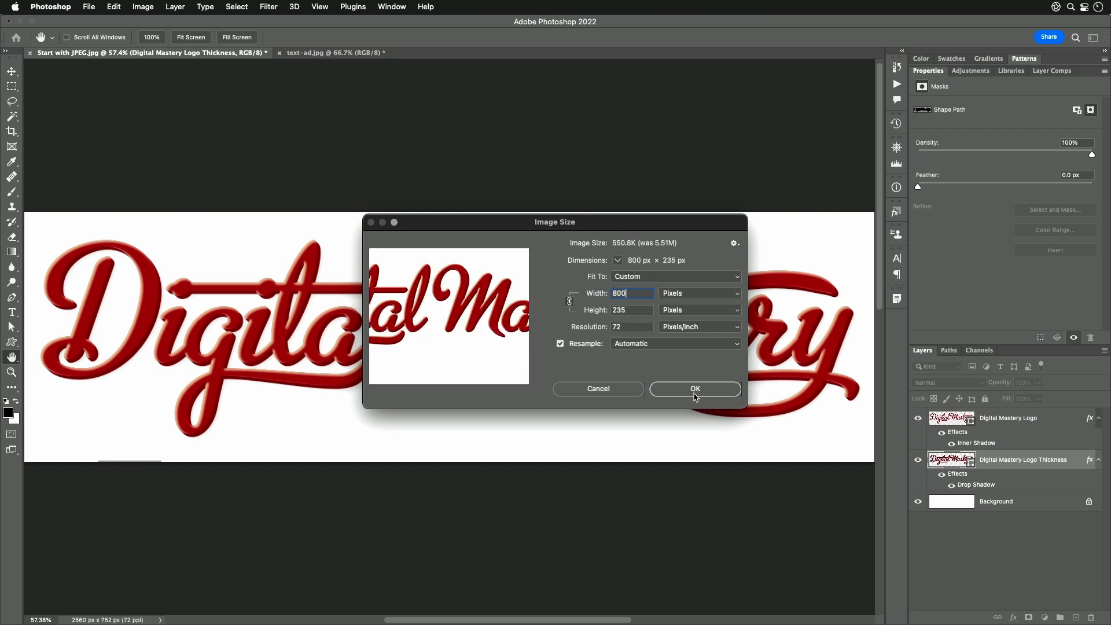
left_click(695, 388)
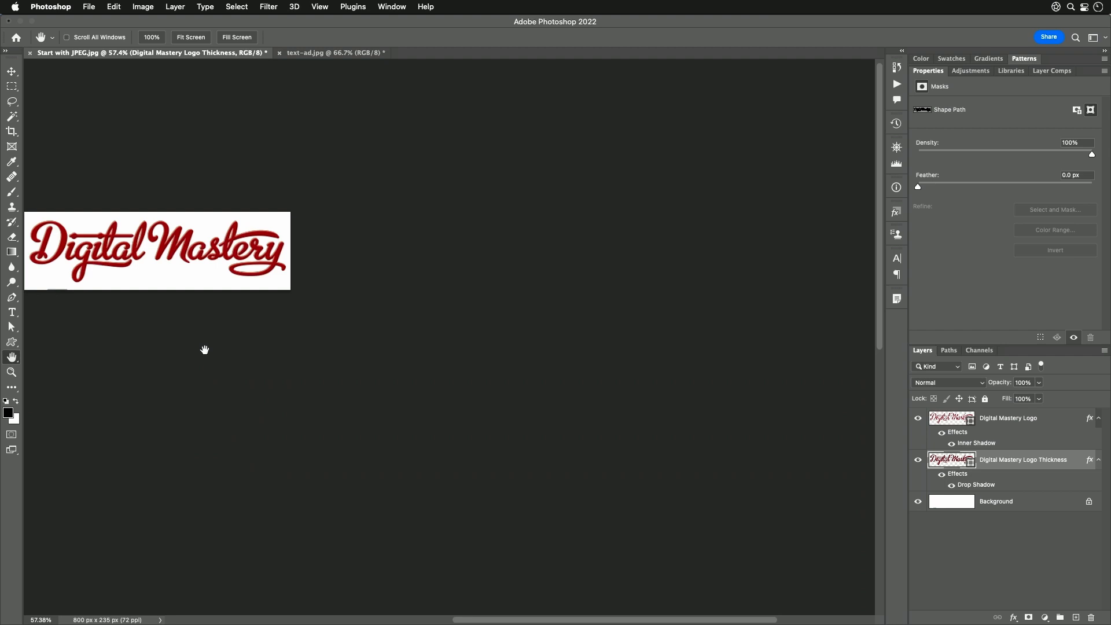
mouse_move(206, 351)
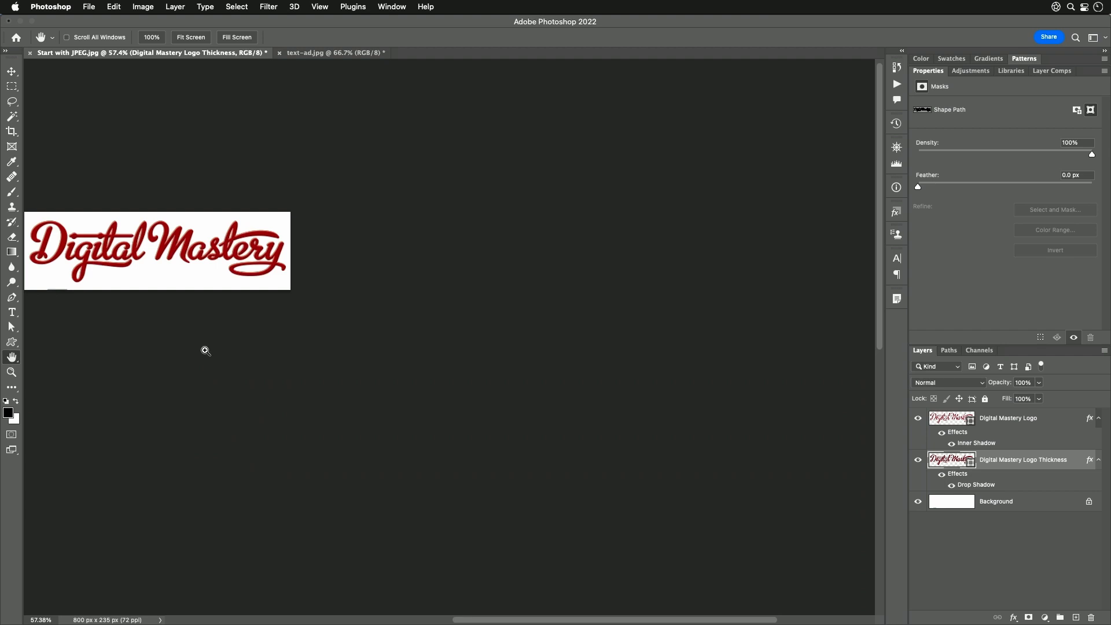
mouse_move(170, 123)
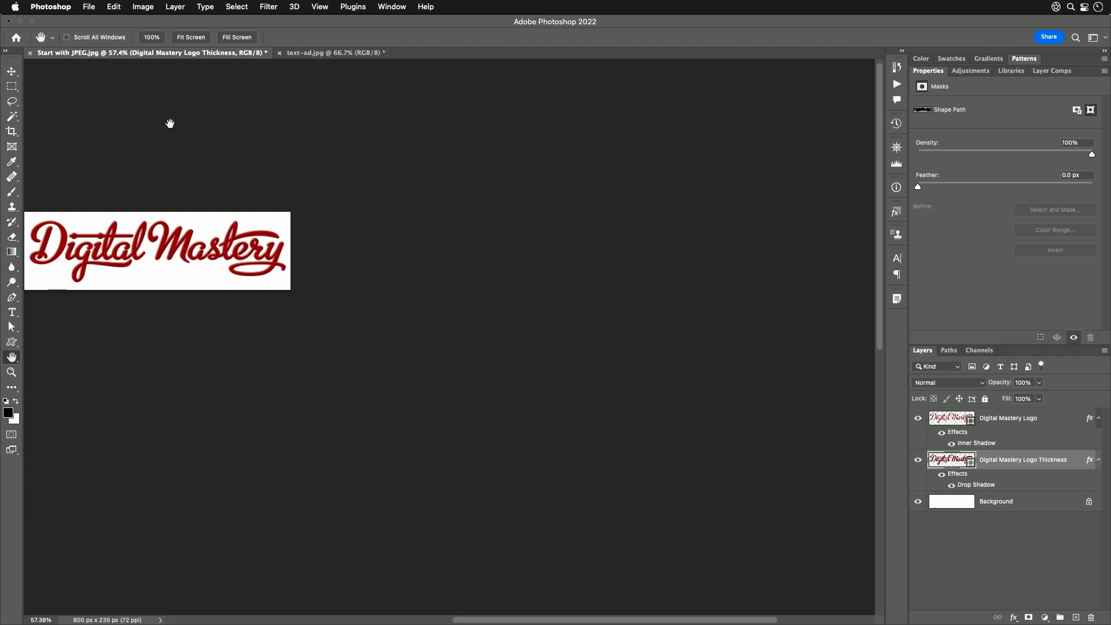
left_click(89, 6)
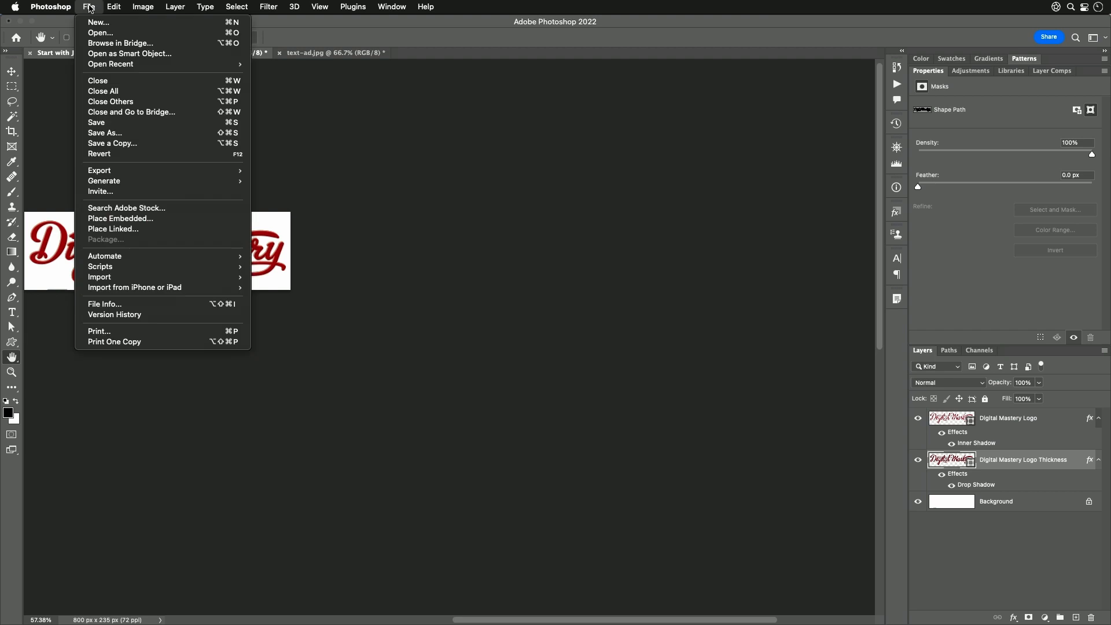
mouse_move(104, 133)
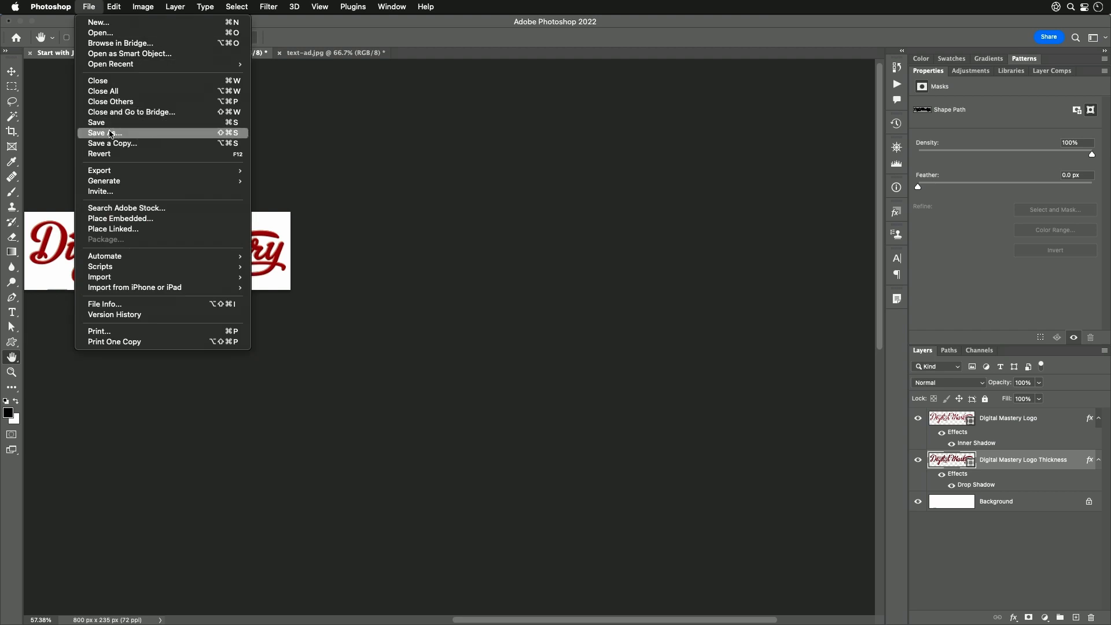
mouse_move(147, 136)
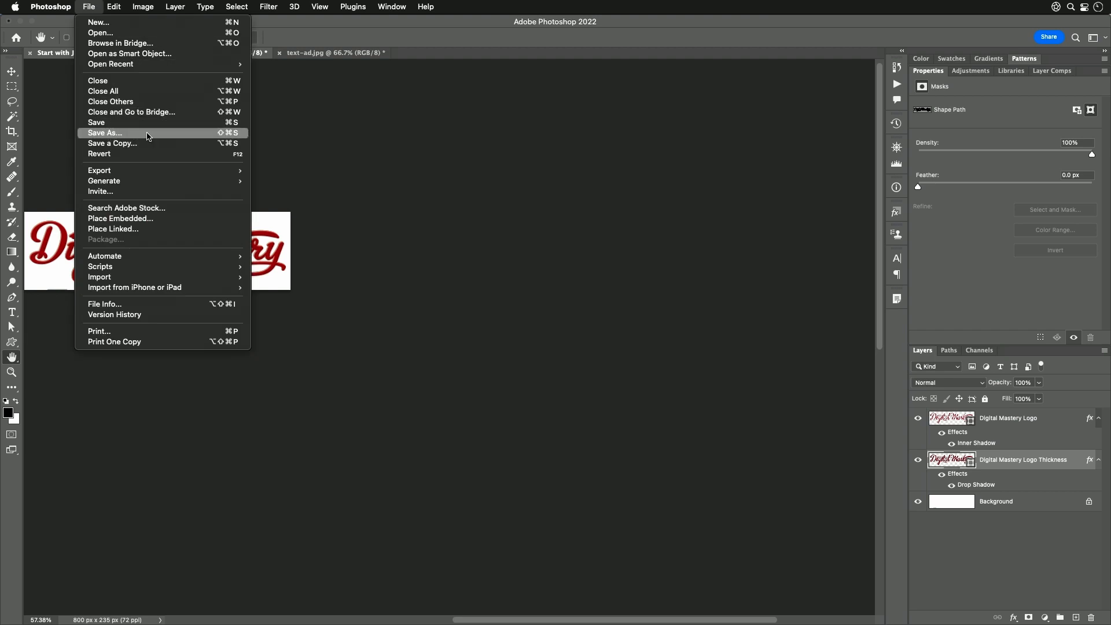
left_click(104, 133)
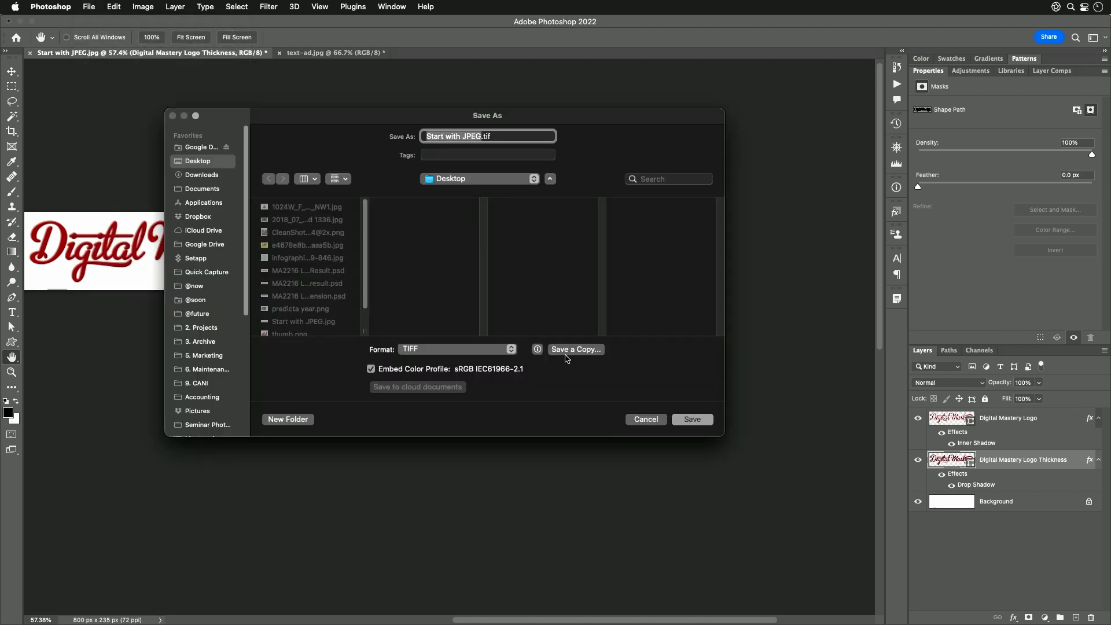
left_click(456, 348)
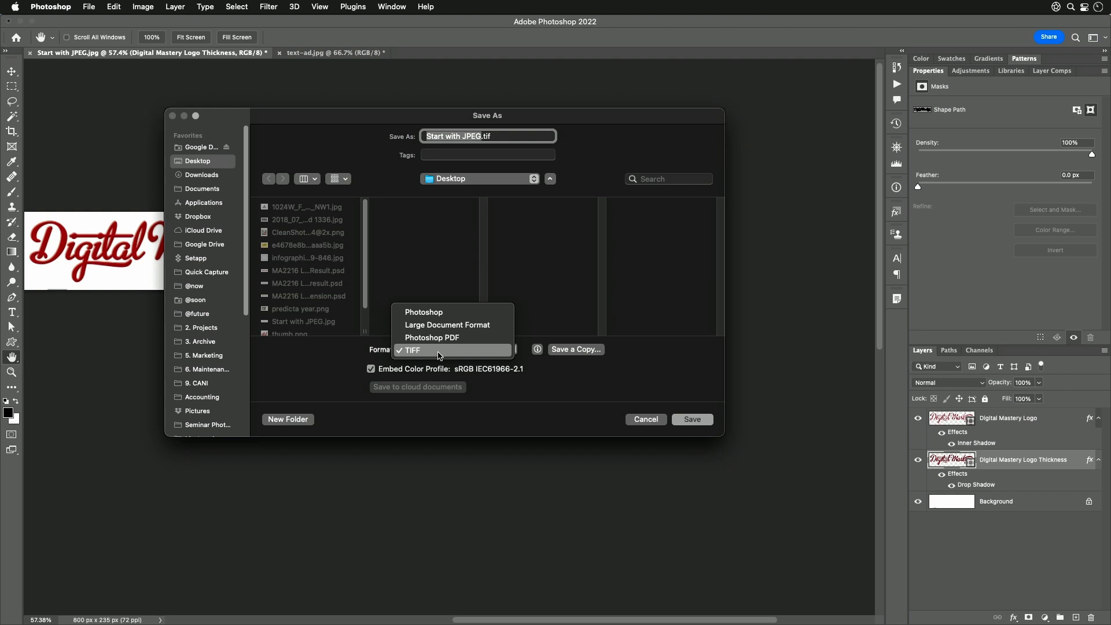
mouse_move(395, 358)
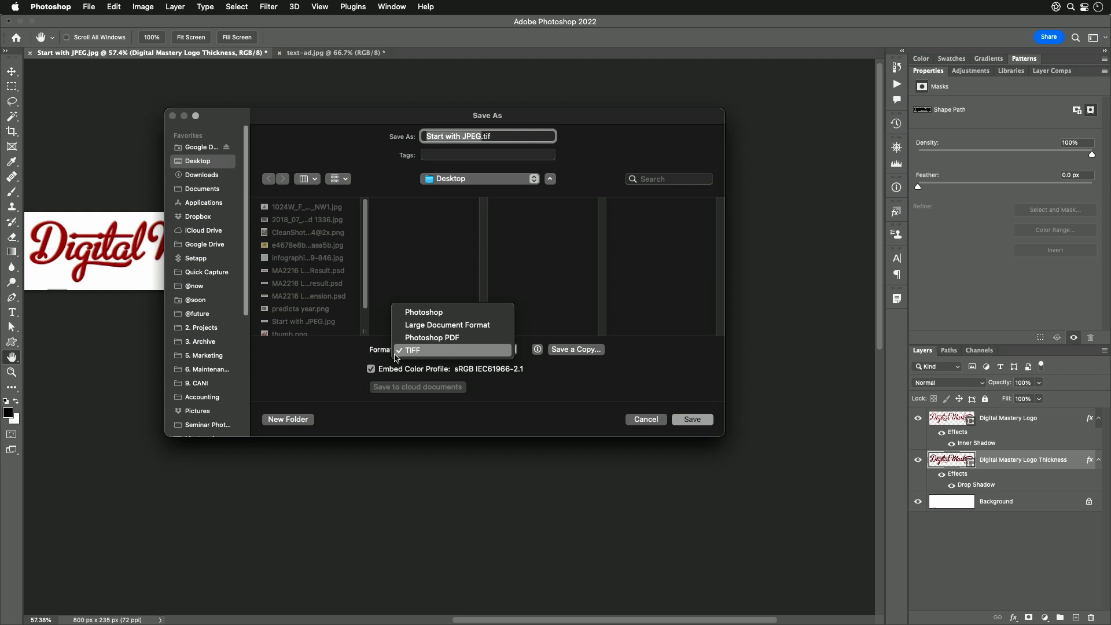
left_click(411, 350)
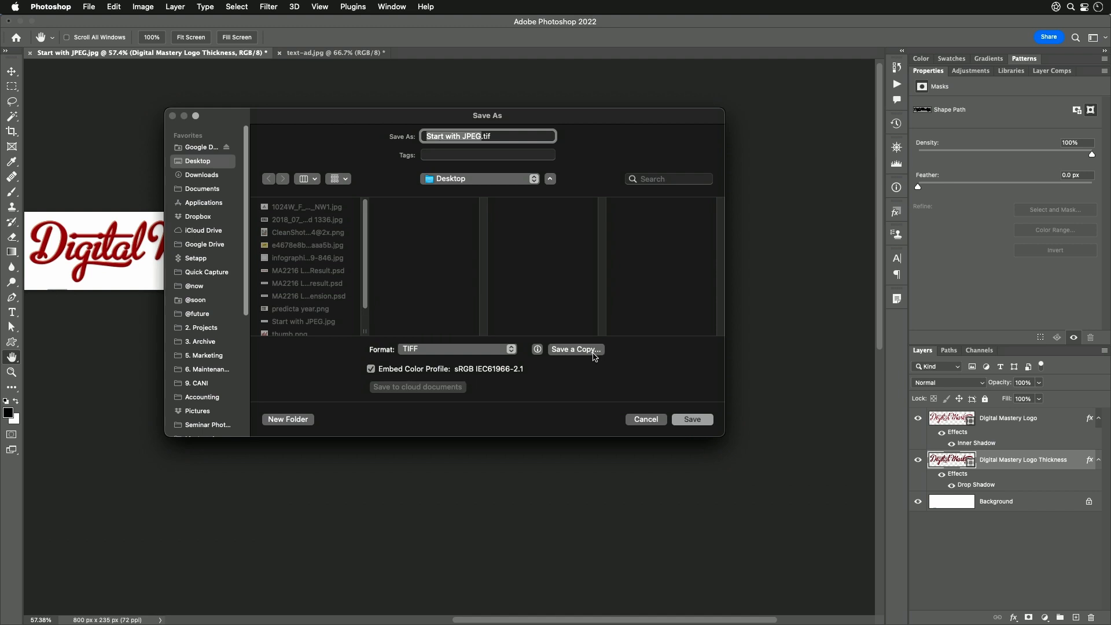
mouse_move(594, 356)
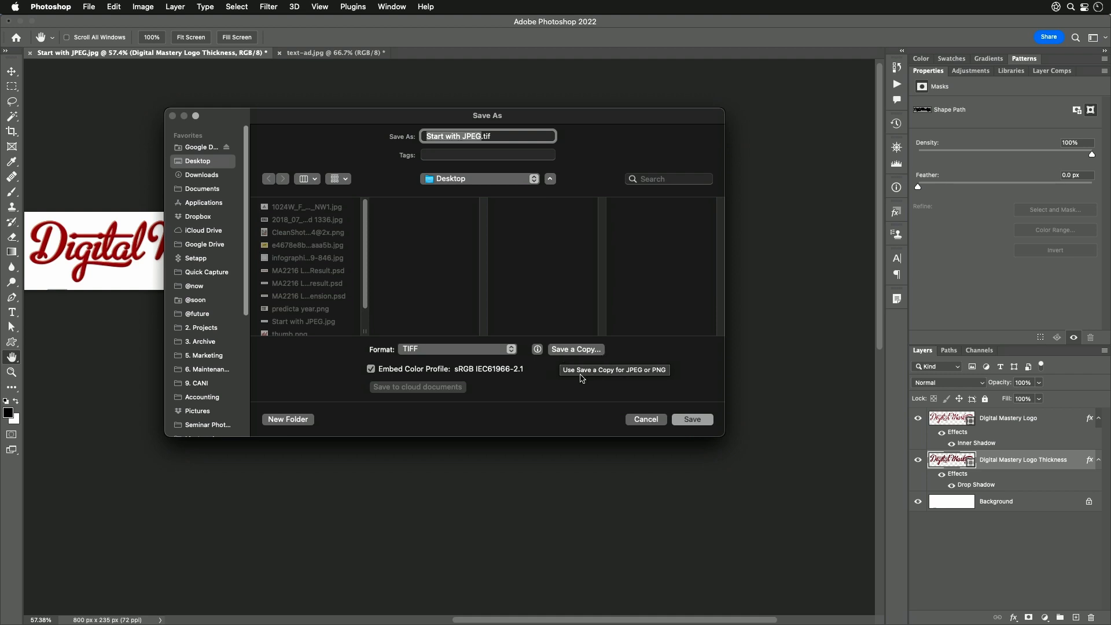
left_click(576, 348)
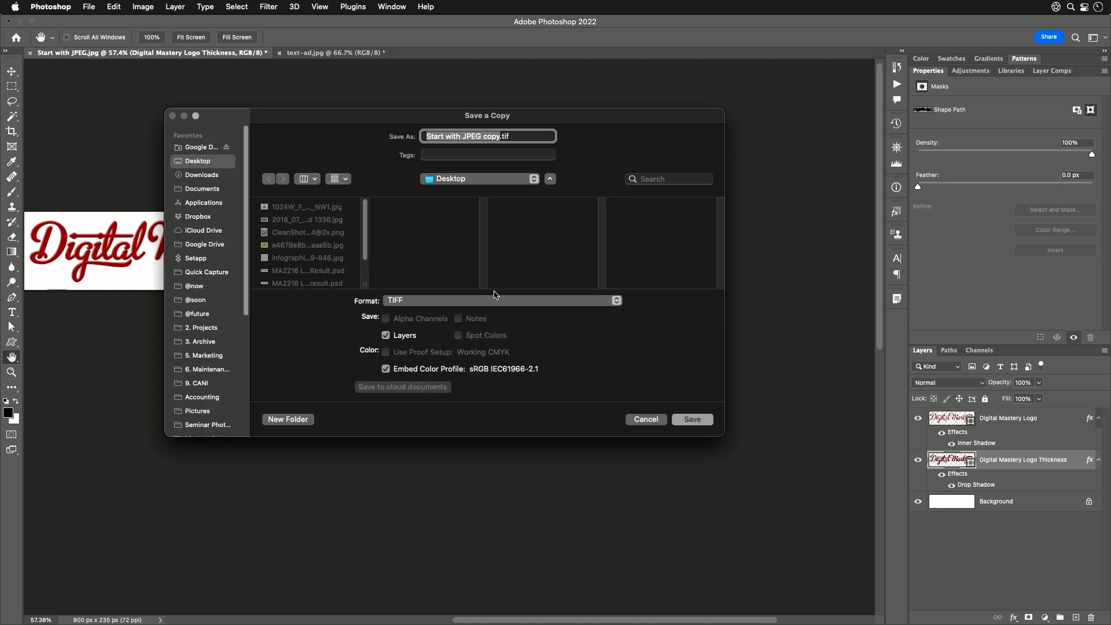
left_click(502, 300)
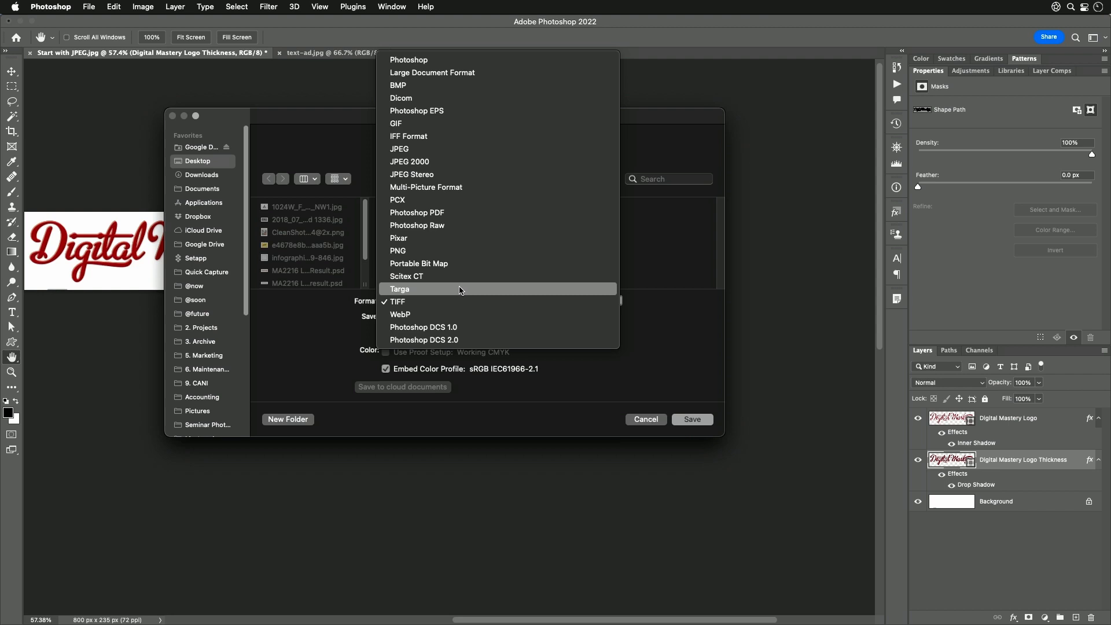
left_click(397, 301)
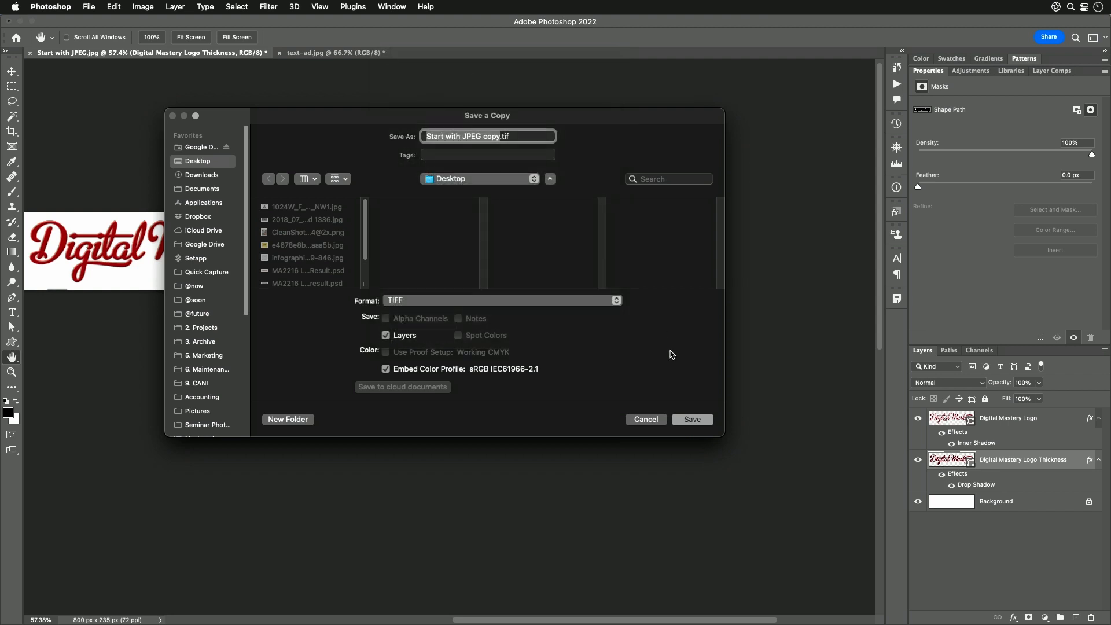
left_click(644, 419)
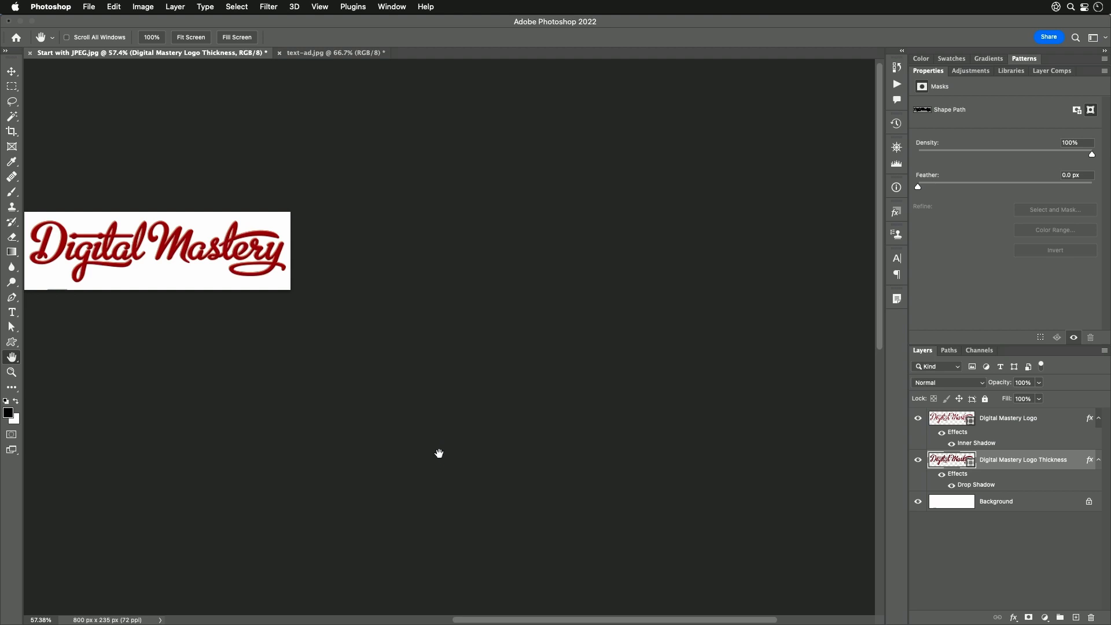
mouse_move(483, 387)
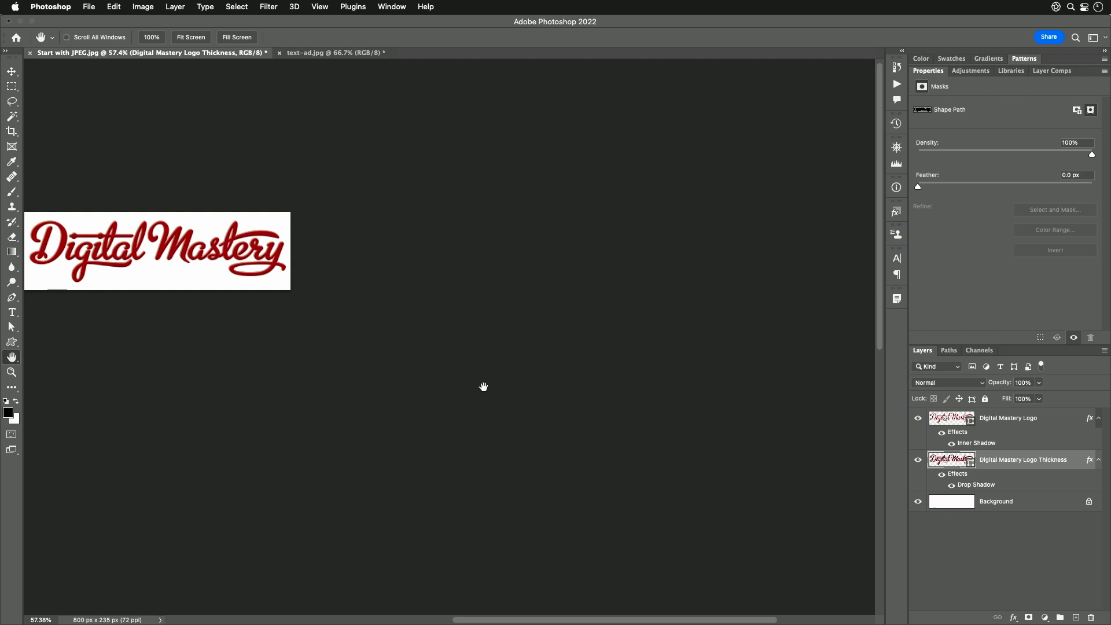
mouse_move(788, 372)
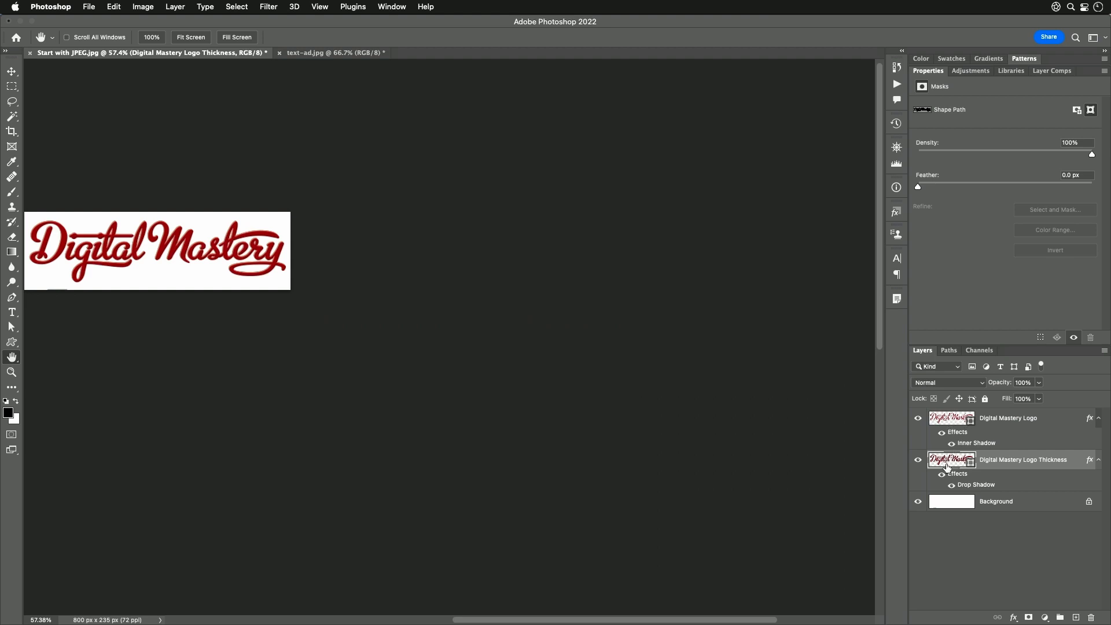
mouse_move(443, 300)
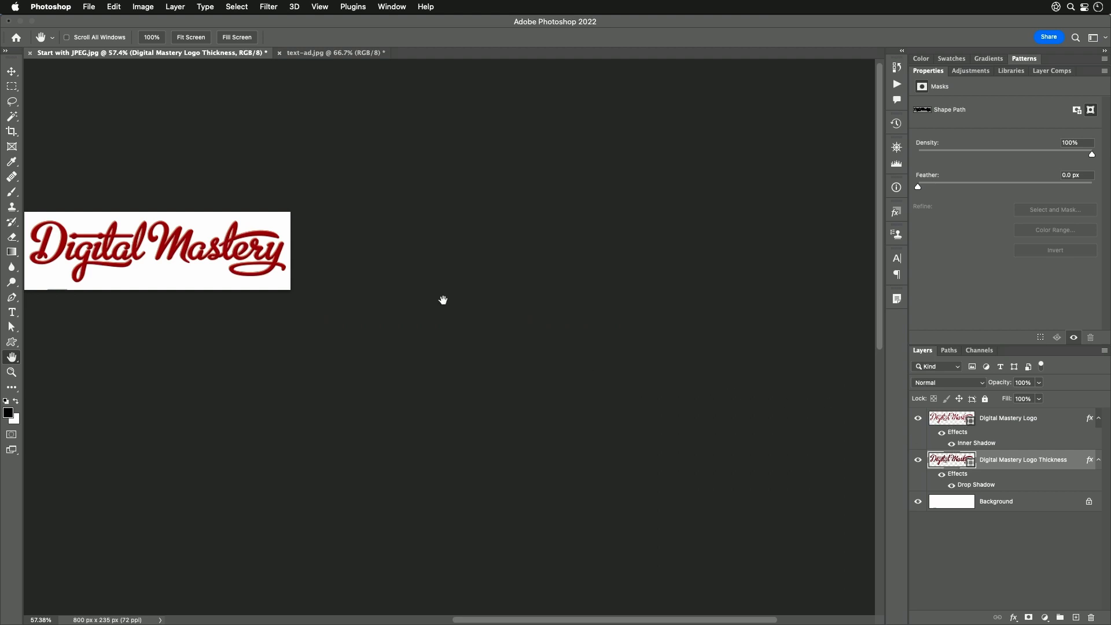
left_click(88, 7)
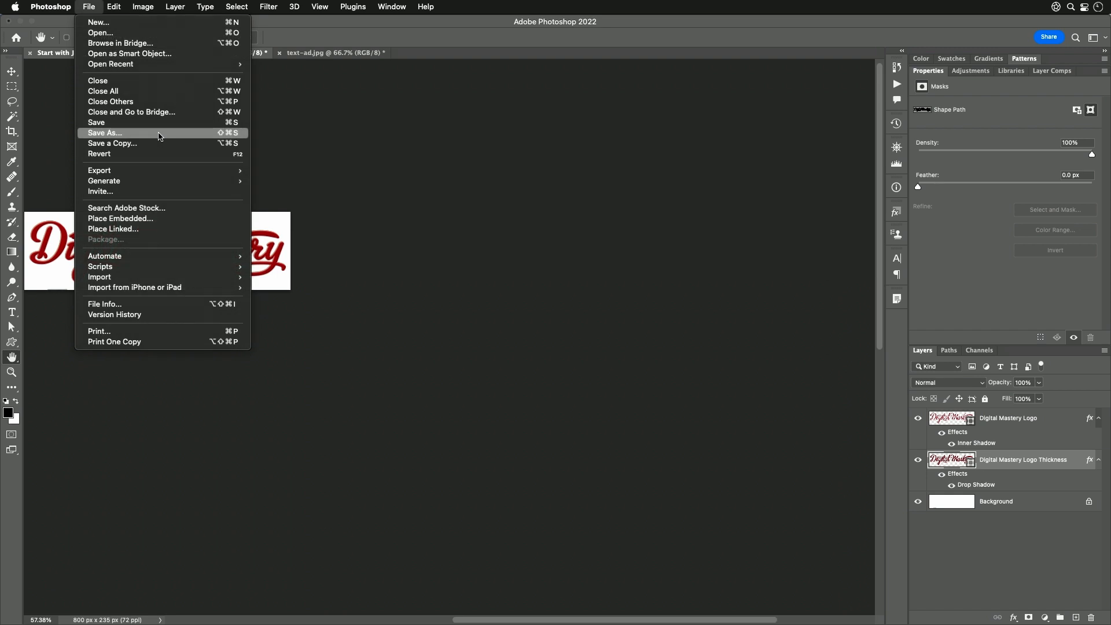
mouse_move(118, 135)
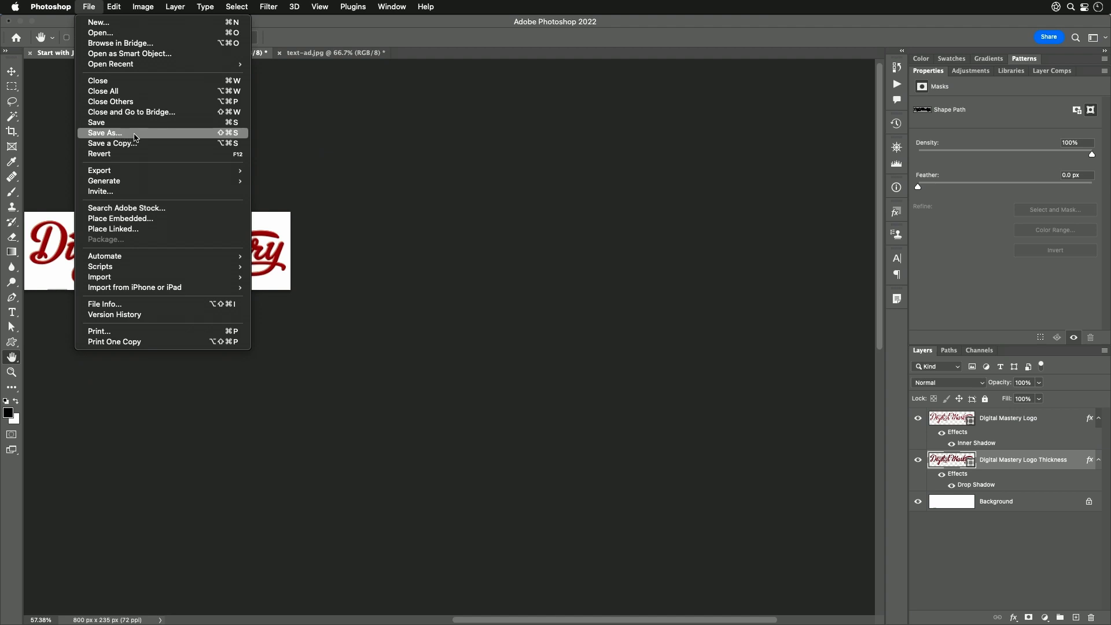
mouse_move(130, 133)
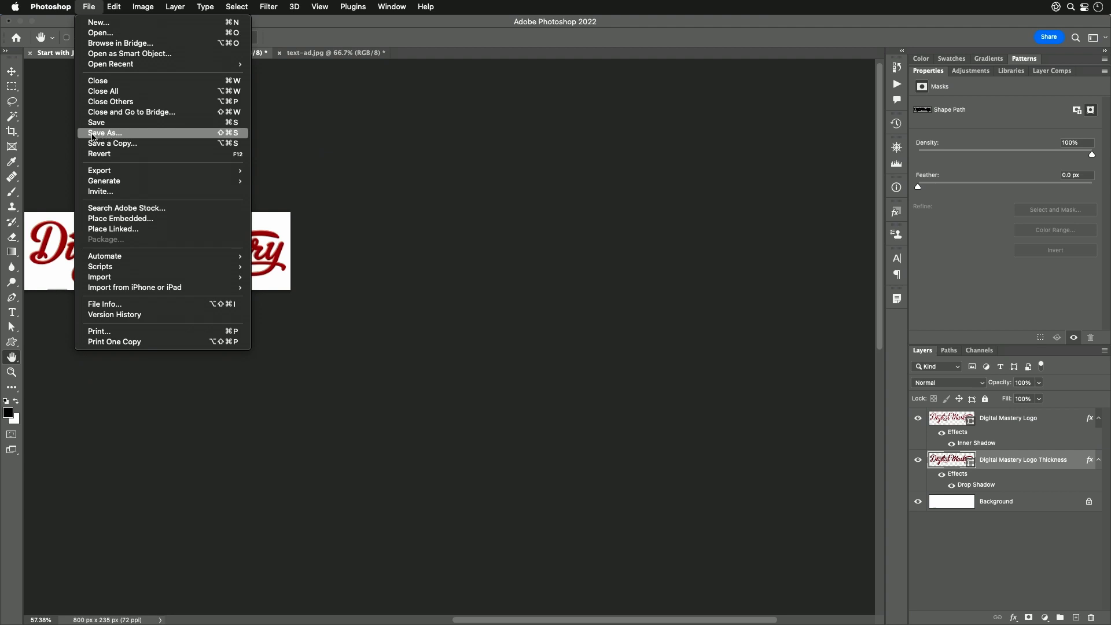
mouse_move(120, 149)
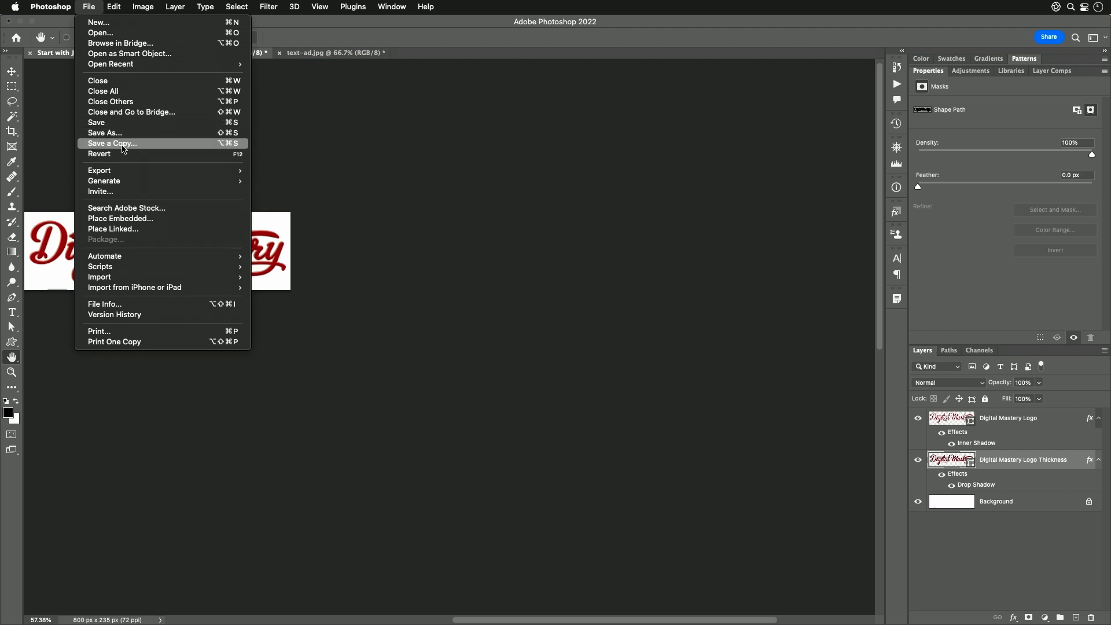
mouse_move(110, 133)
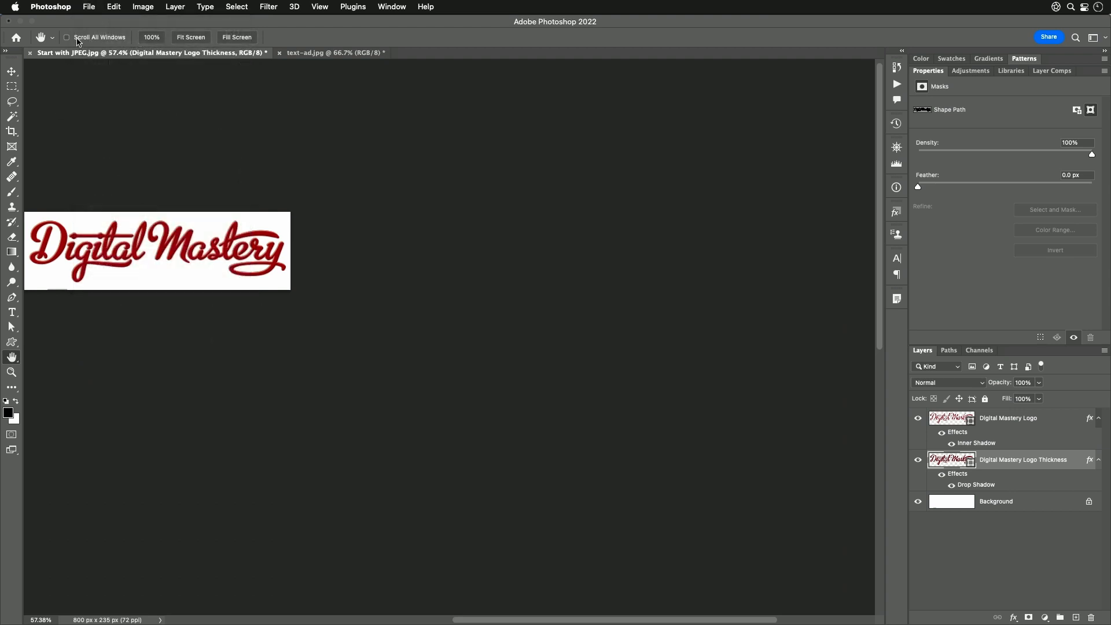
Step: Enable legacy "Save As" in File Handling preferences and accept the warning
left_click(50, 7)
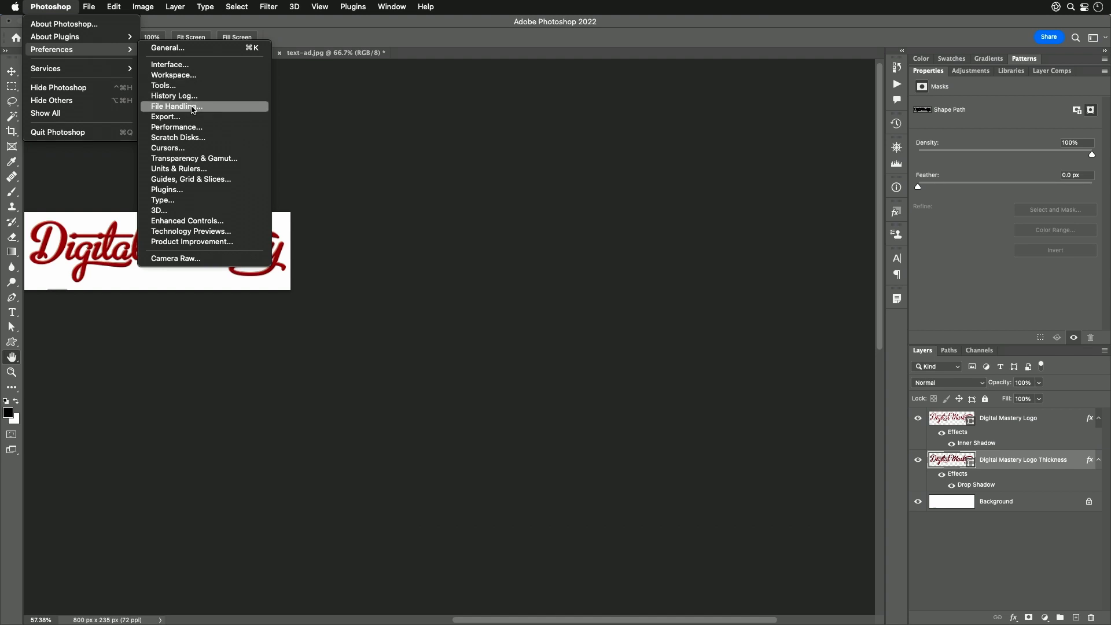
left_click(177, 106)
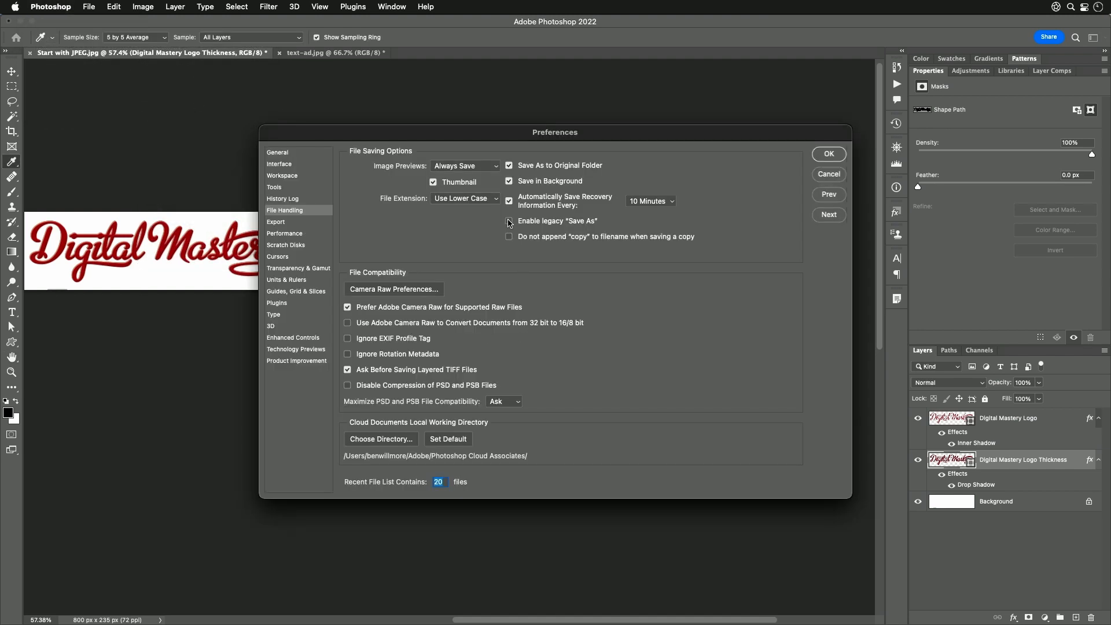
left_click(508, 220)
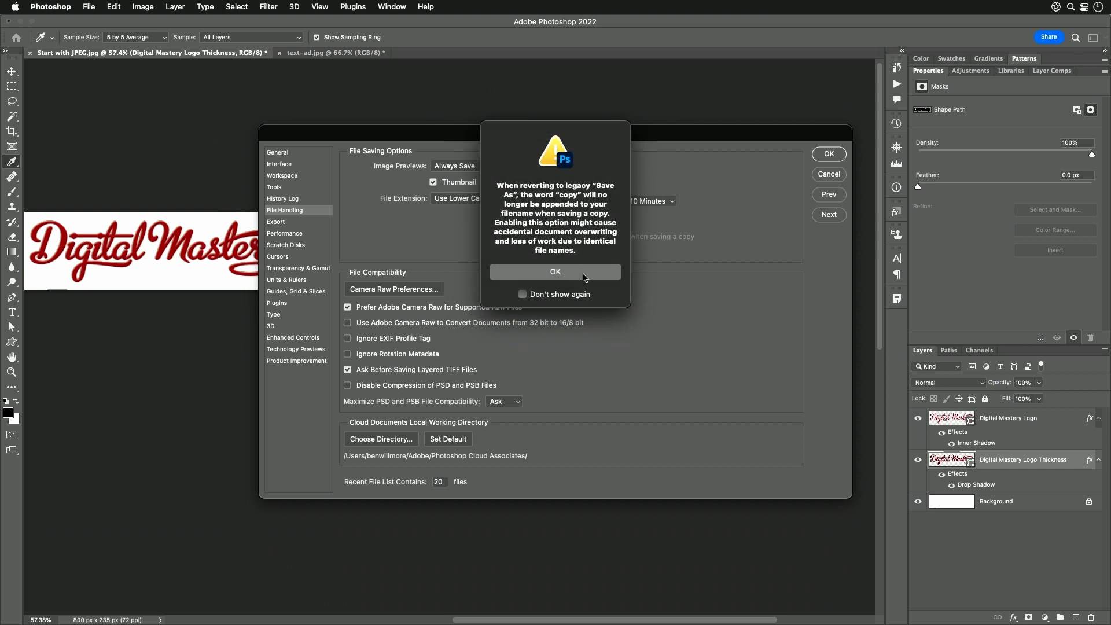
mouse_move(563, 201)
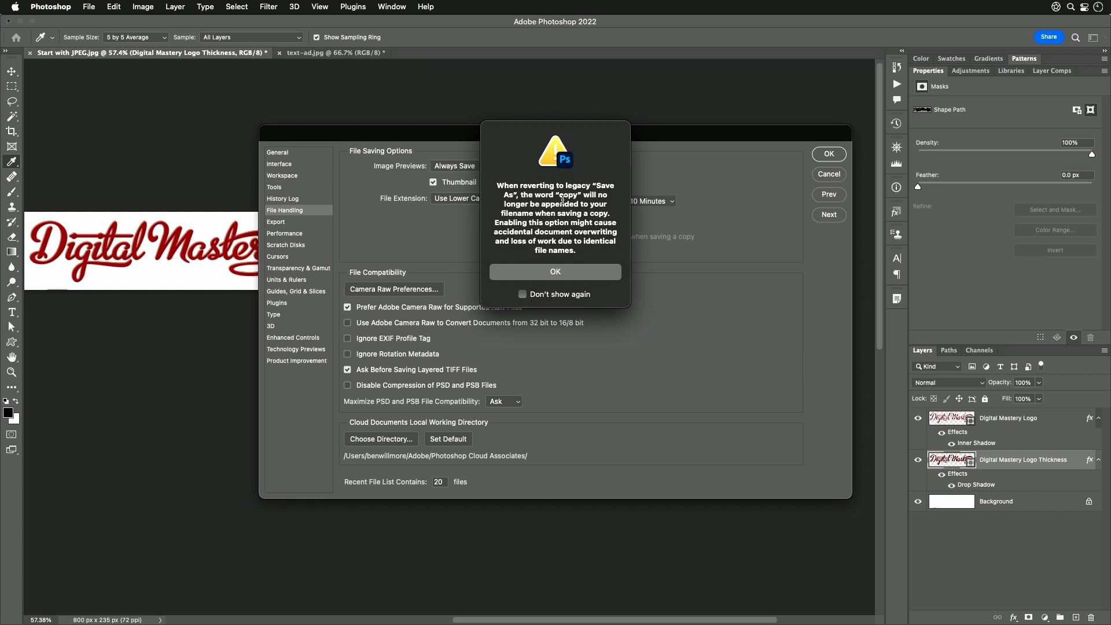
mouse_move(574, 268)
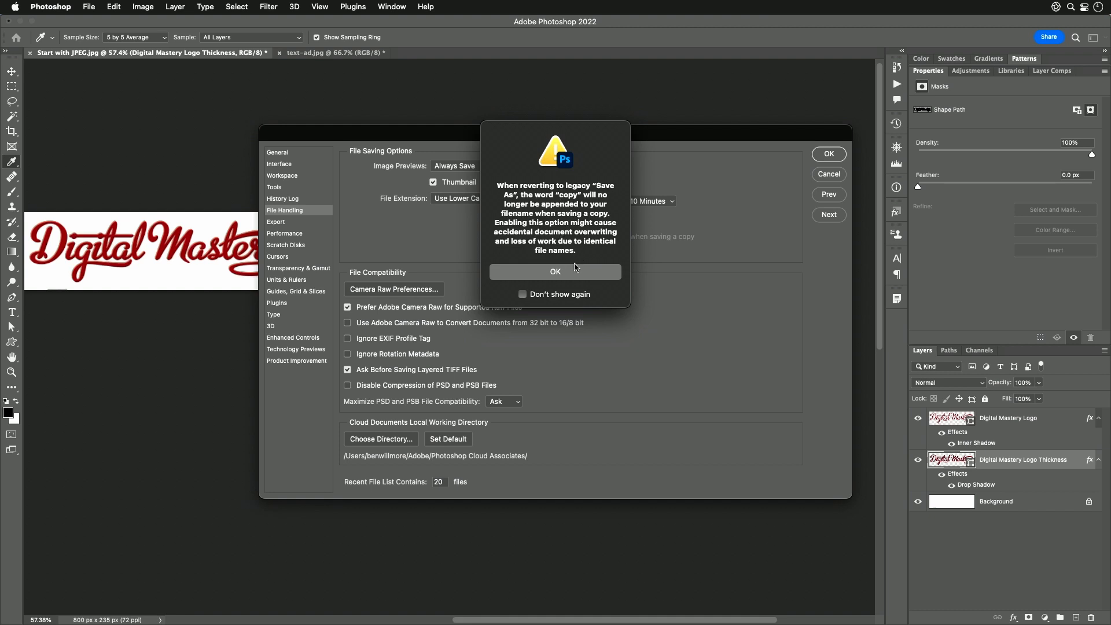
left_click(555, 271)
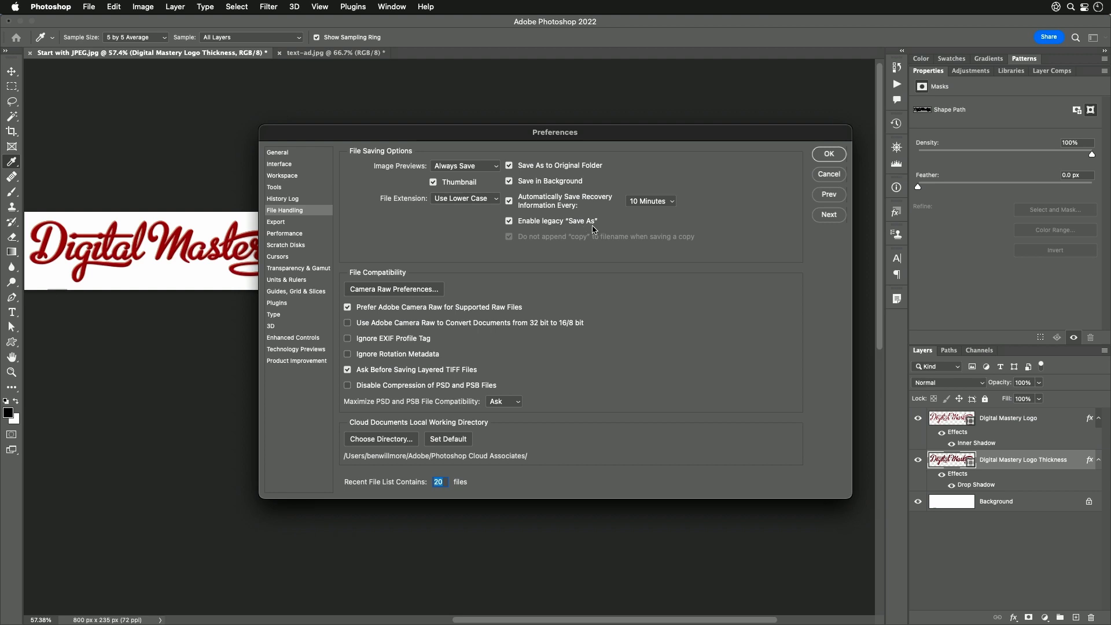
mouse_move(716, 223)
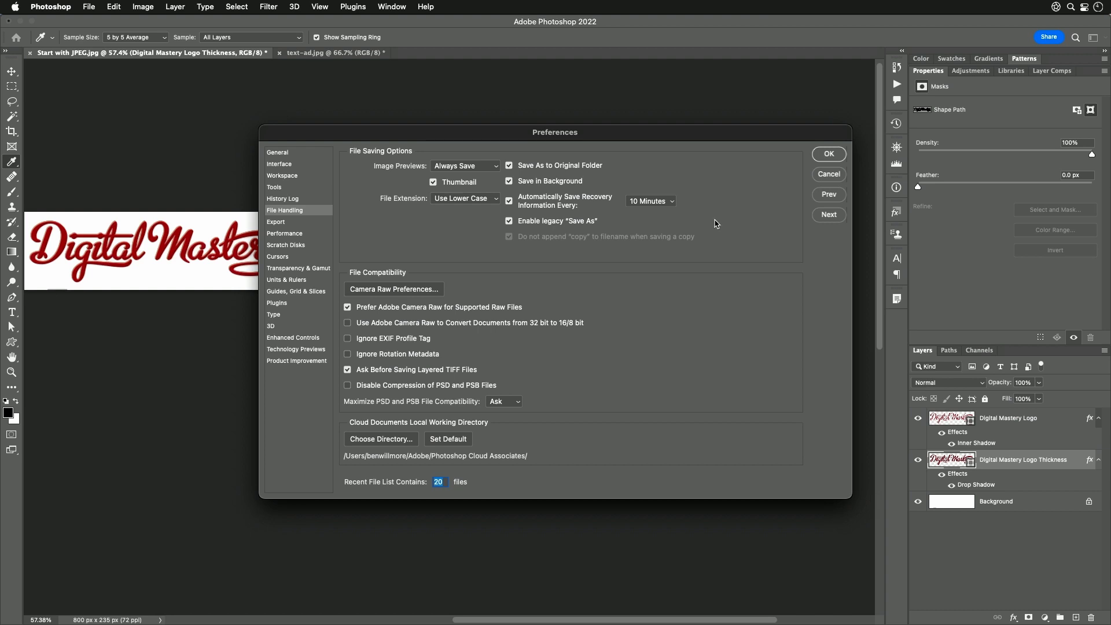
mouse_move(312, 187)
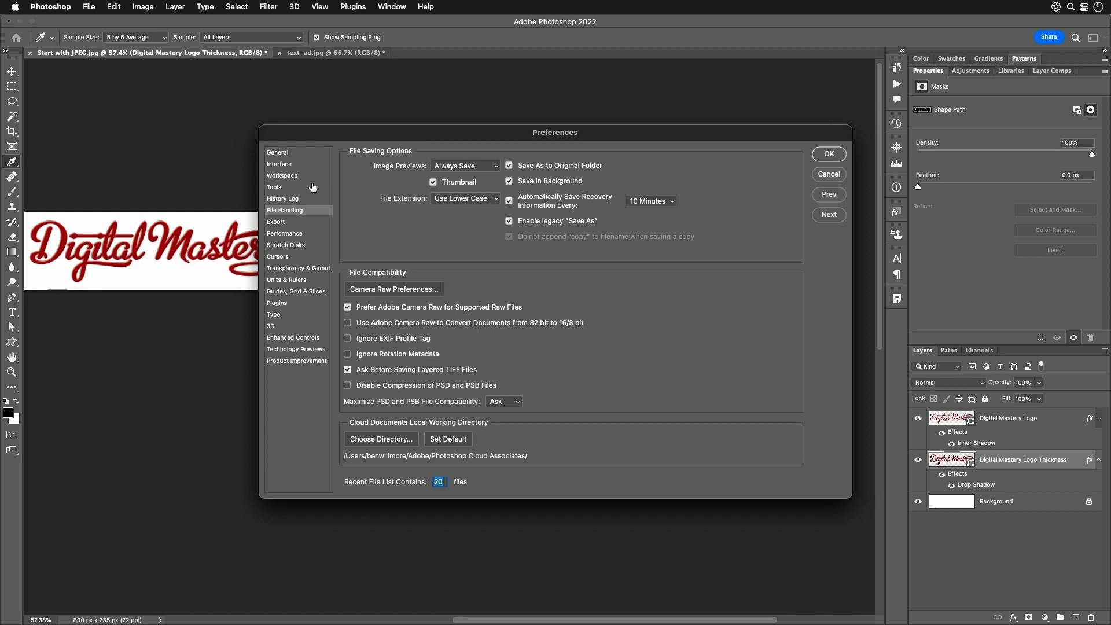
Step: Switch the Preferences dialog to the Tools category
left_click(274, 187)
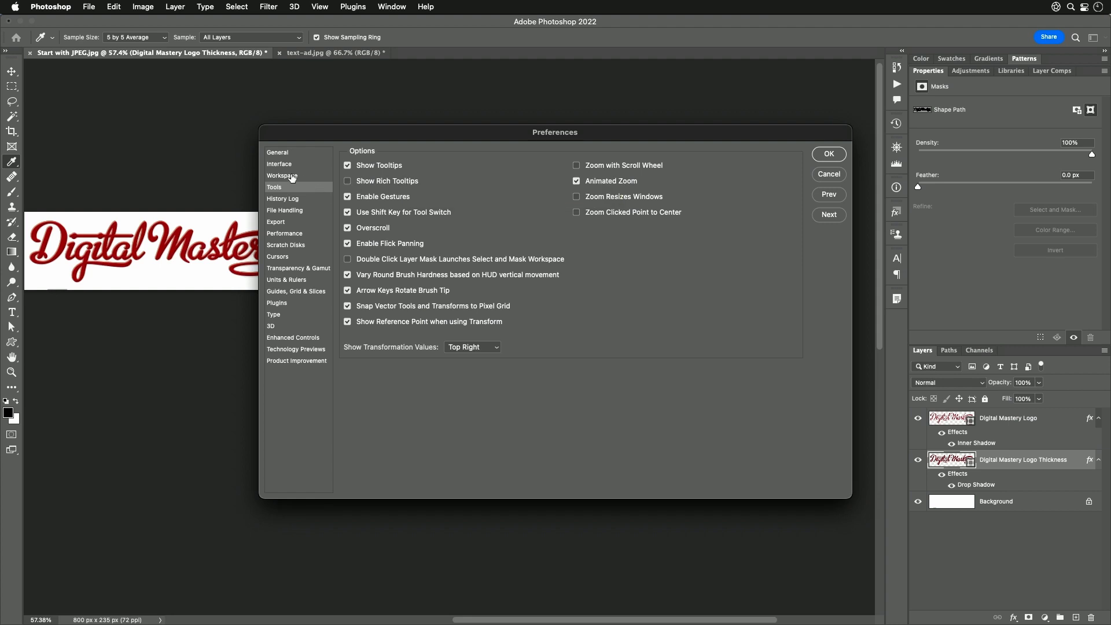
Step: Toggle Large Tabs on and back off in Workspace preferences, then confirm with OK
left_click(282, 174)
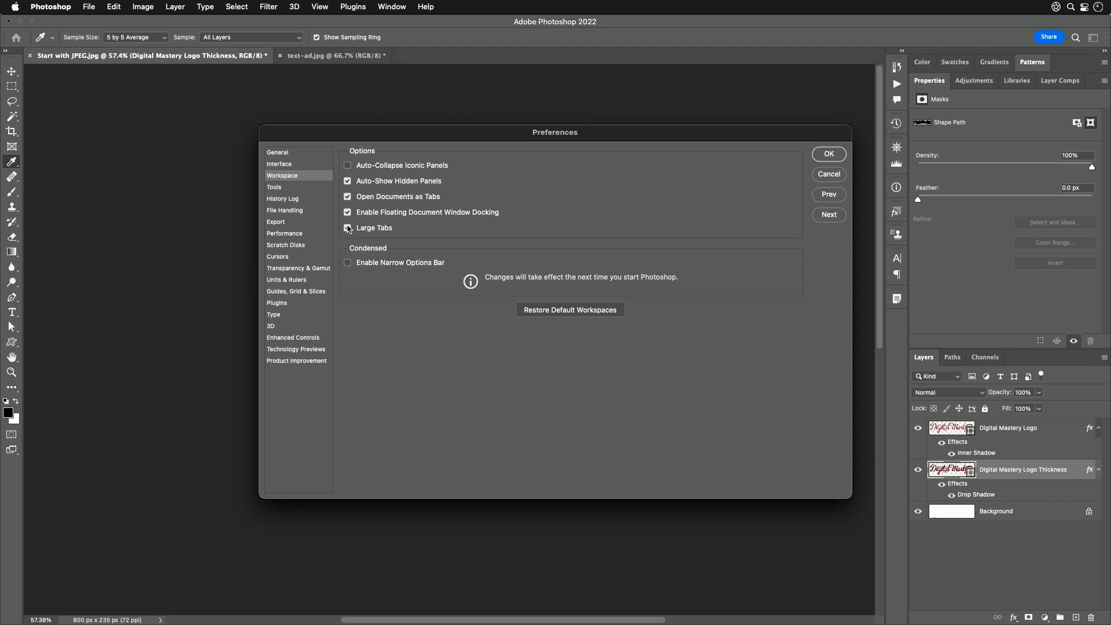
left_click(347, 227)
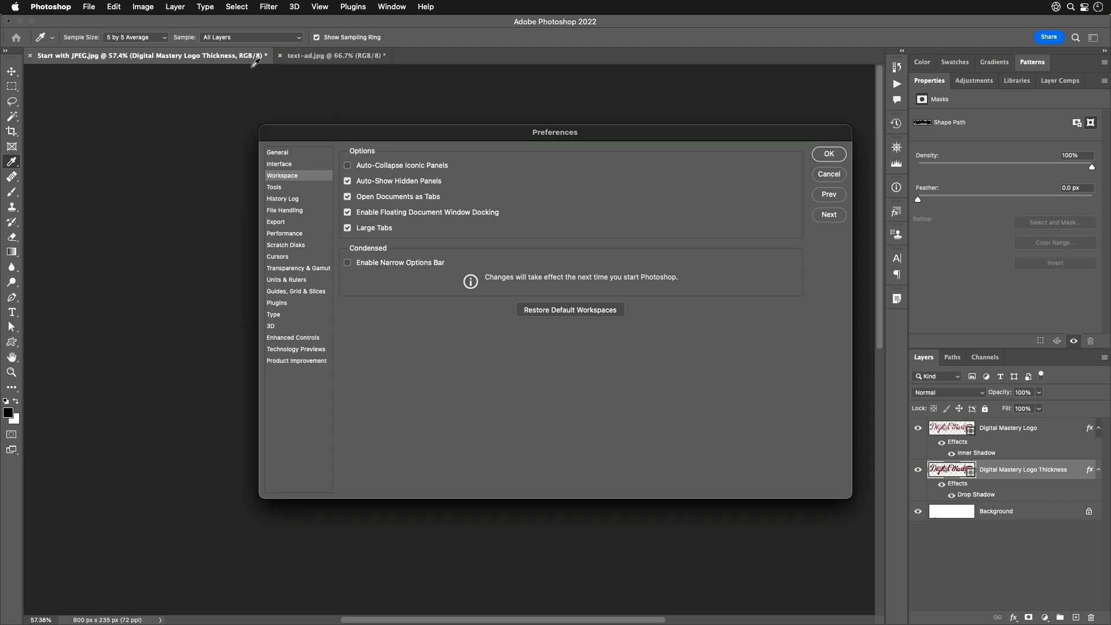
mouse_move(984, 140)
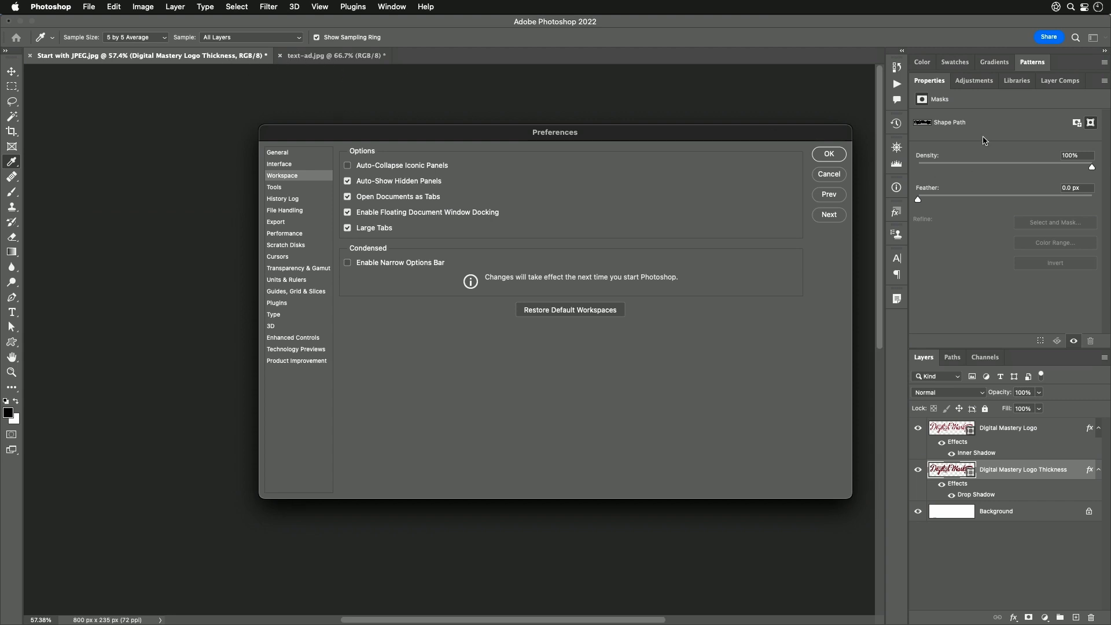
mouse_move(356, 242)
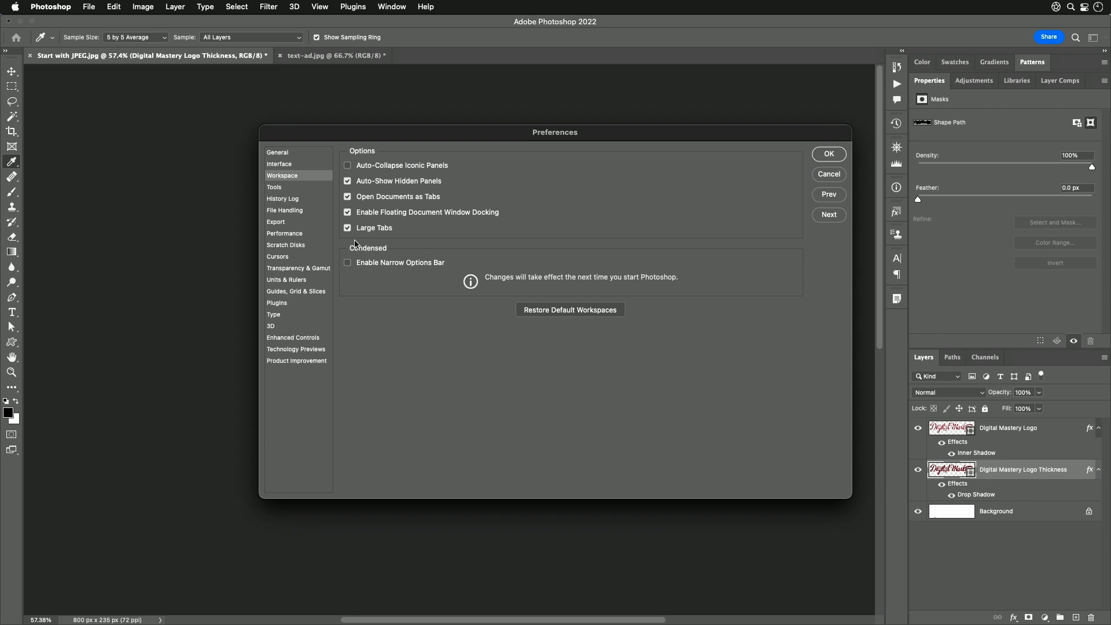
mouse_move(366, 235)
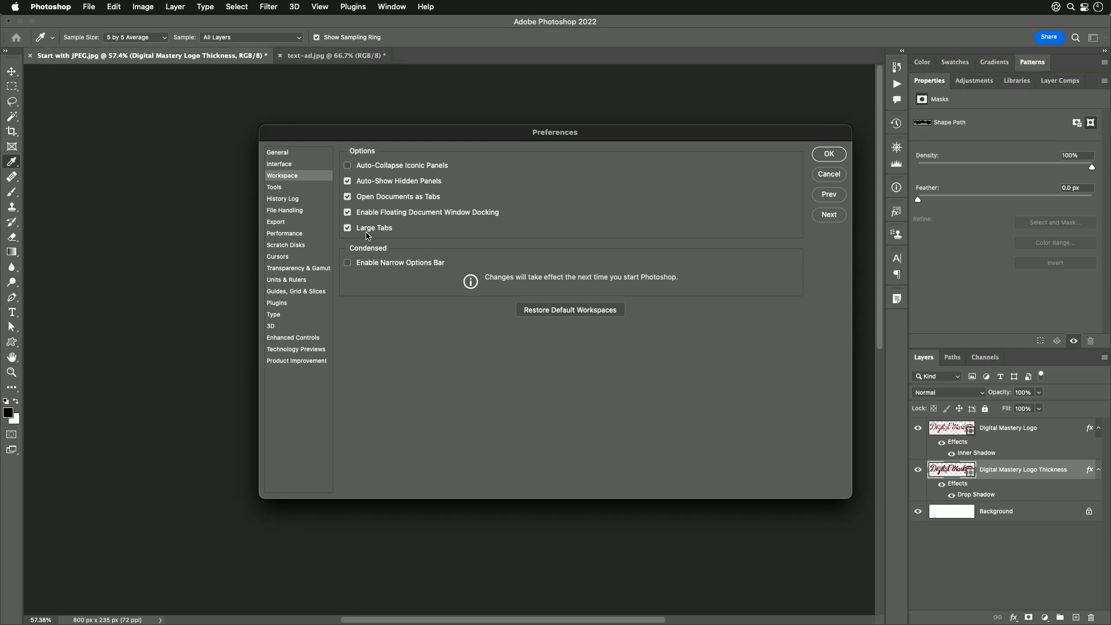
mouse_move(395, 237)
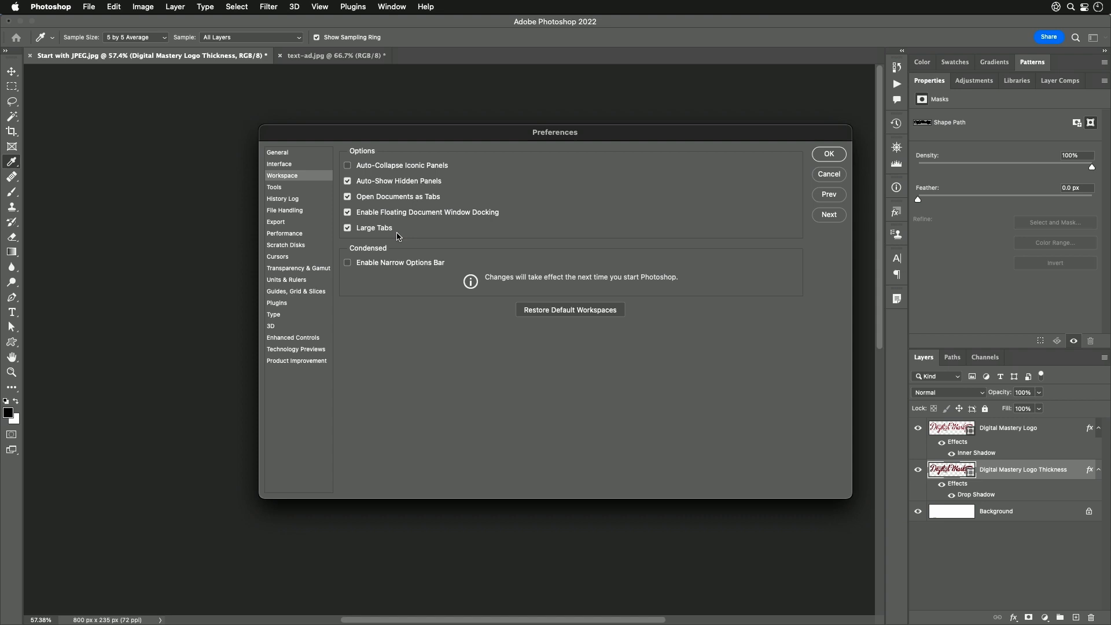
mouse_move(367, 237)
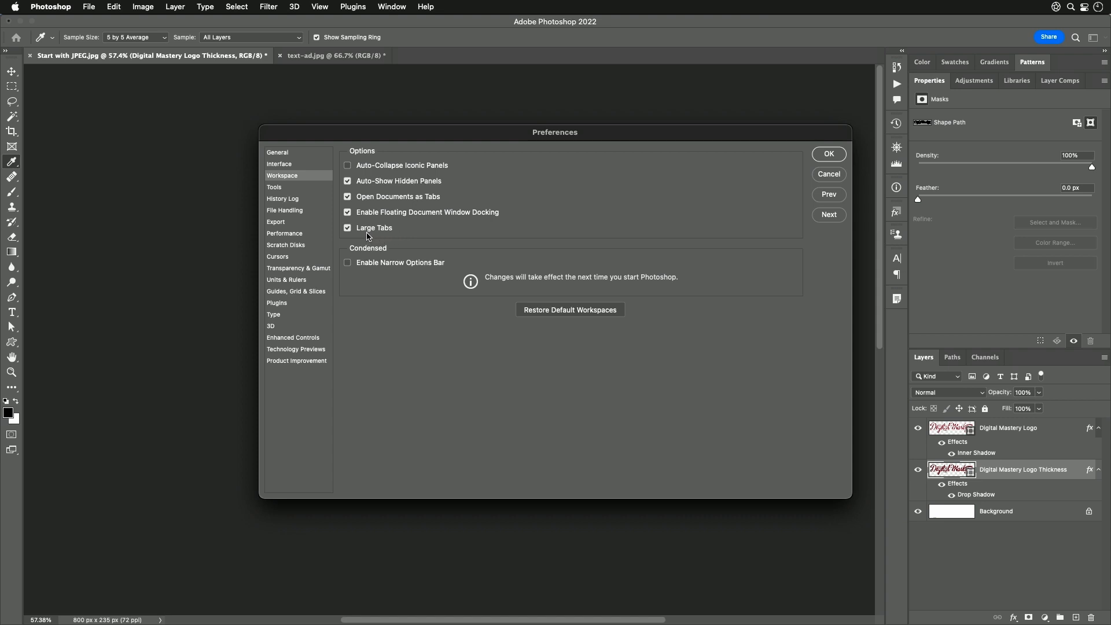
mouse_move(375, 236)
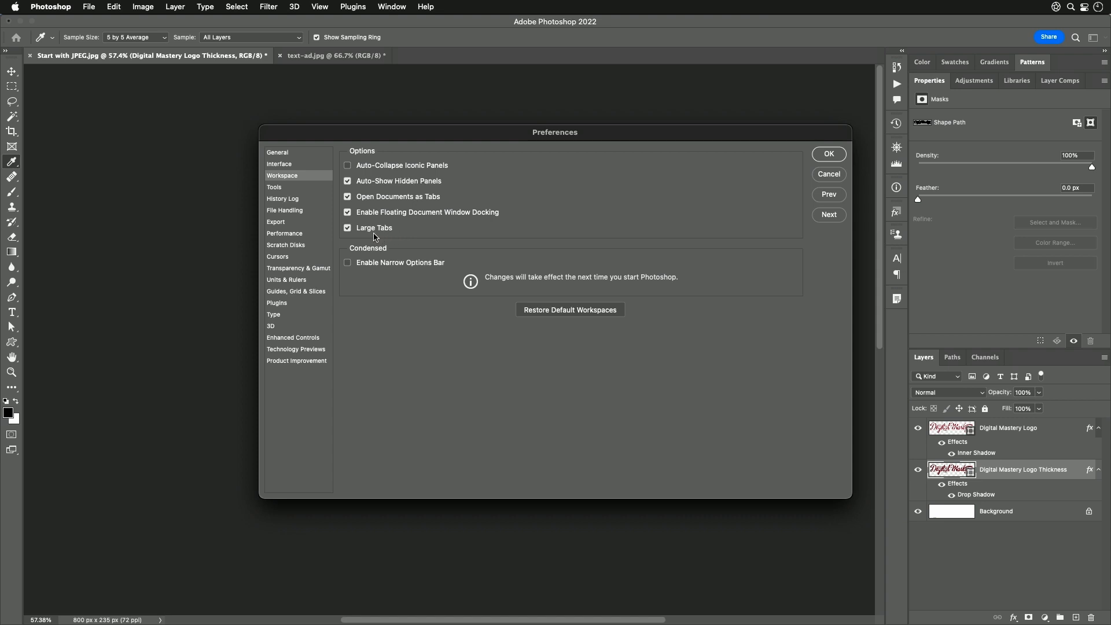
left_click(347, 227)
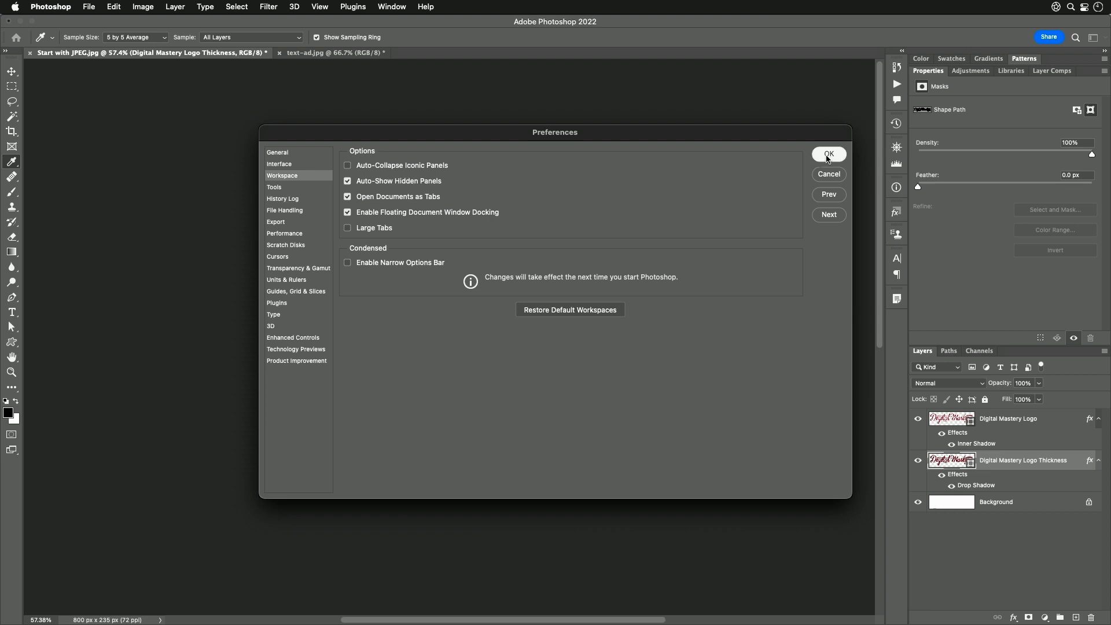
left_click(828, 154)
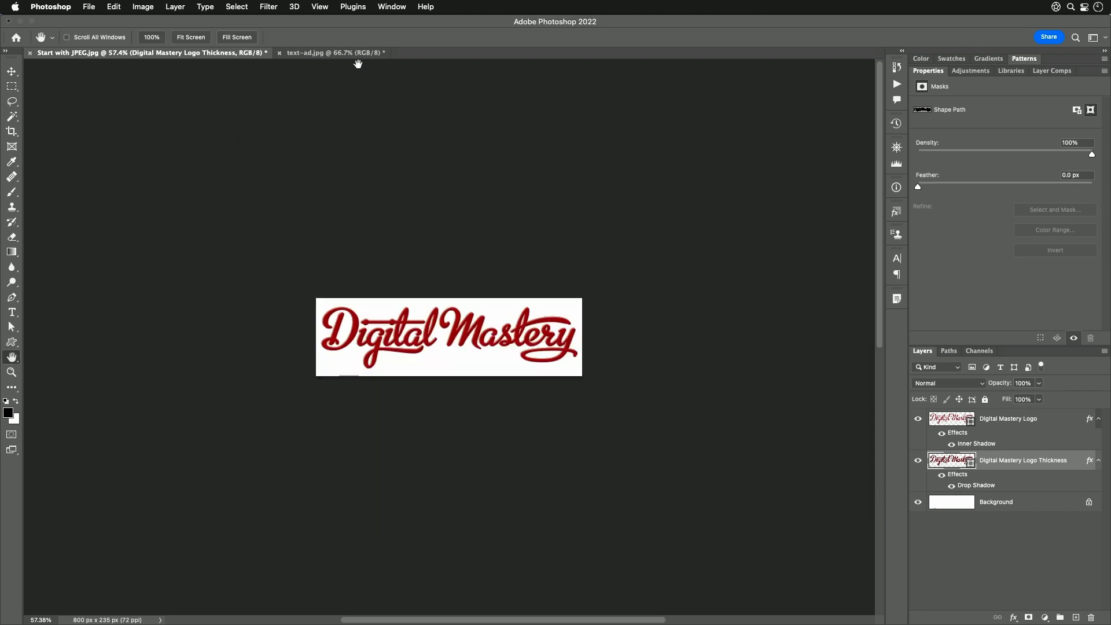
mouse_move(177, 83)
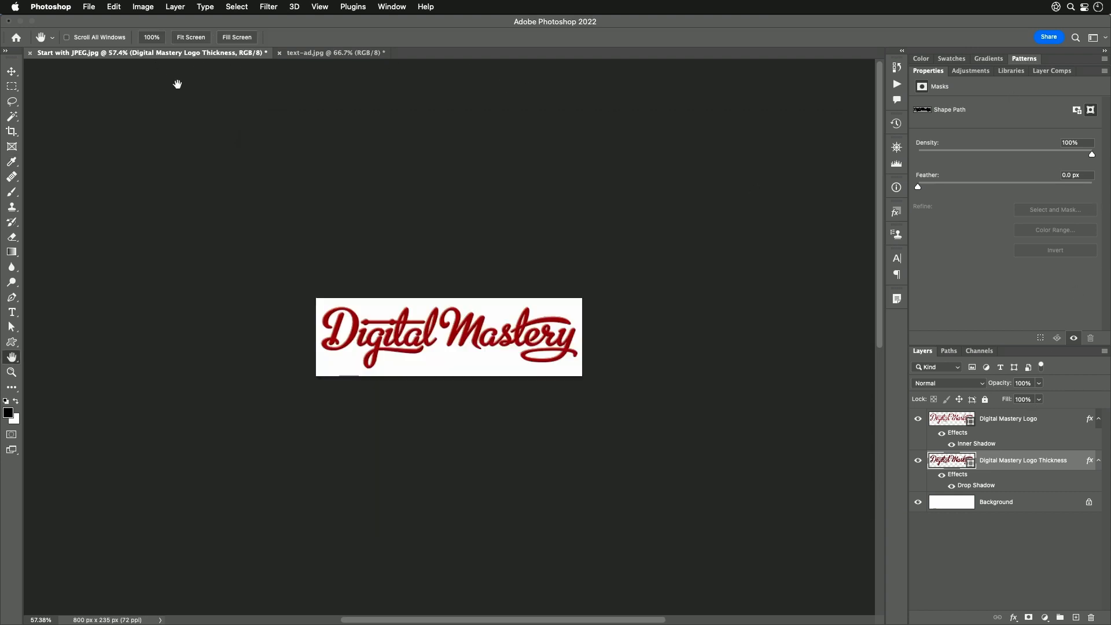
Step: Close the Start with JPEG.jpg logo document, leaving the Photoshop Virtual Summit flyer open
left_click(30, 53)
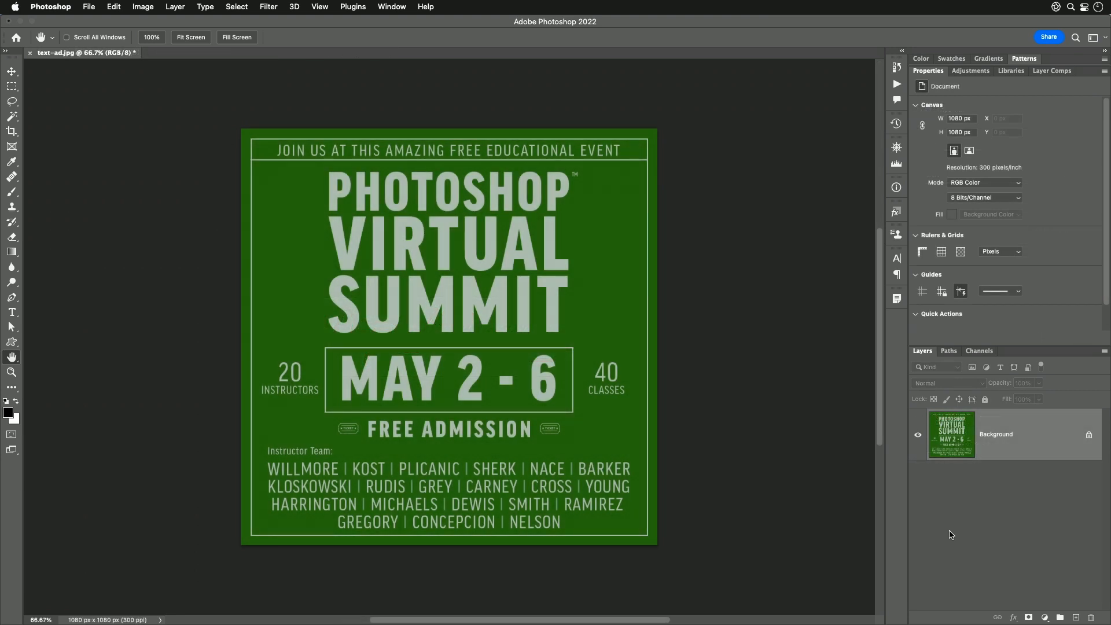